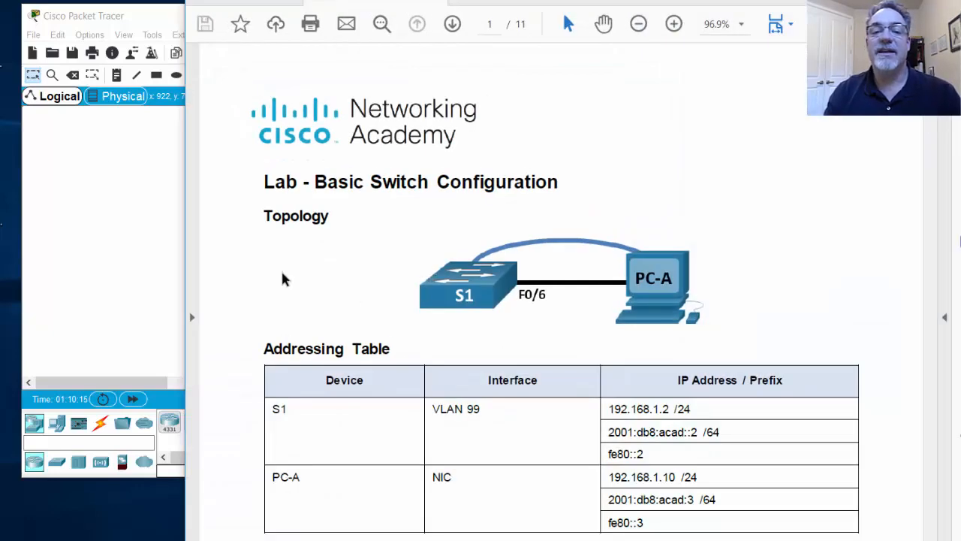
mouse_move(565, 226)
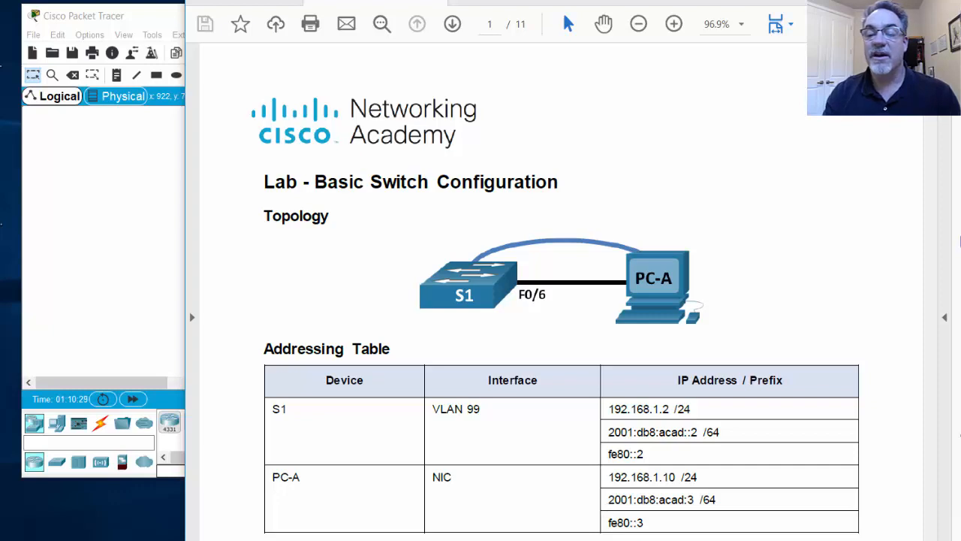
mouse_move(600, 278)
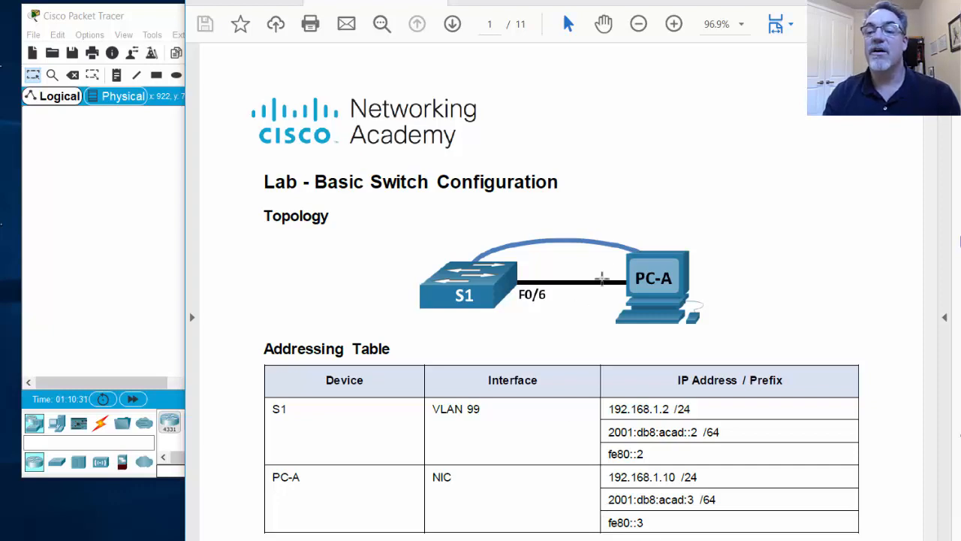
mouse_move(536, 259)
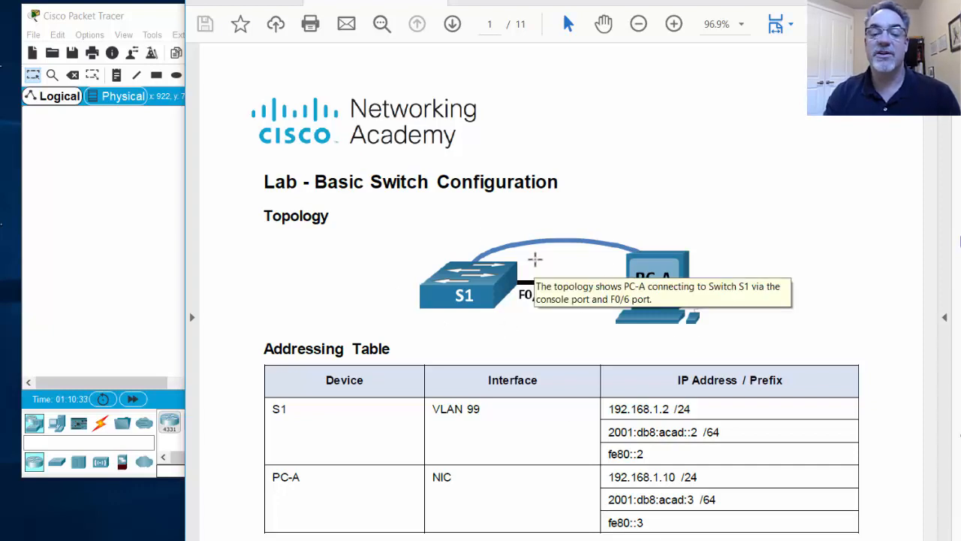
mouse_move(335, 253)
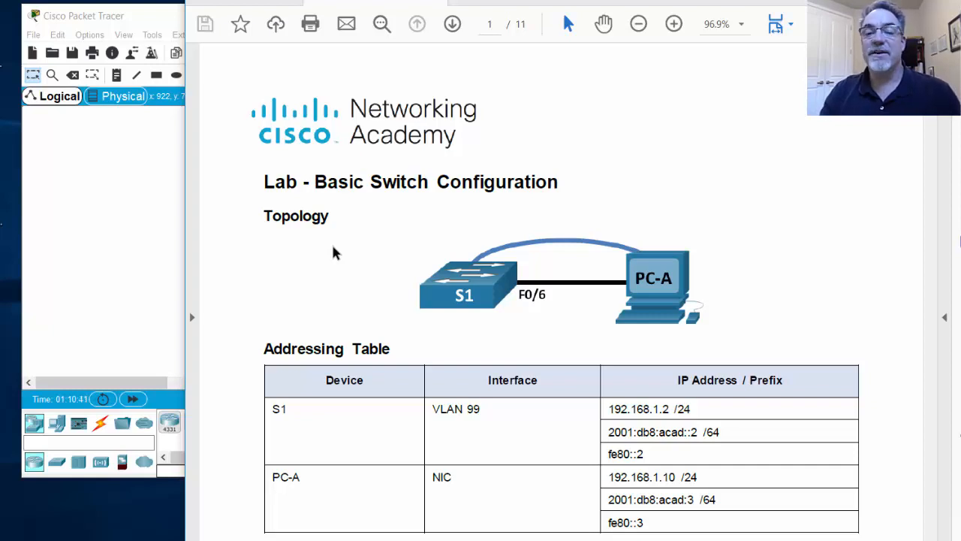
mouse_move(88, 220)
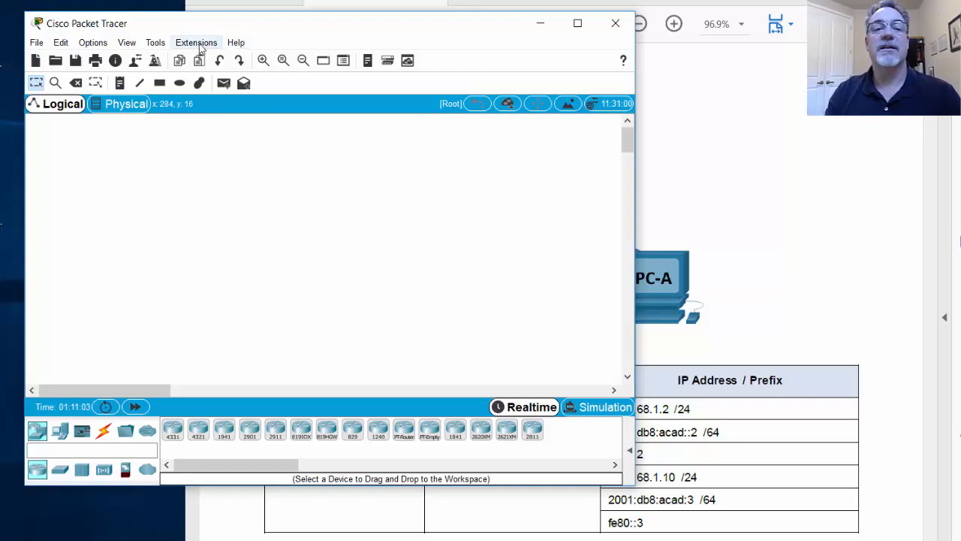
click(236, 42)
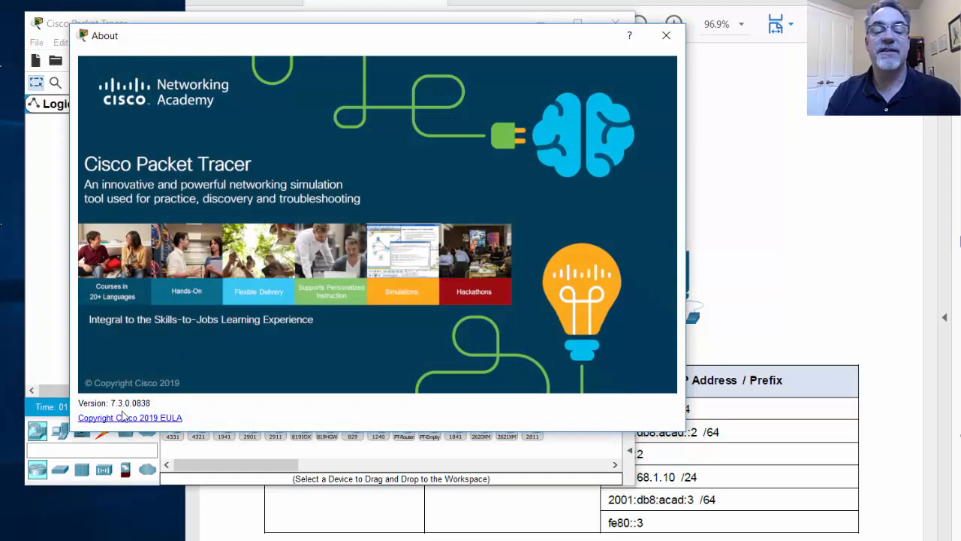
click(666, 35)
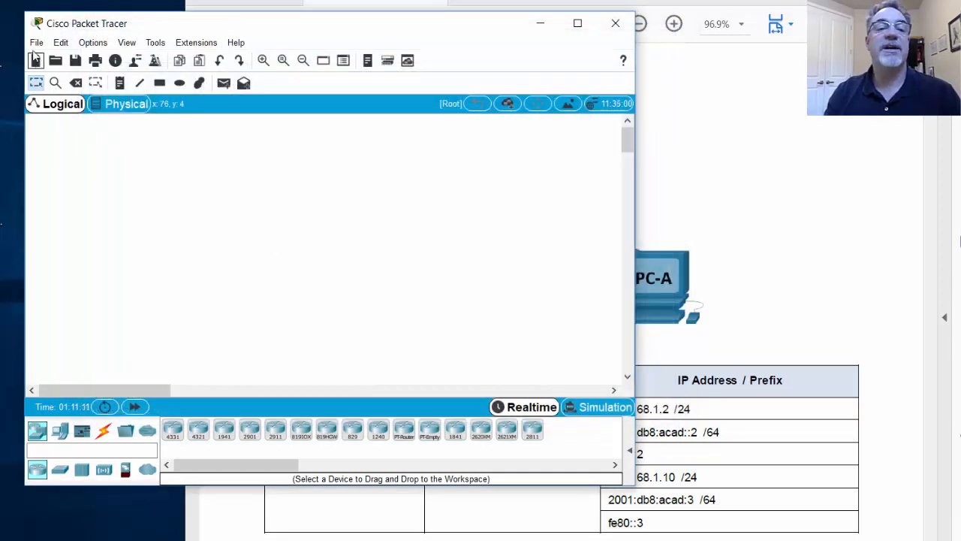
click(36, 42)
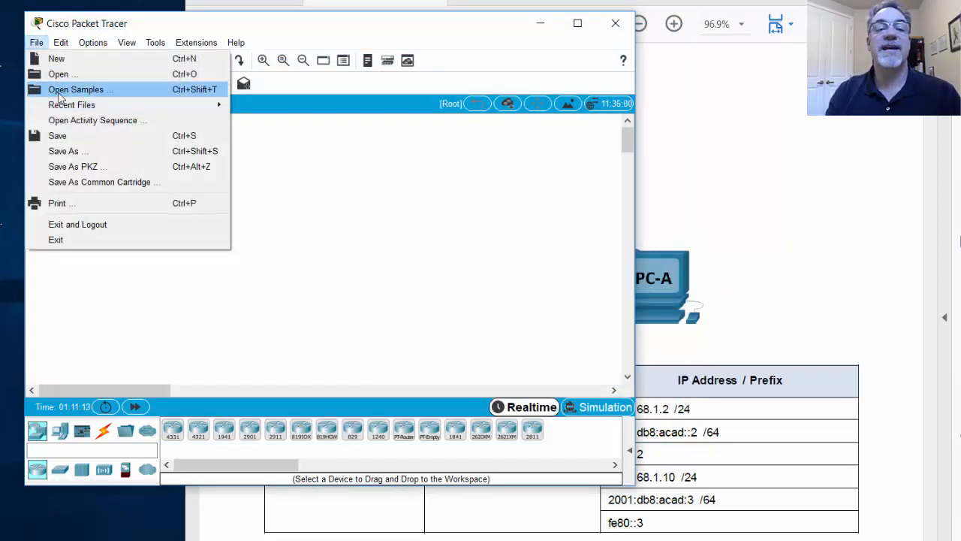
click(58, 74)
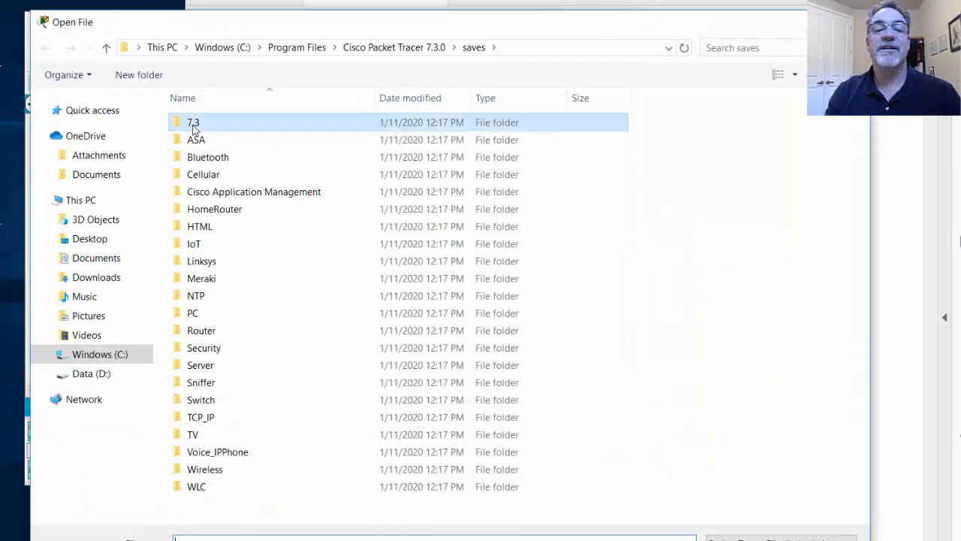
double_click(193, 121)
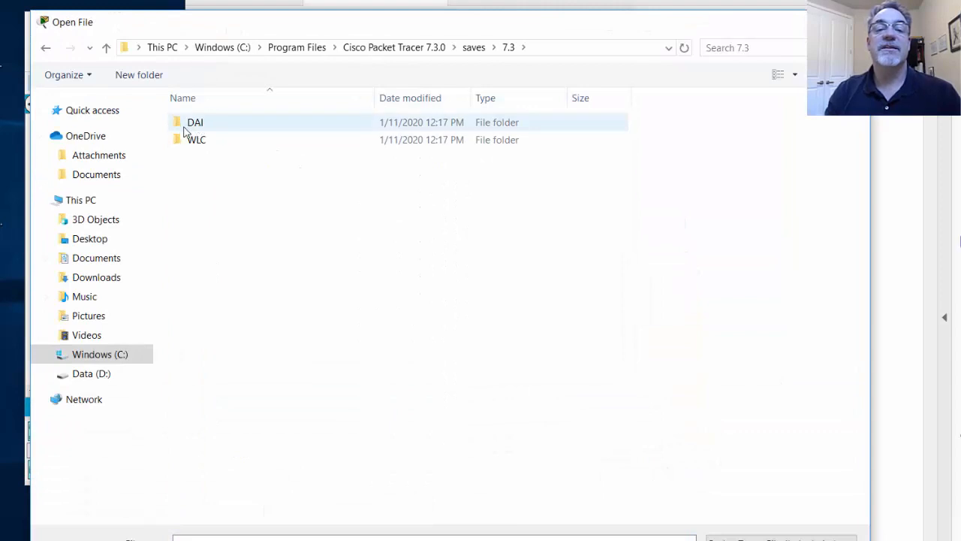
double_click(195, 121)
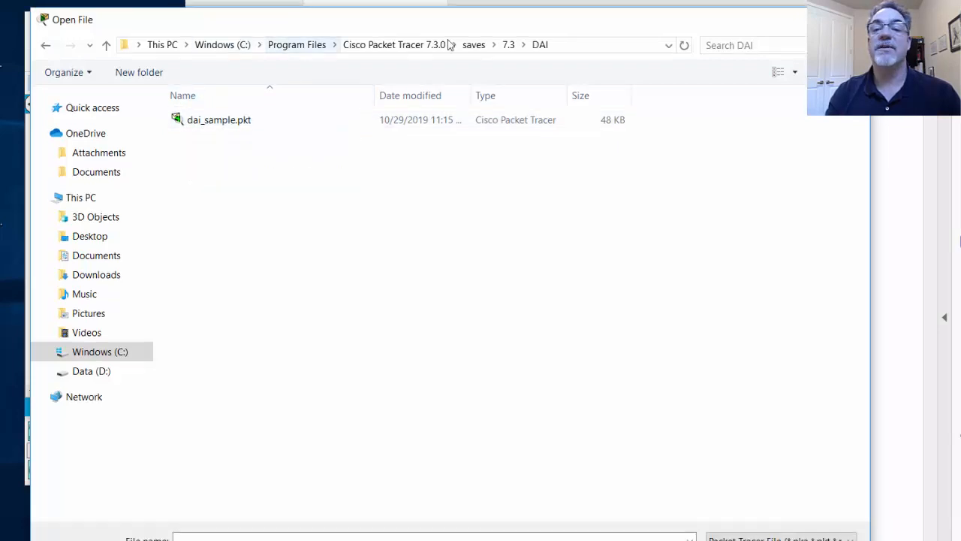
click(509, 44)
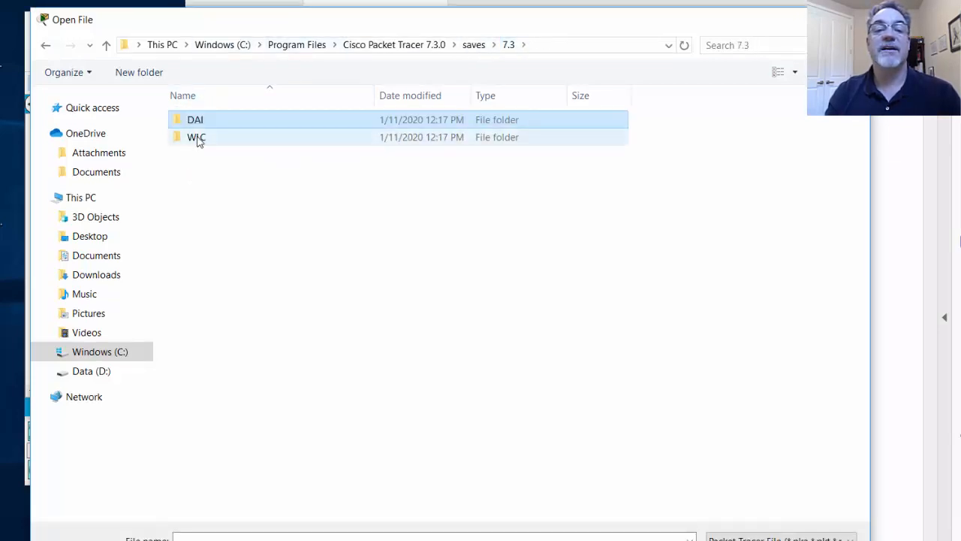
mouse_move(196, 137)
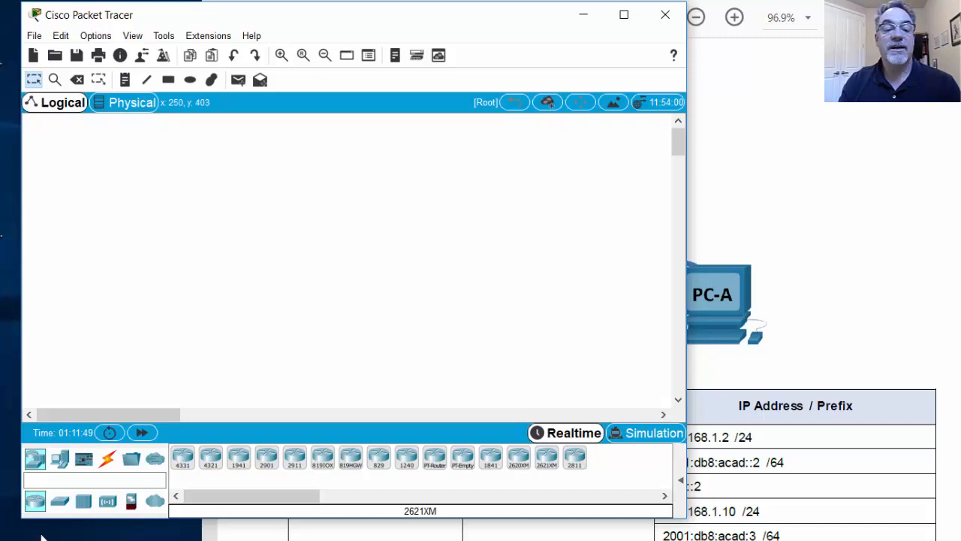
Place a 3560-24PS switch from the Switches category onto the workspace.
click(60, 501)
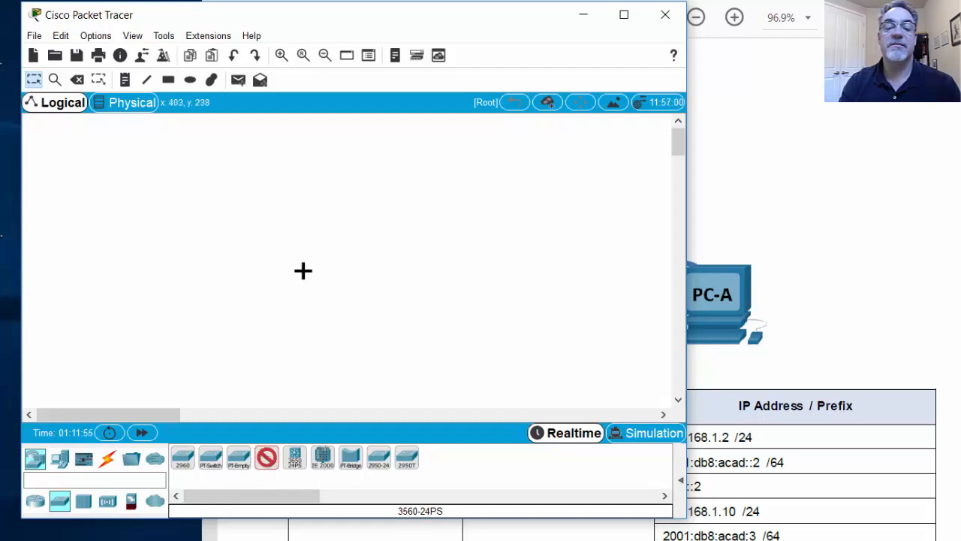
click(270, 237)
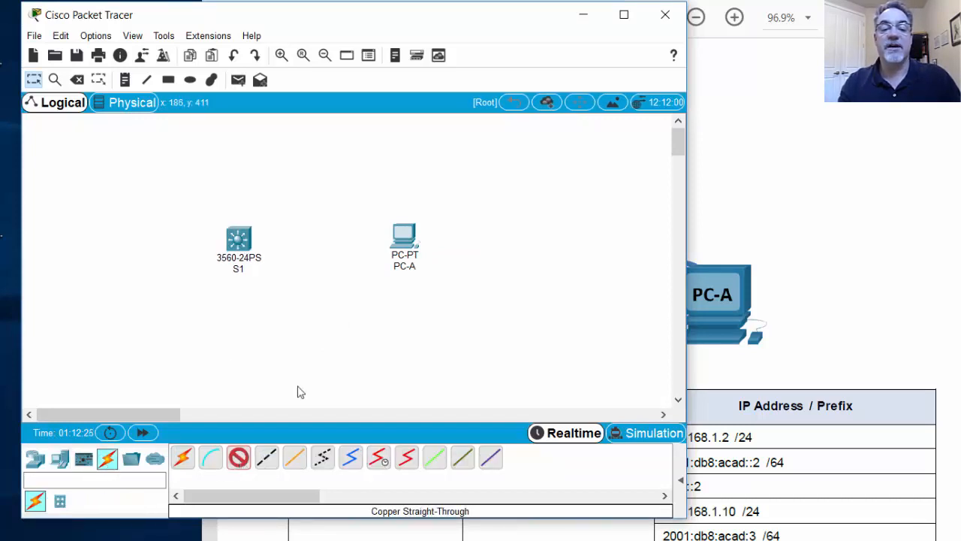
Link PC-A's FastEthernet0 to S1 with a copper straight-through cable.
click(404, 237)
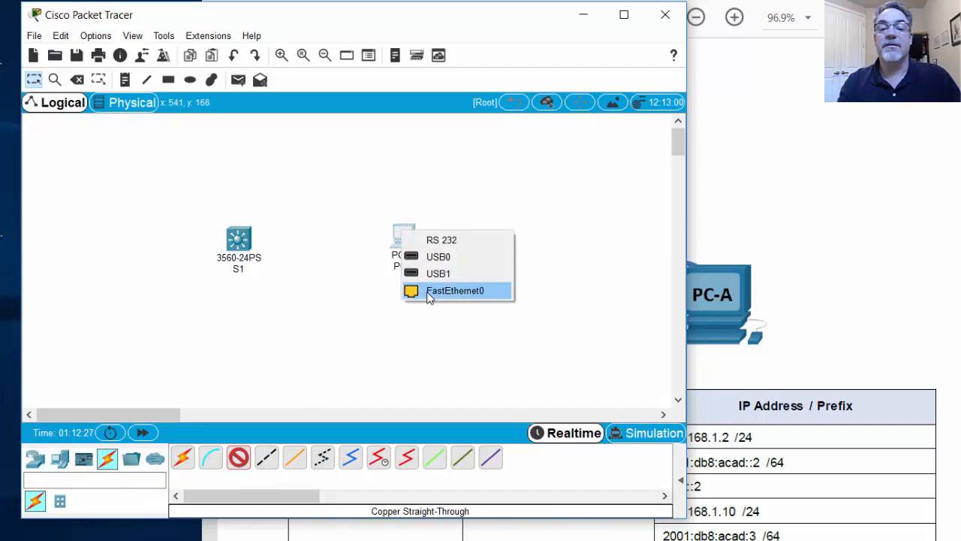
click(455, 291)
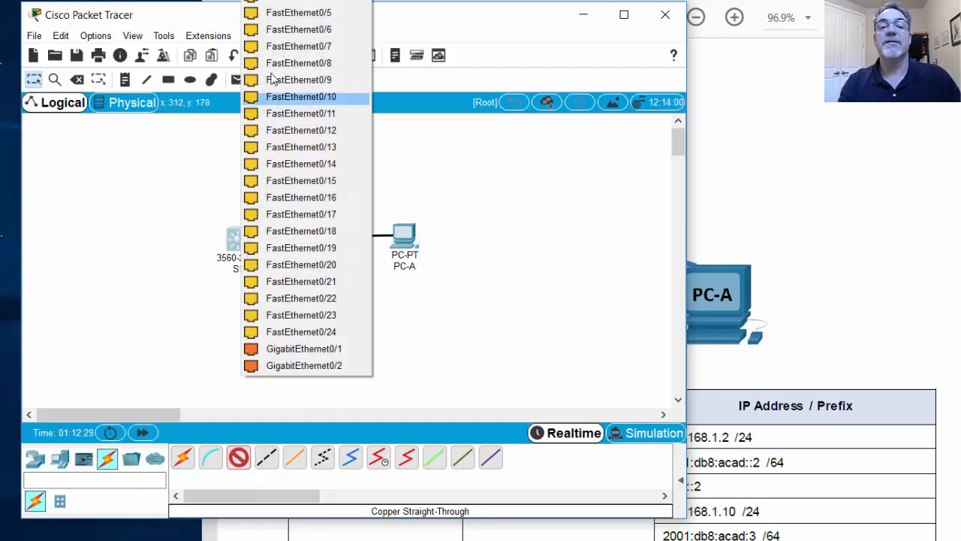
click(301, 96)
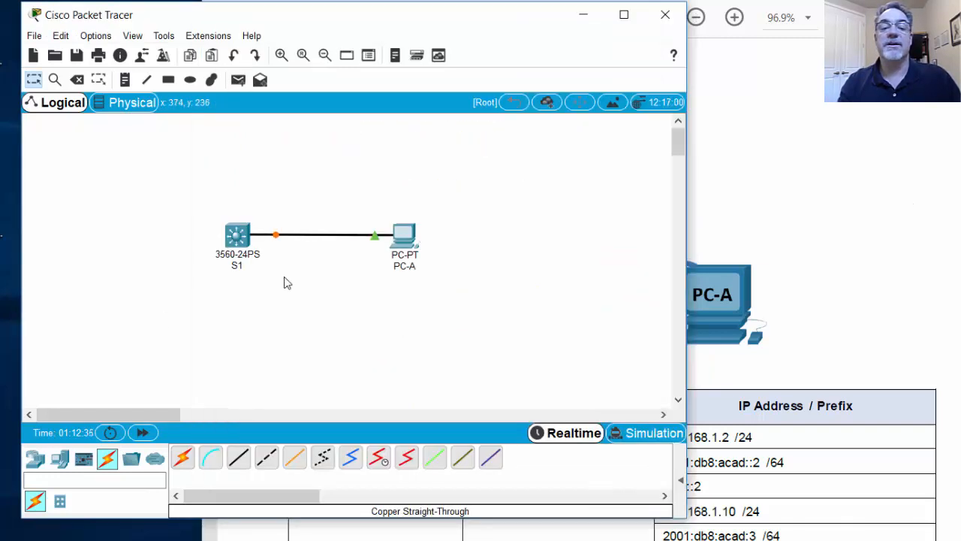
mouse_move(353, 300)
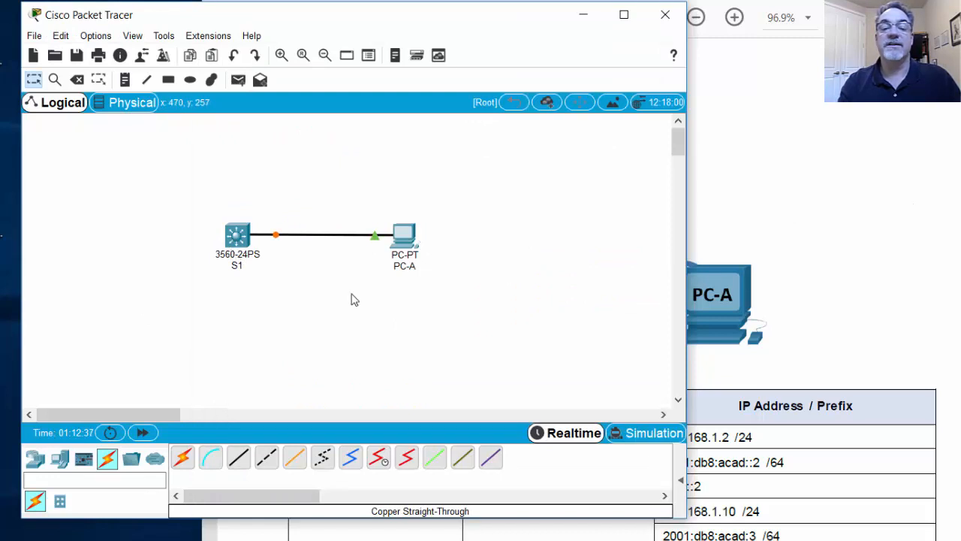
Connect PC-A's RS 232 port to S1's Console with a console cable.
click(210, 458)
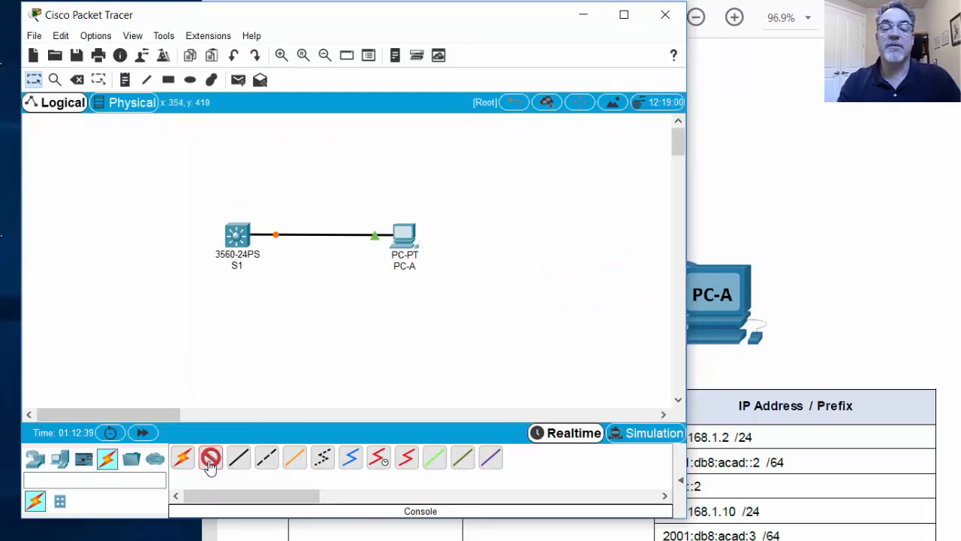
click(404, 234)
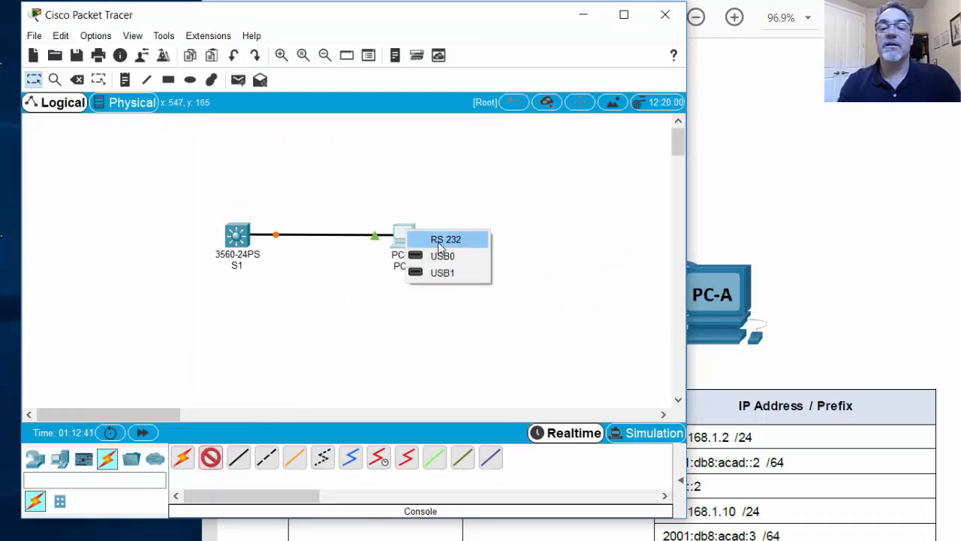
click(237, 235)
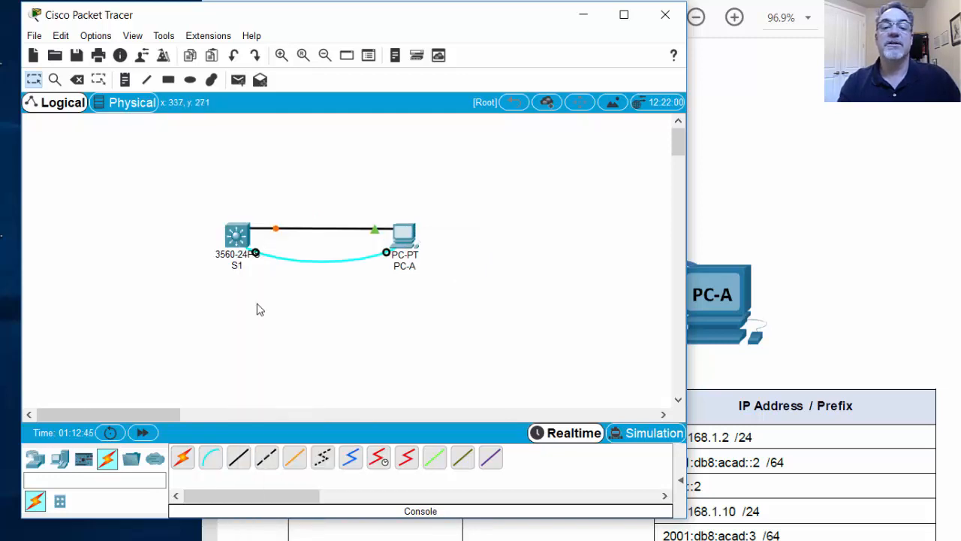
mouse_move(319, 198)
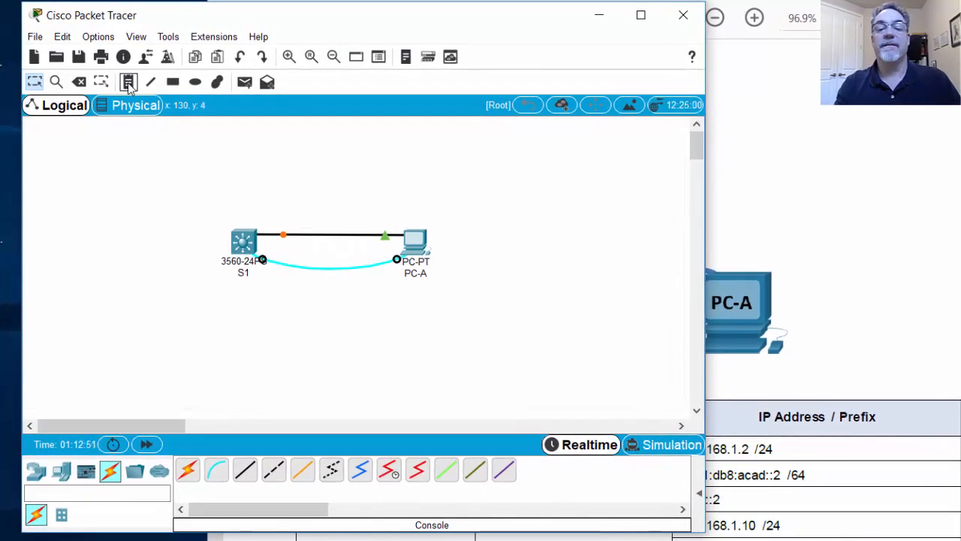
mouse_move(129, 82)
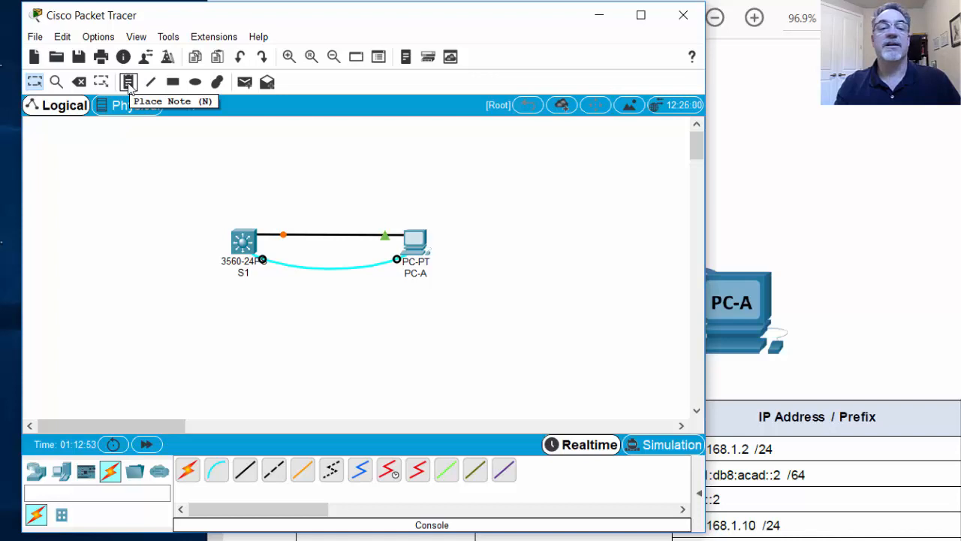
Write a note below PC-A with 192.168.1.10, 2001:db8:acad::3/64 and fe80::3 on separate lines.
click(439, 293)
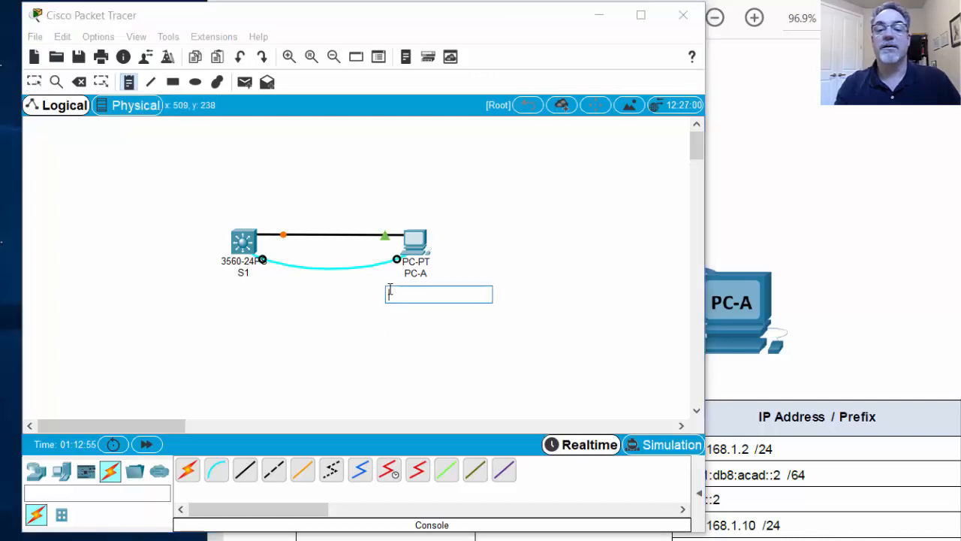
text(192.168.1.10)
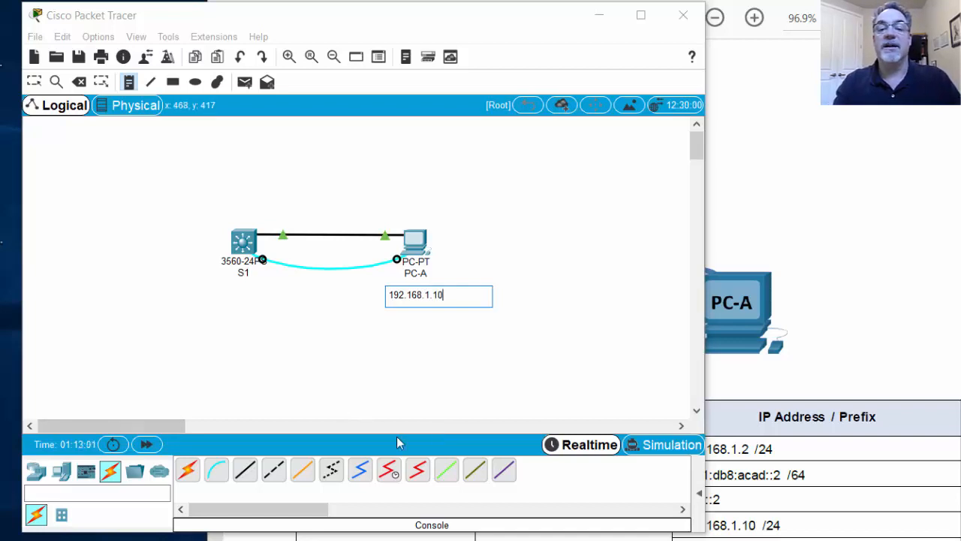
key(enter)
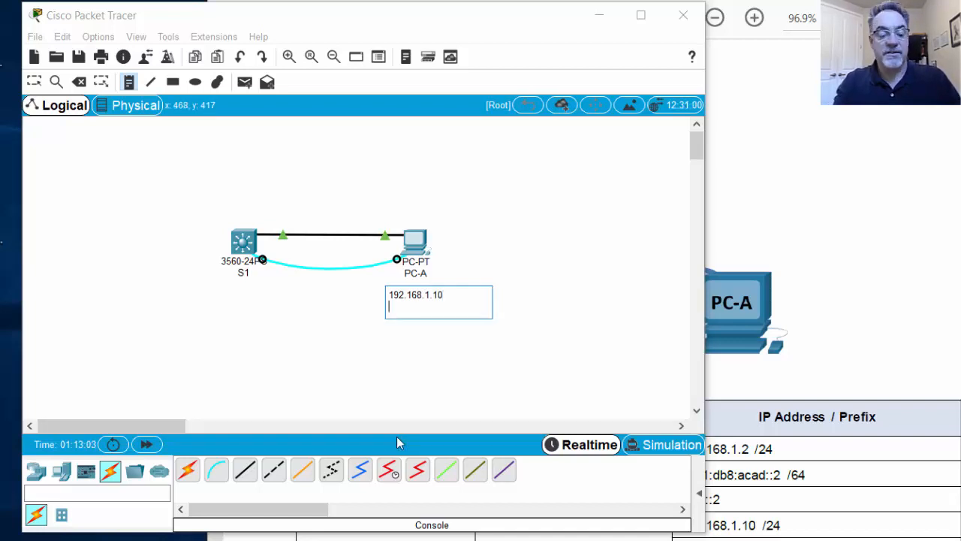
text(2001:d)
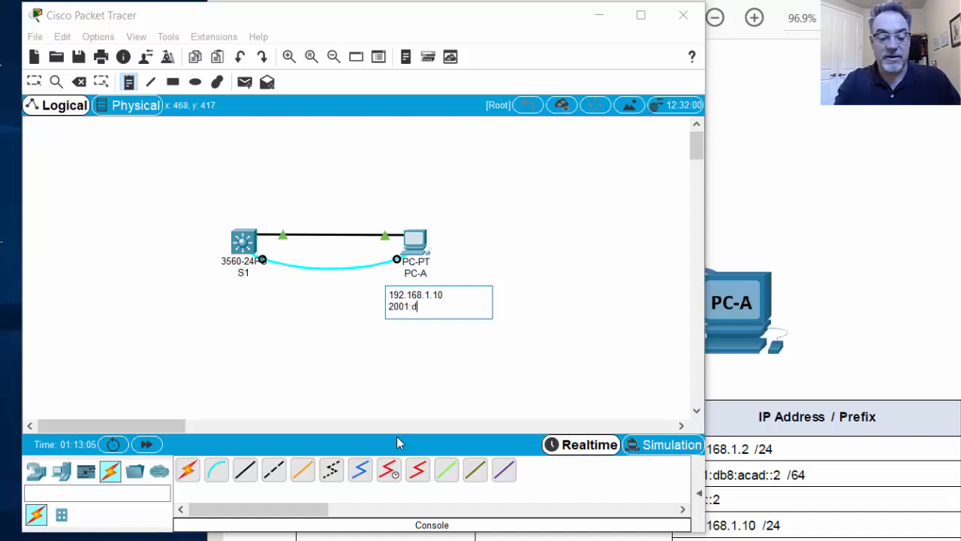
text(b8)
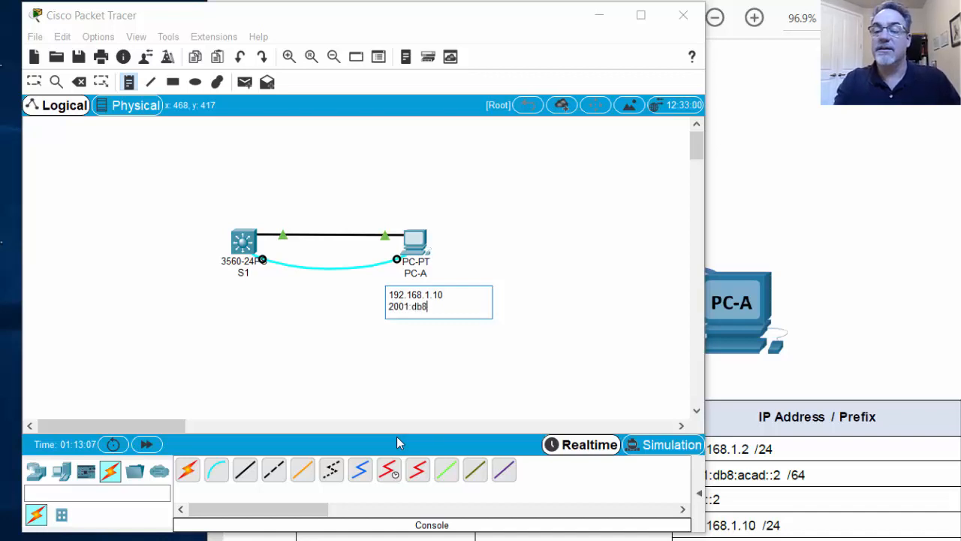
text(:acad::3)
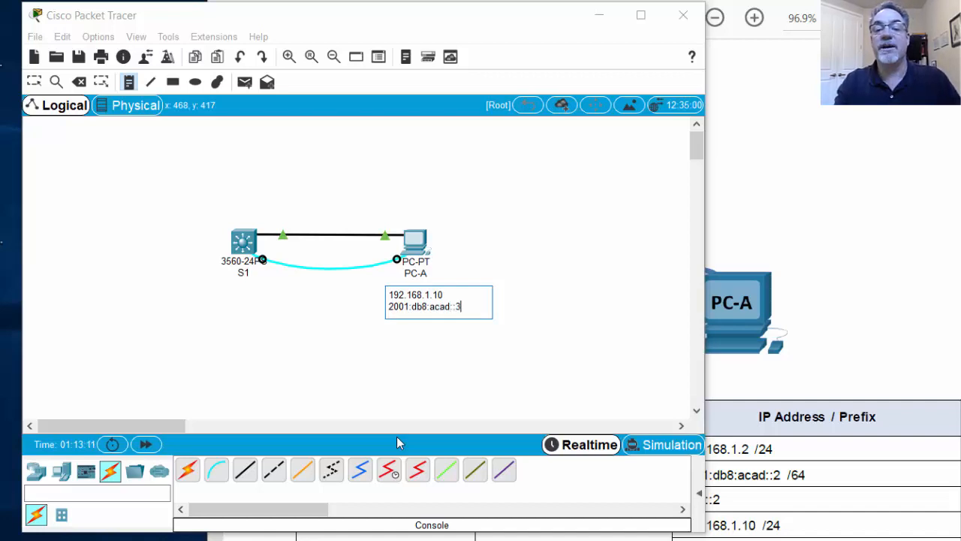
text(/)
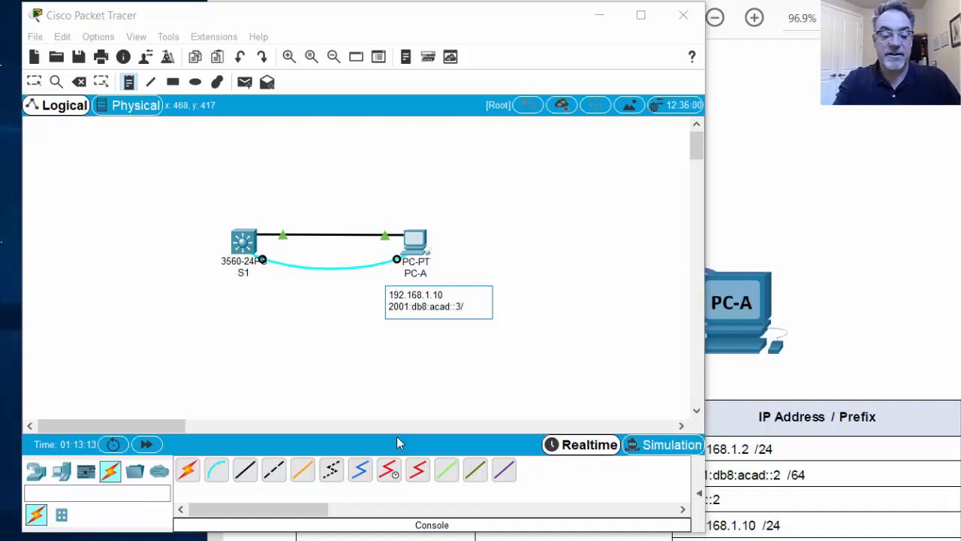
text(/64)
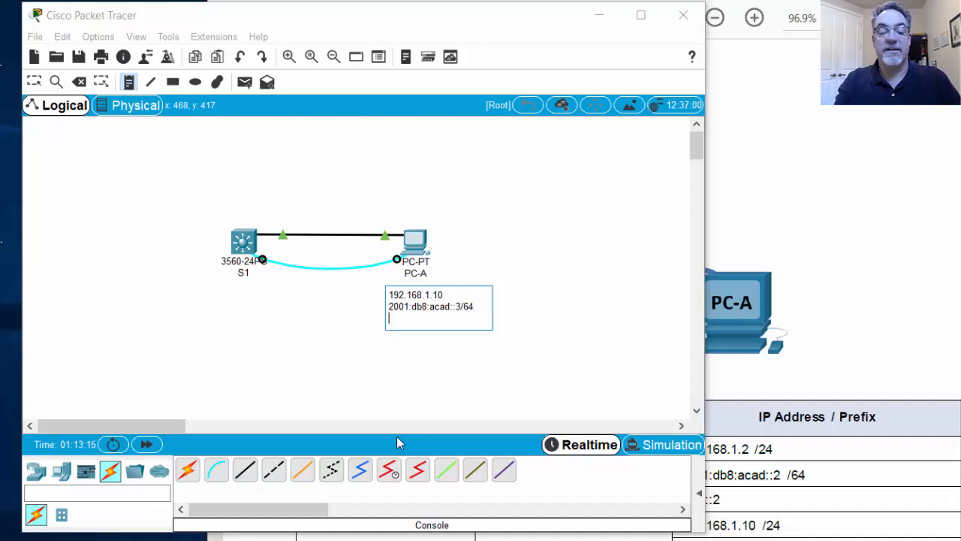
text(fe80)
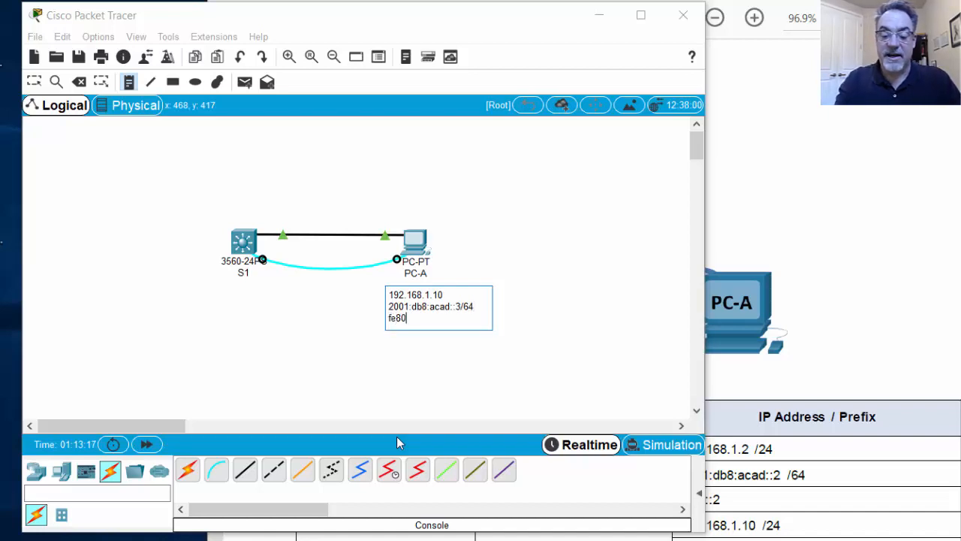
text(::3)
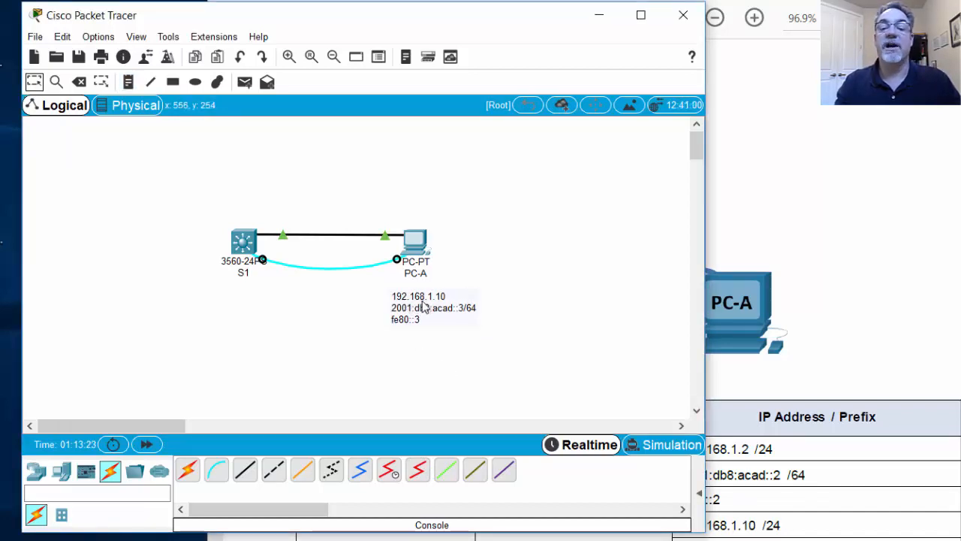
mouse_move(464, 314)
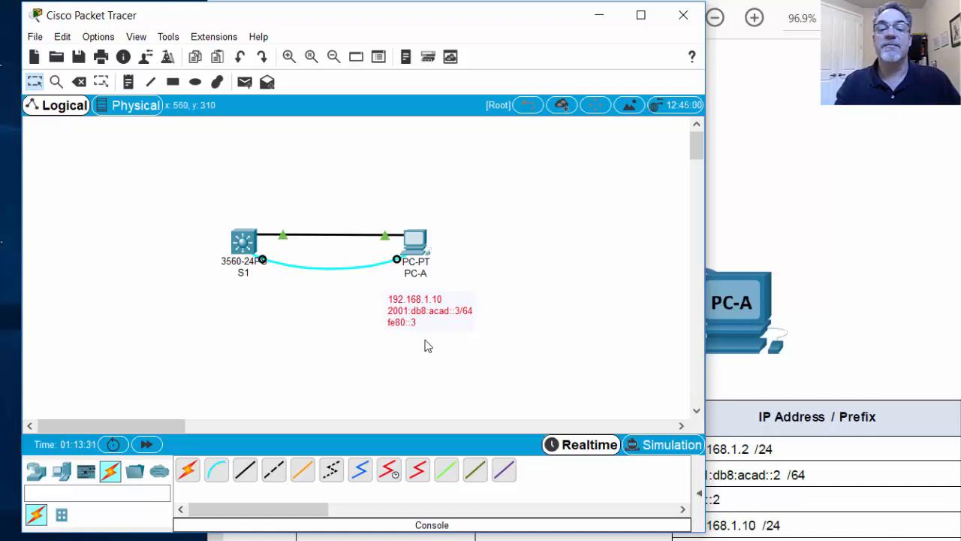
mouse_move(311, 175)
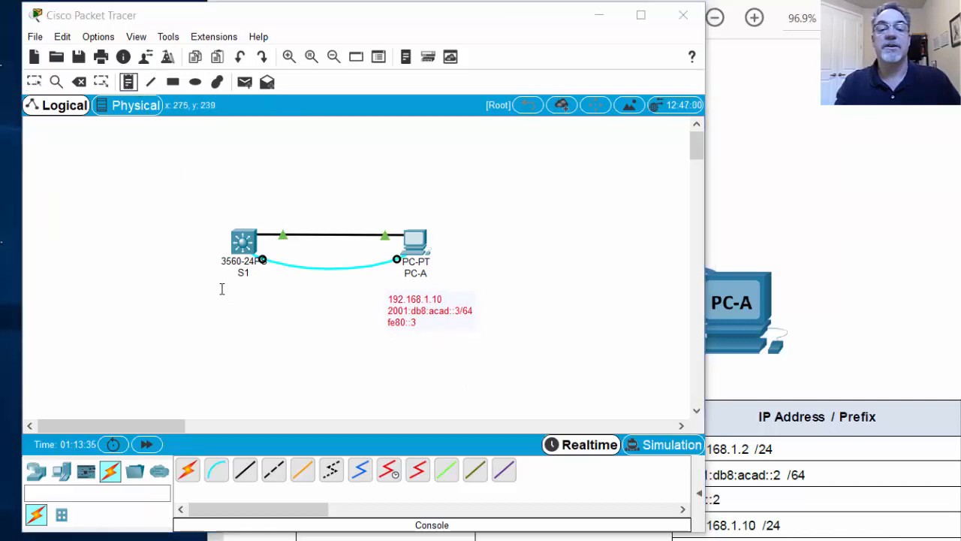
Type 192.168.1.2, 2001:db8:acad::2/64 and fe80::1 into the note below S1.
text(192.168.1.)
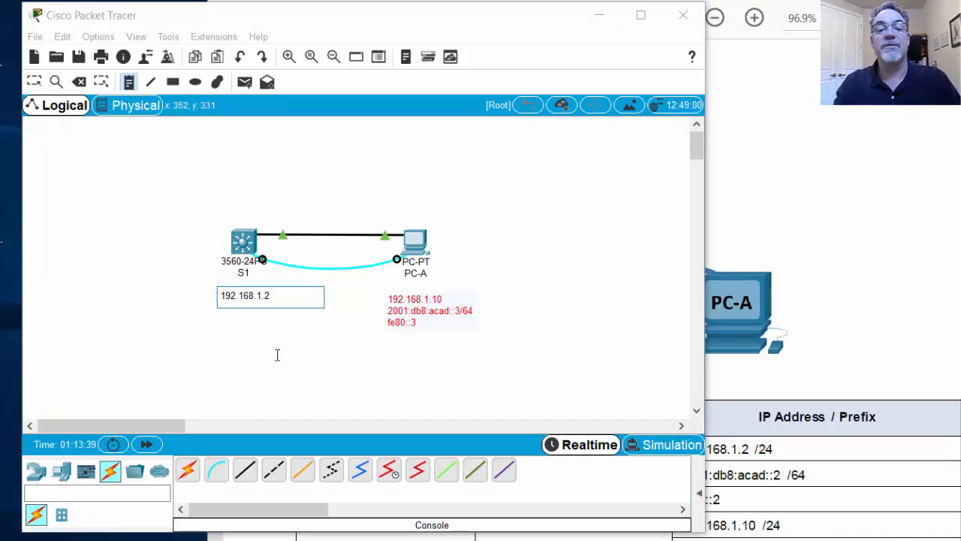
text(2001)
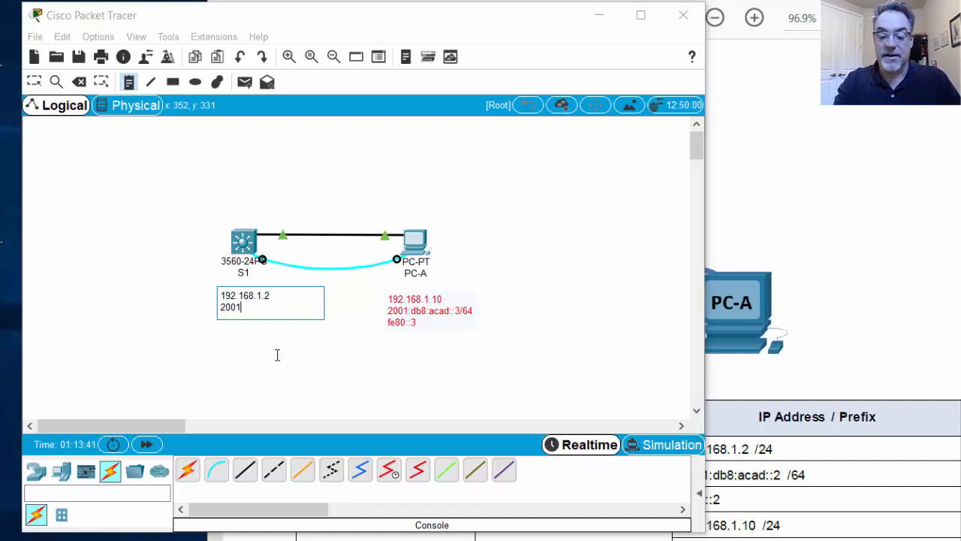
text(db8)
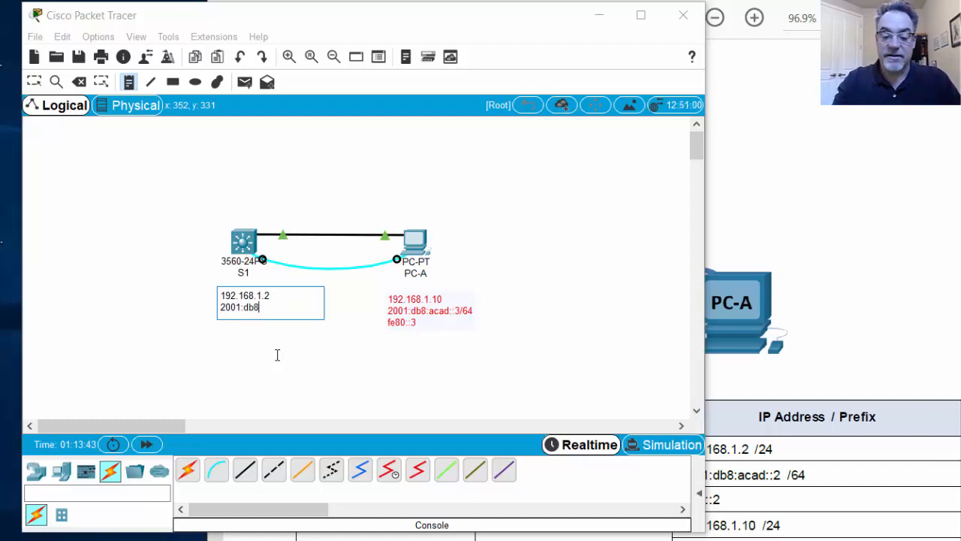
text(:acad::2)
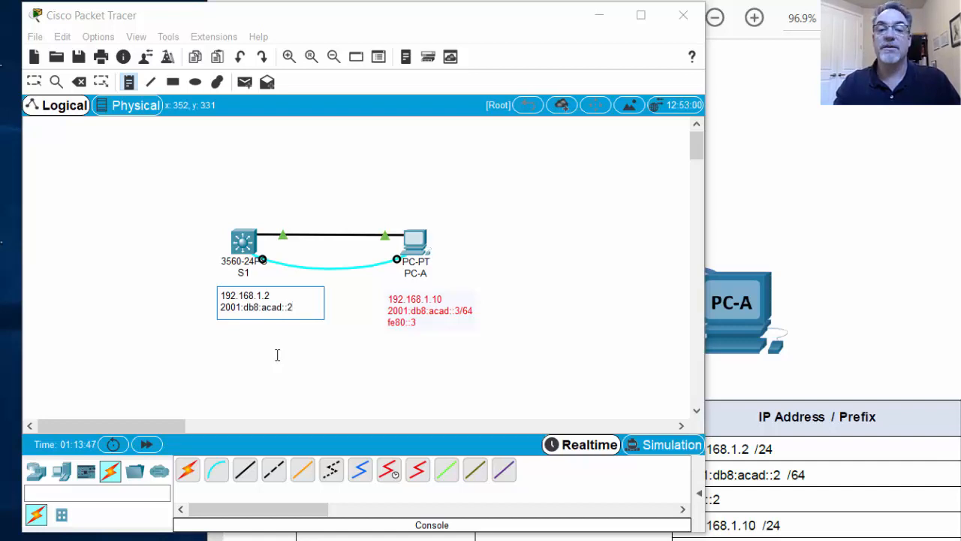
text(/64)
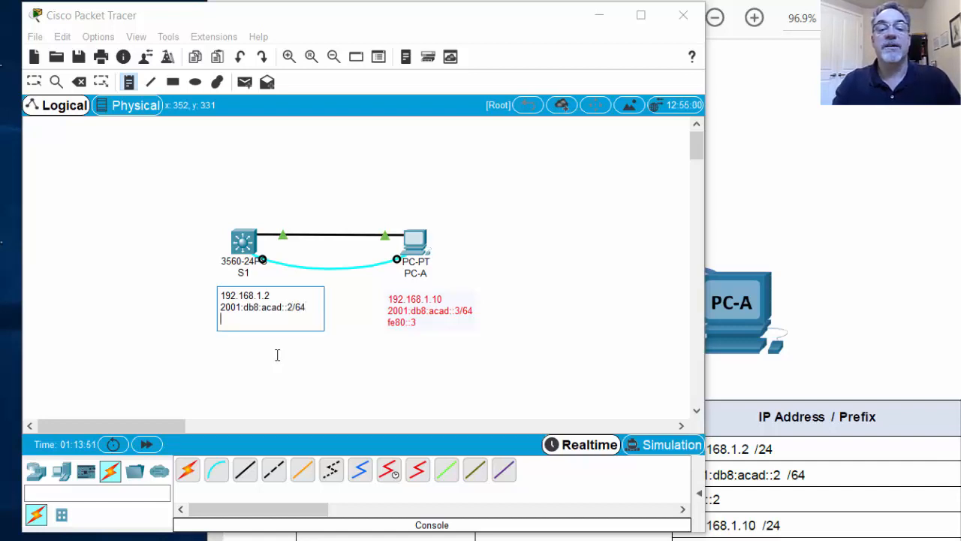
text(fe80::1)
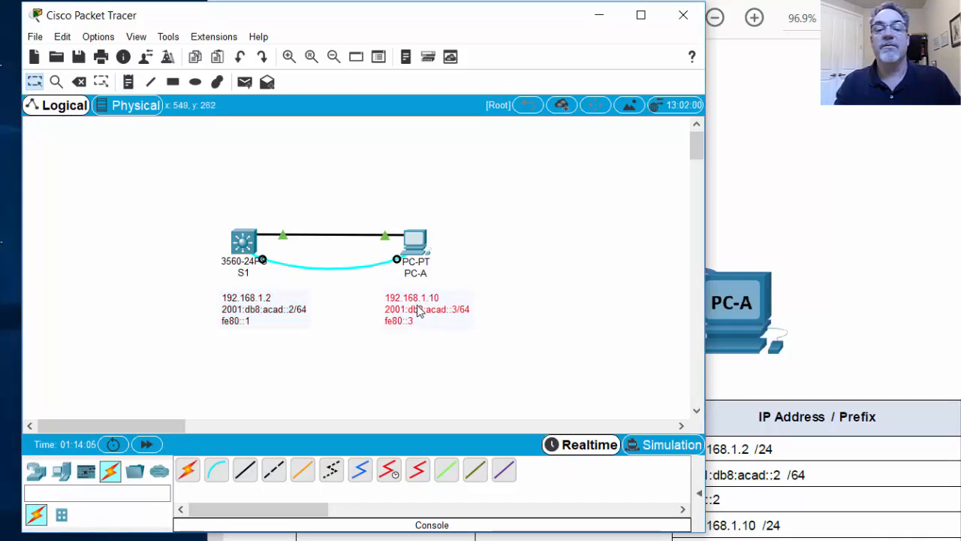
mouse_move(439, 281)
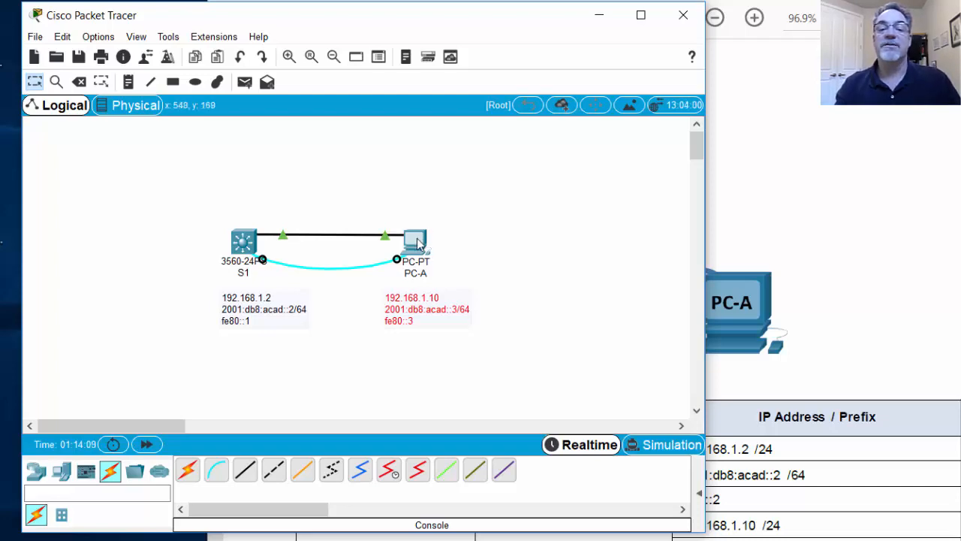
Give PC-A 192.168.1.10/255.255.255.0, 2001:db8:acad::3/64 and link-local FE80::3.
double_click(416, 240)
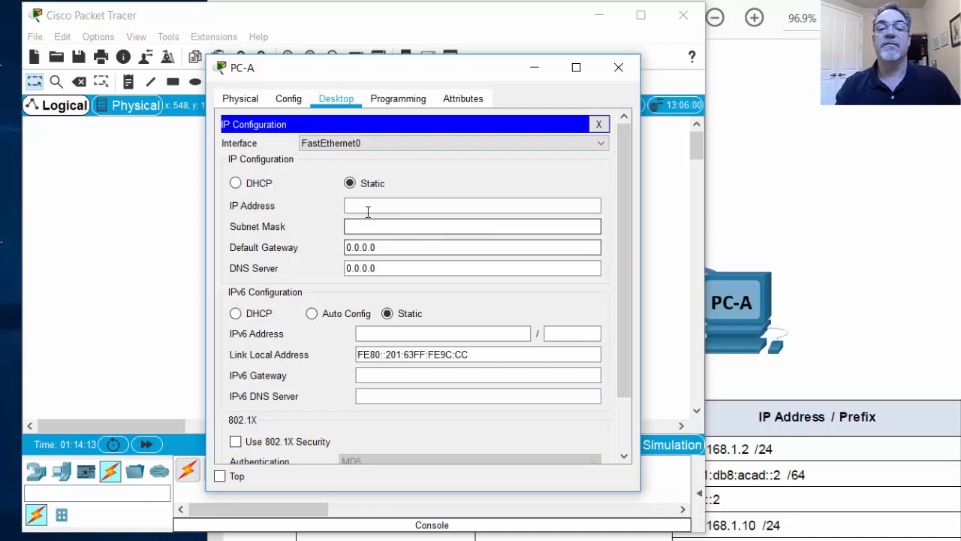
text(192.168.1.)
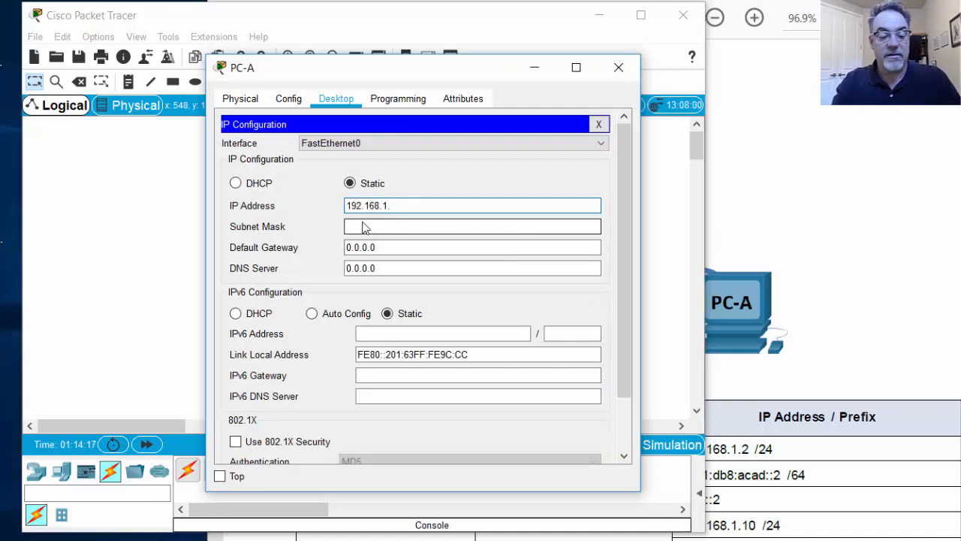
text(10)
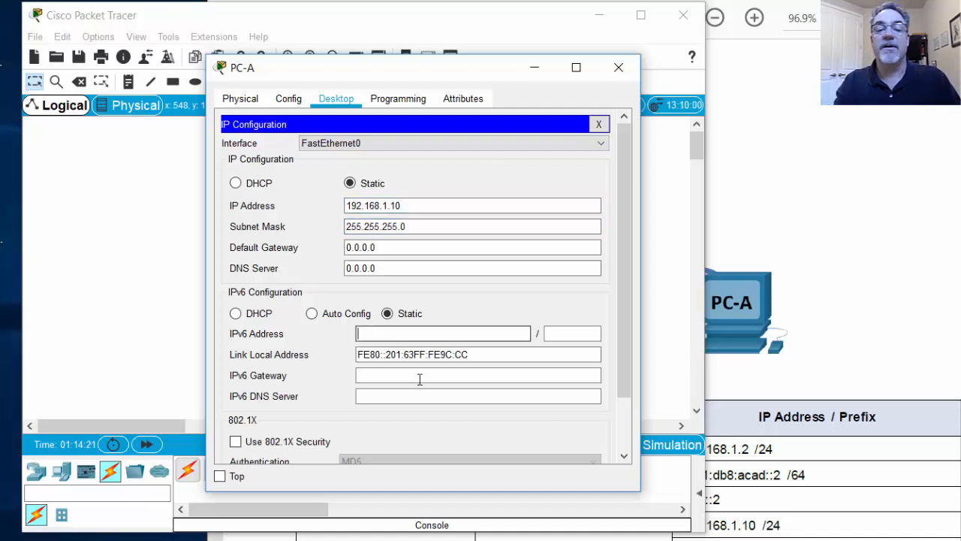
text(2001)
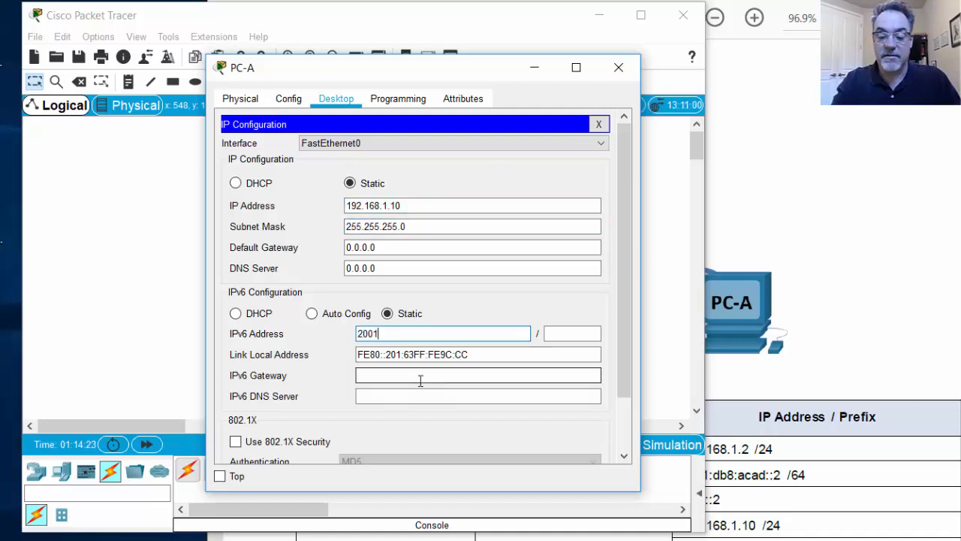
text(:db8:acad::3)
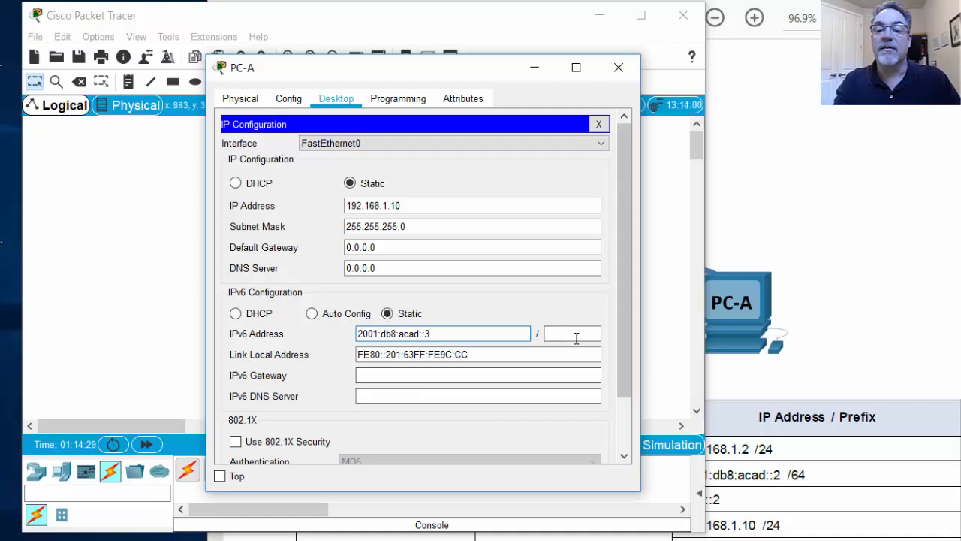
text(64)
click(479, 354)
text(FE80::3)
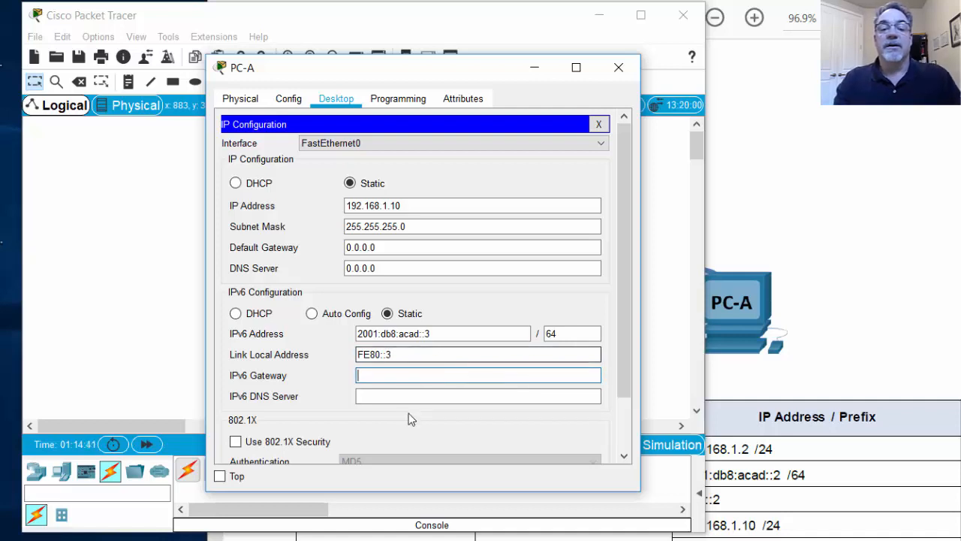
mouse_move(619, 67)
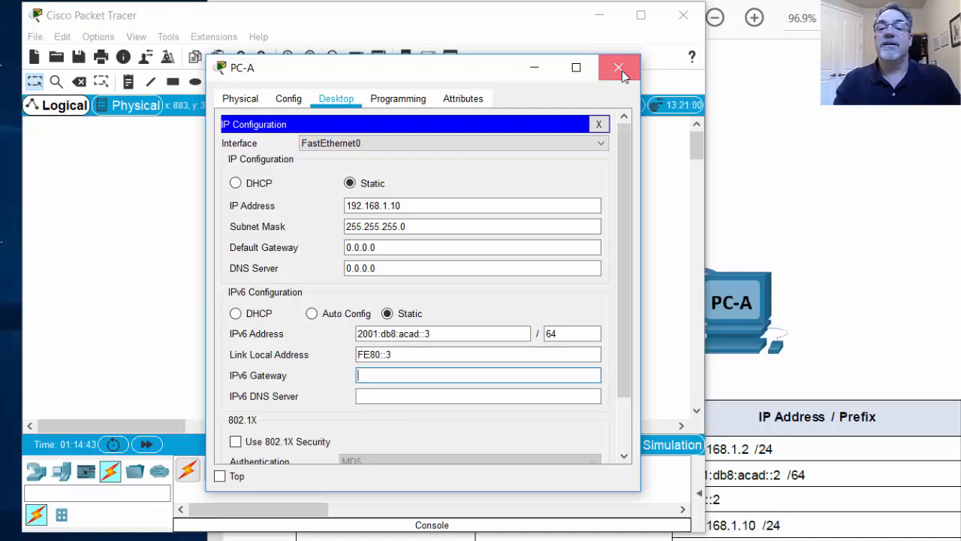
click(619, 67)
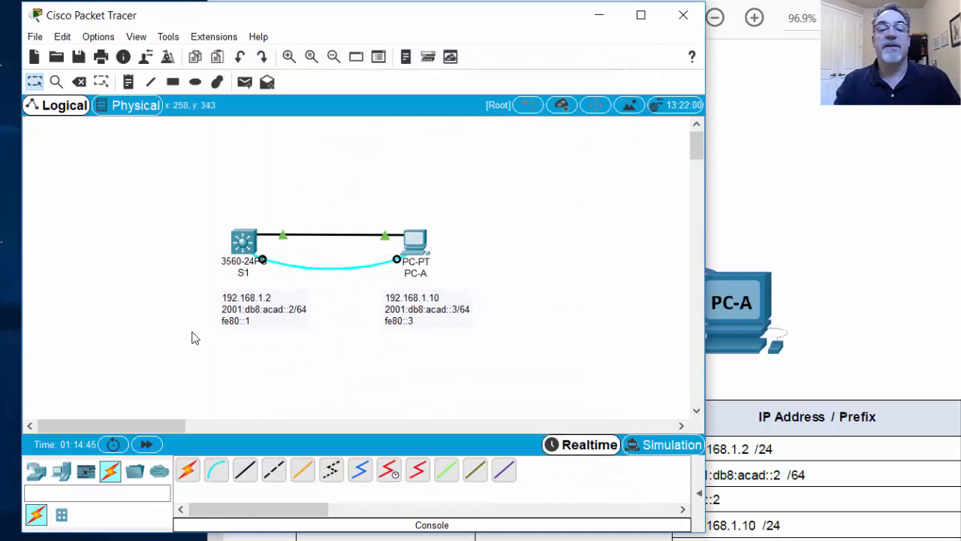
mouse_move(220, 204)
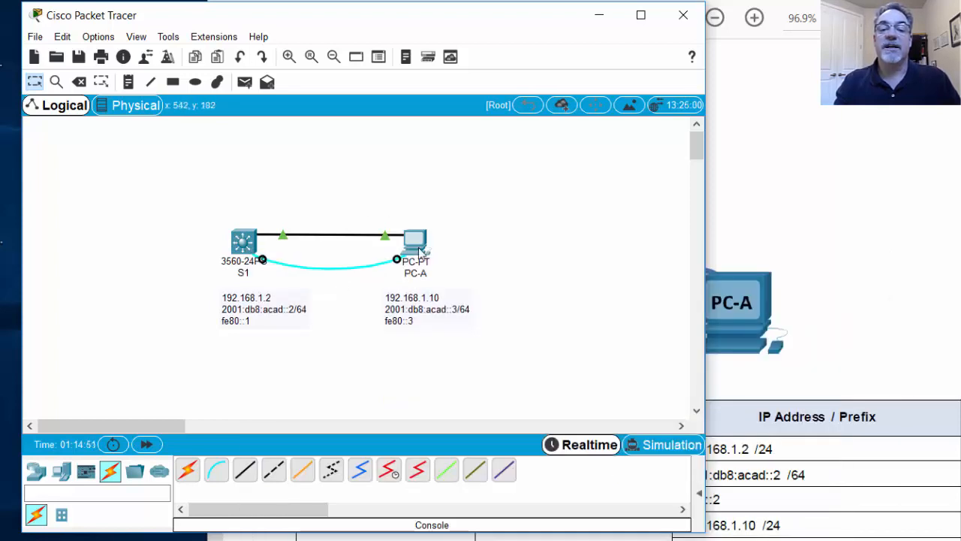
mouse_move(258, 216)
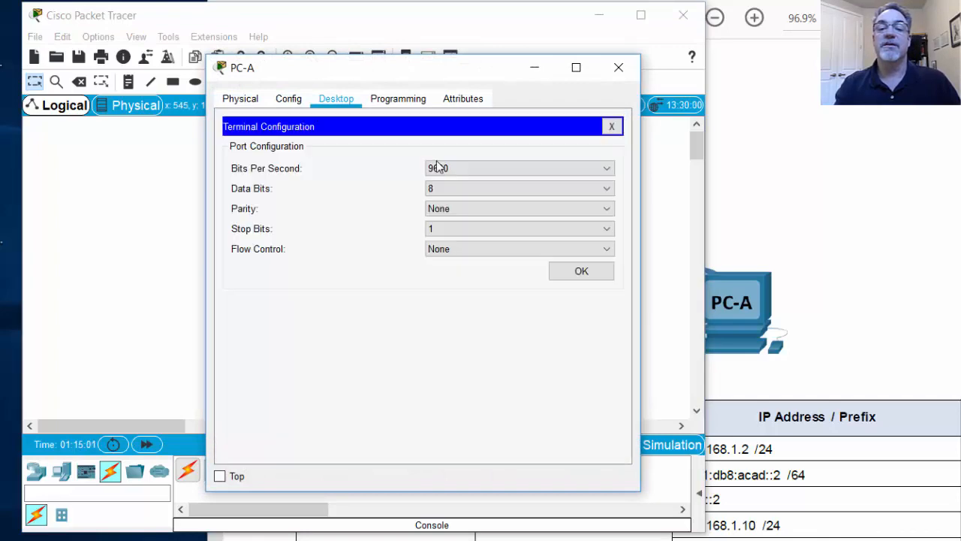
Connect PC-A's Terminal to the switch console with default port settings.
click(581, 271)
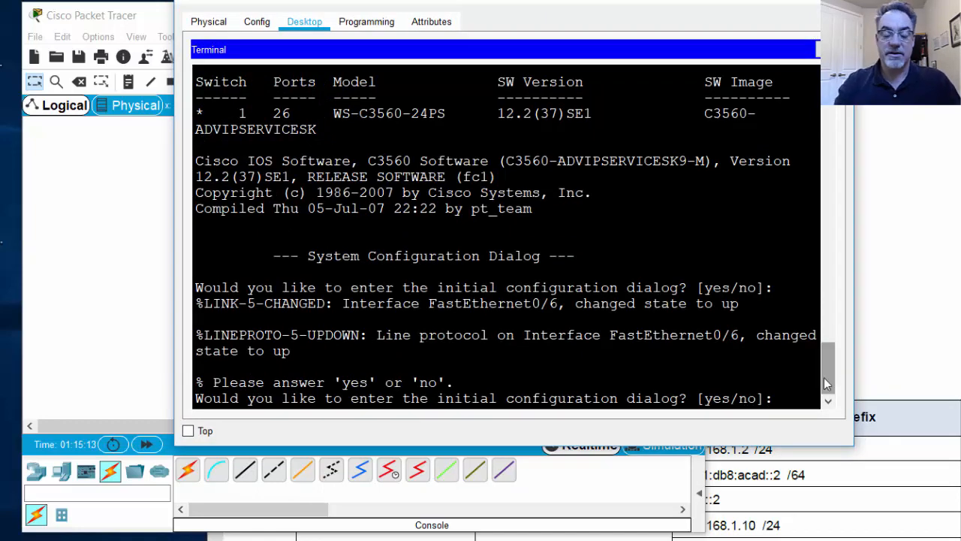
Answer no to setup, enter enable and conf t, and set hostname S1.
text(no)
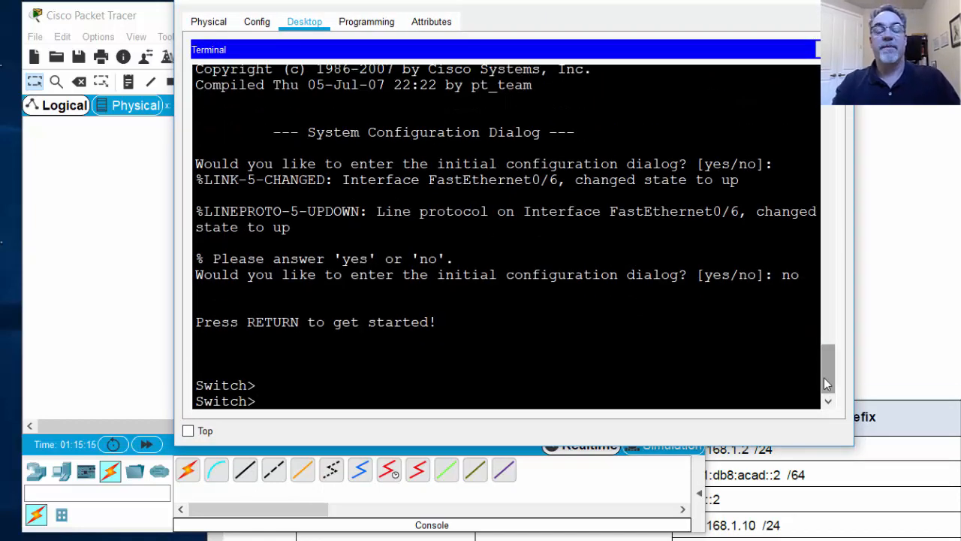
text(en)
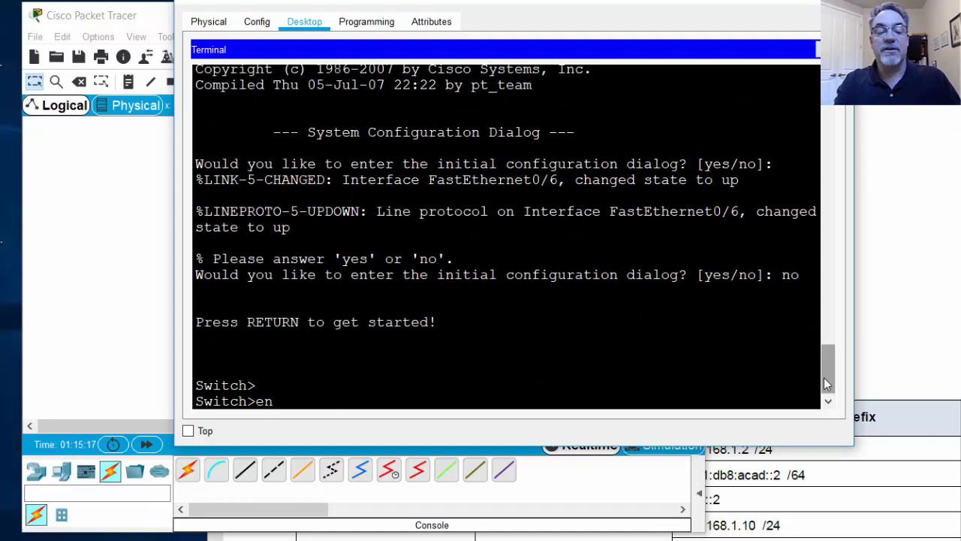
text(conf t)
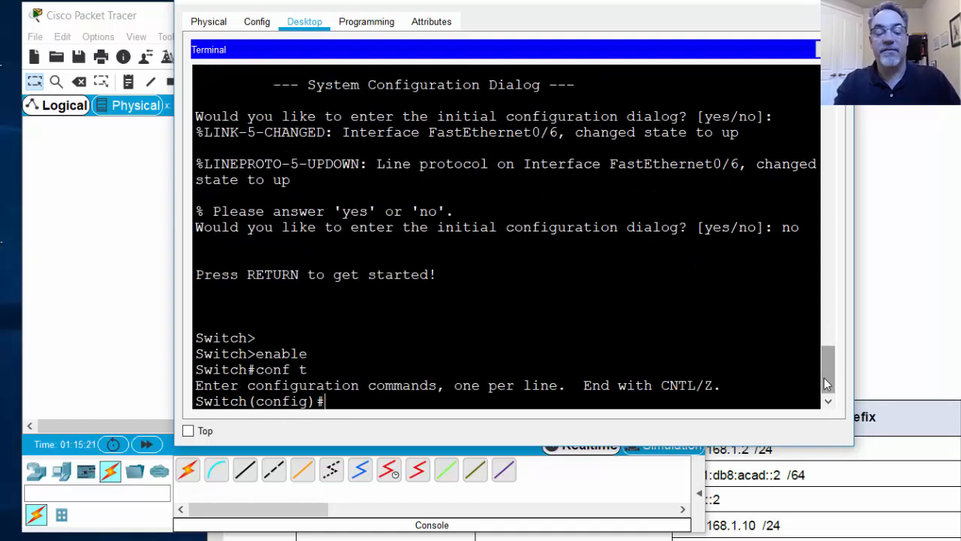
text(hostname)
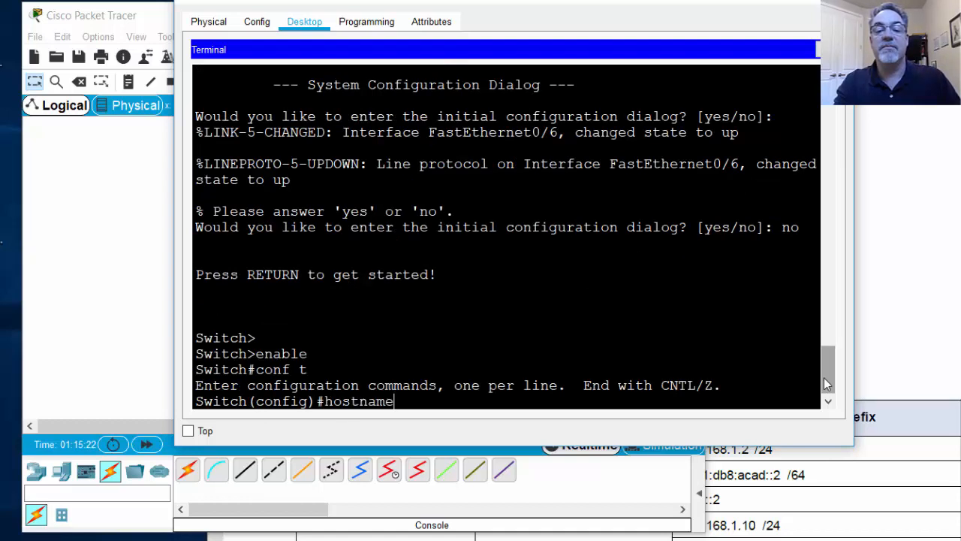
text(S1)
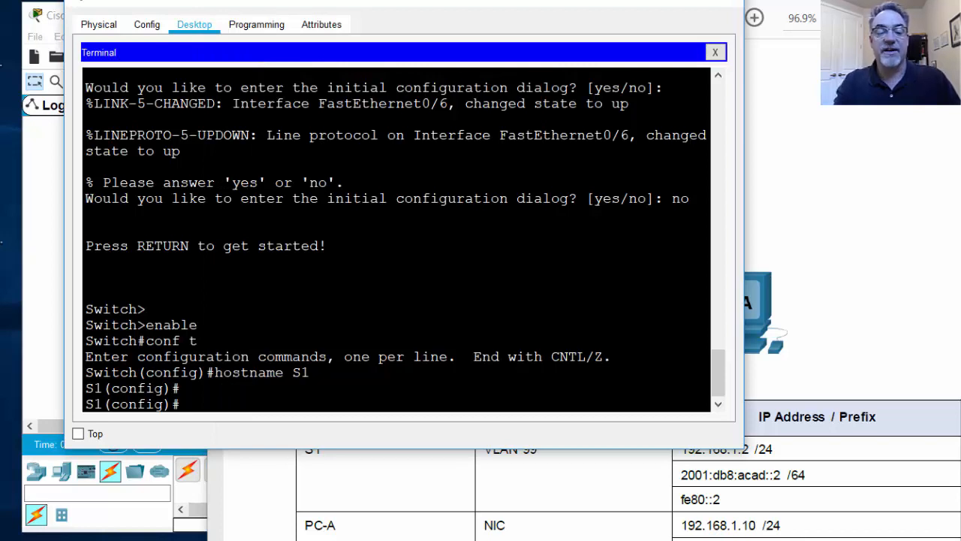
List the interface vlan 1 commands with '?', then exit back to global config.
text(int vlan 1)
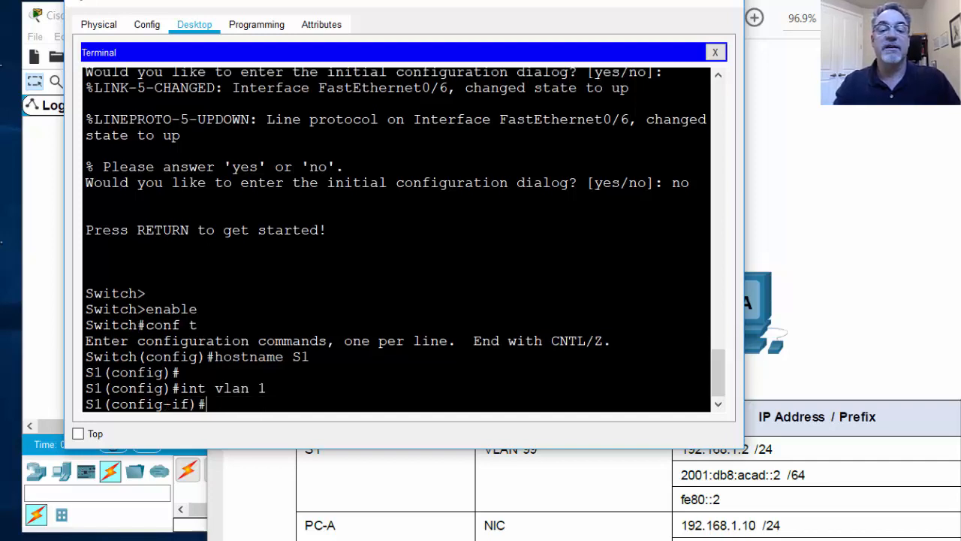
text(?)
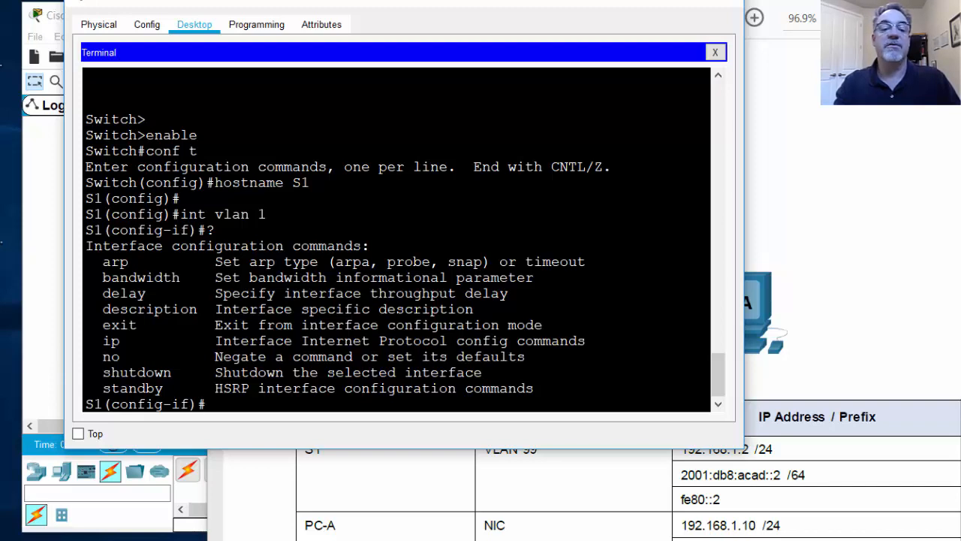
key(enter)
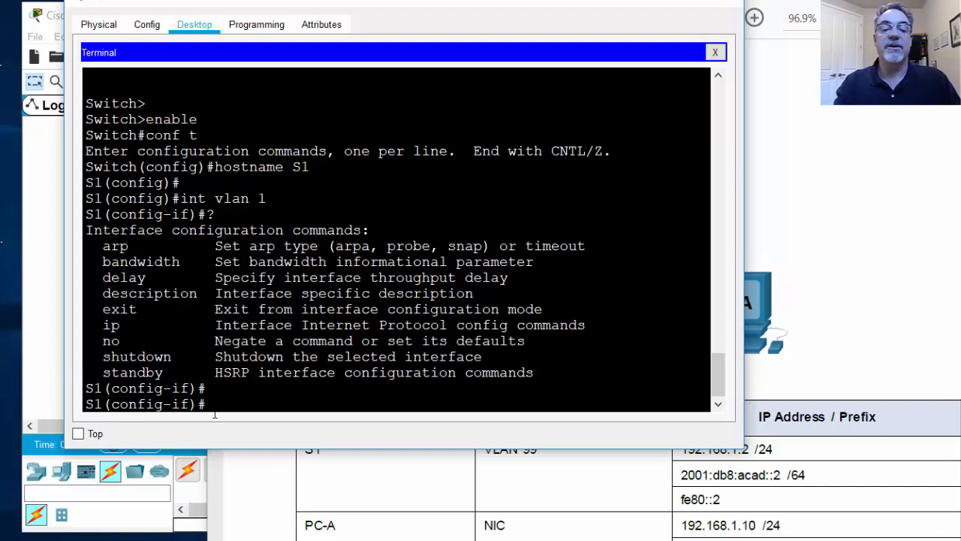
text(exit)
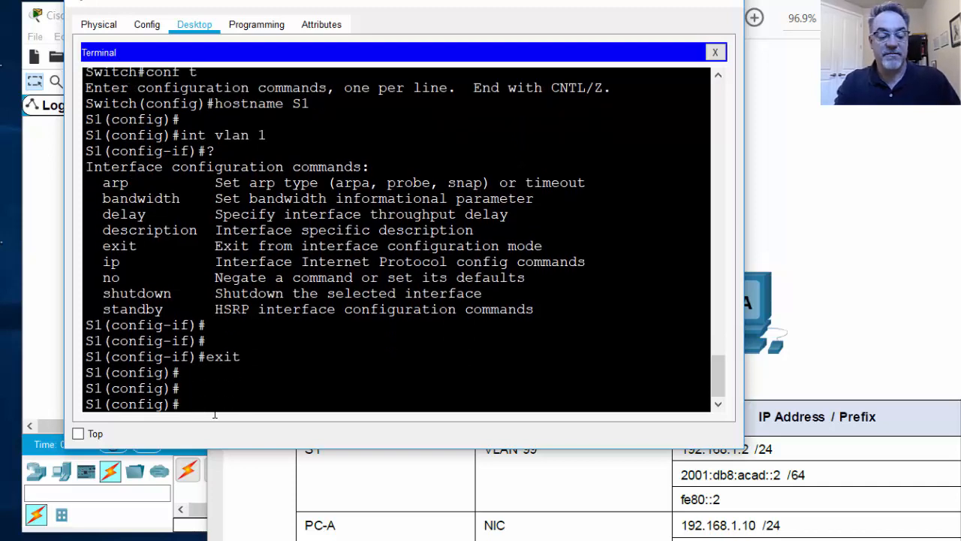
Set S1's SDM preference to dual-ipv4-and-ipv6 routing and exit to privileged mode.
text(sdm p)
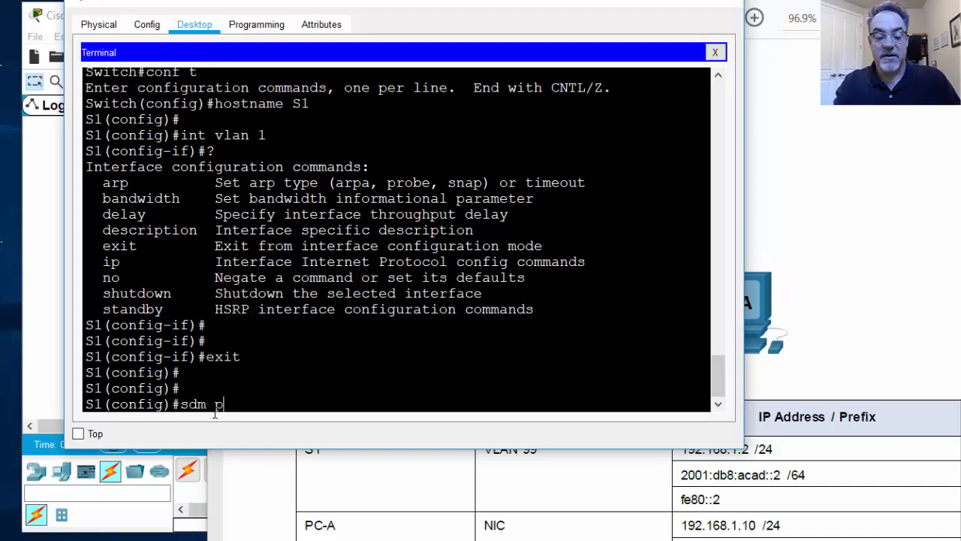
text(refer)
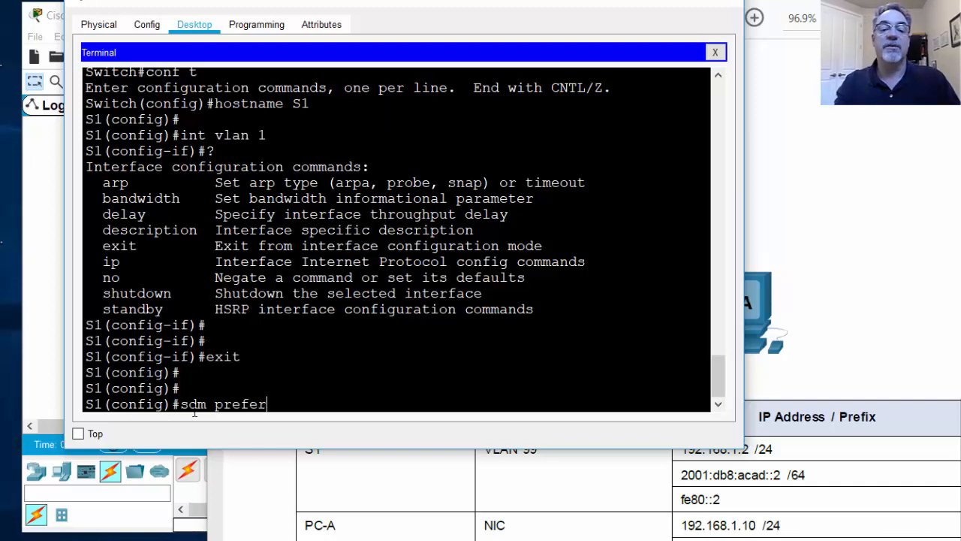
text(dual-ipv4-and-ipv6)
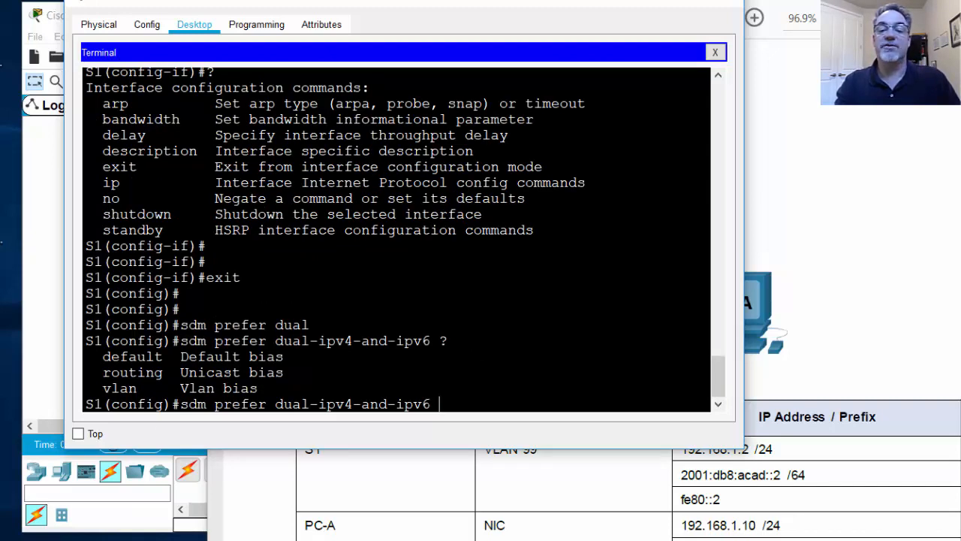
text(routing)
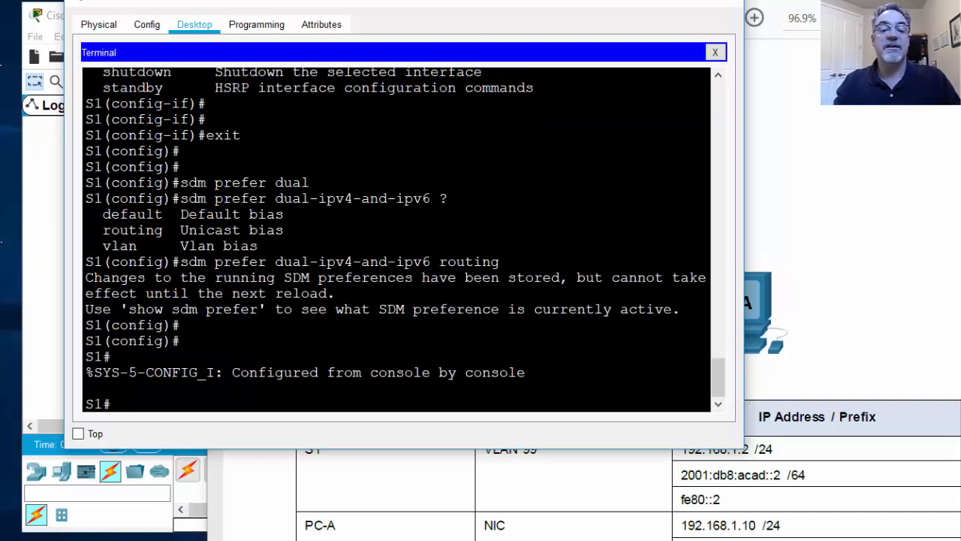
Save the running config to startup with 'copy run start', then reload S1.
text(copy run start)
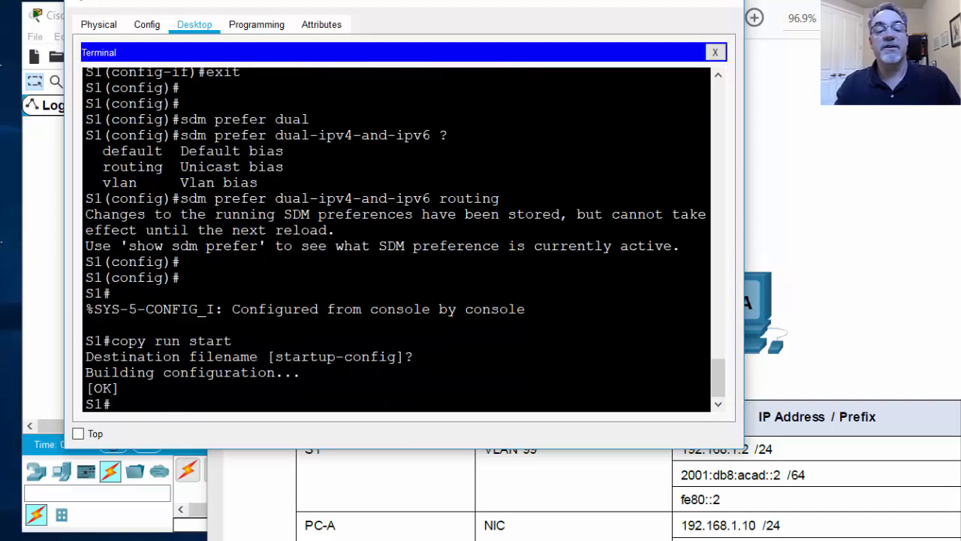
text(reload)
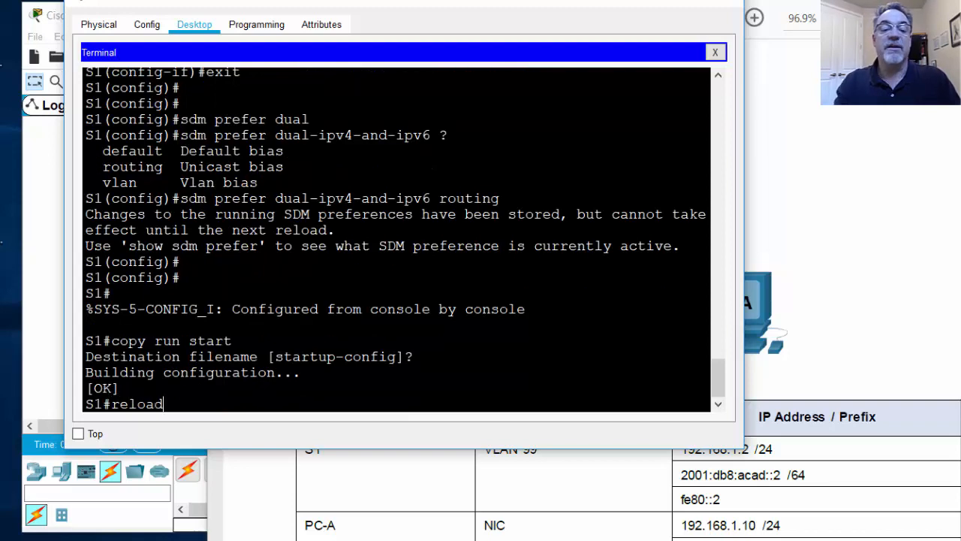
key(enter)
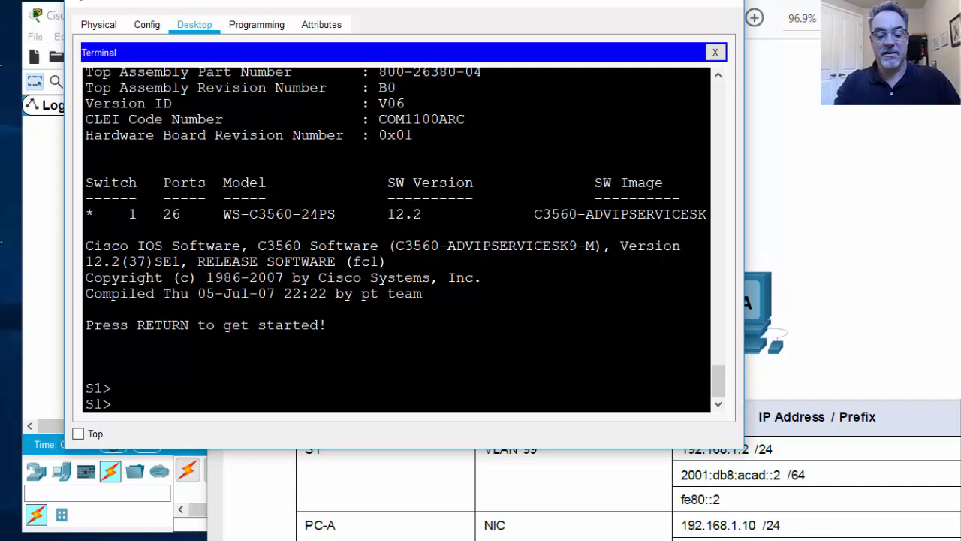
Enter privileged EXEC on the rebooted S1, then global configuration with conf t.
text(enable)
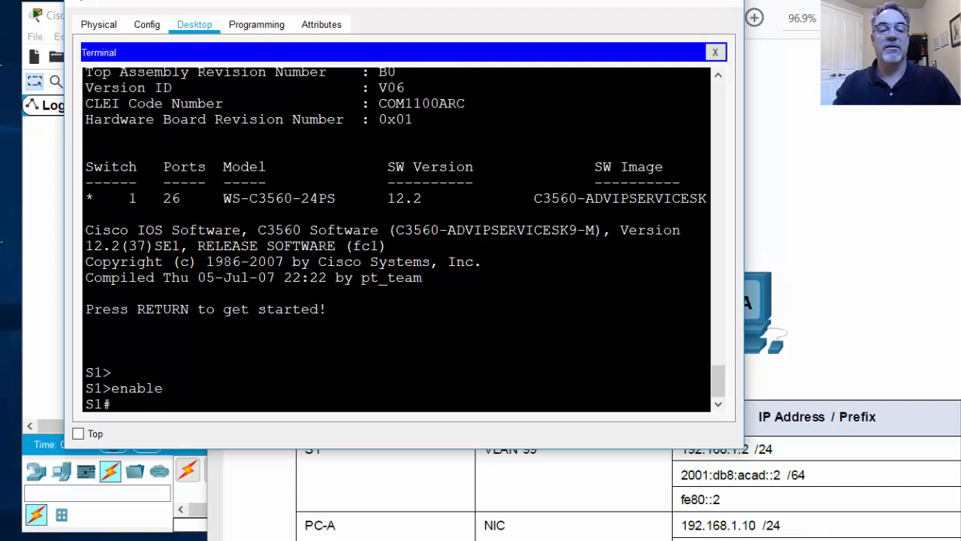
text(conf t)
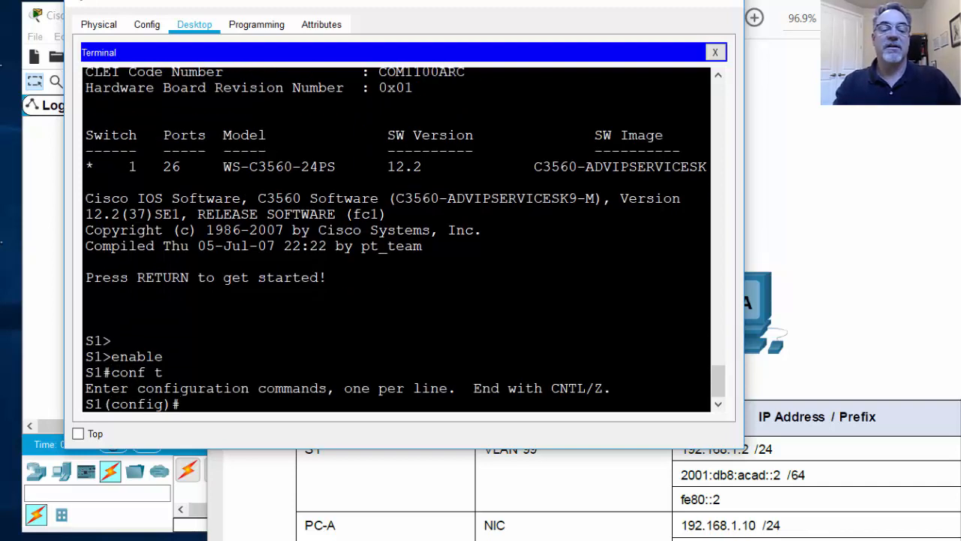
key(enter)
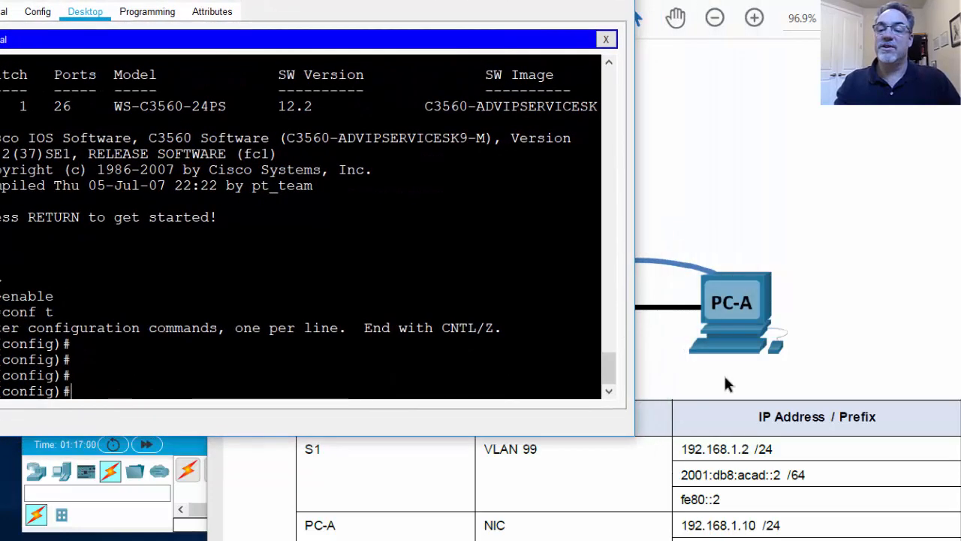
mouse_move(507, 451)
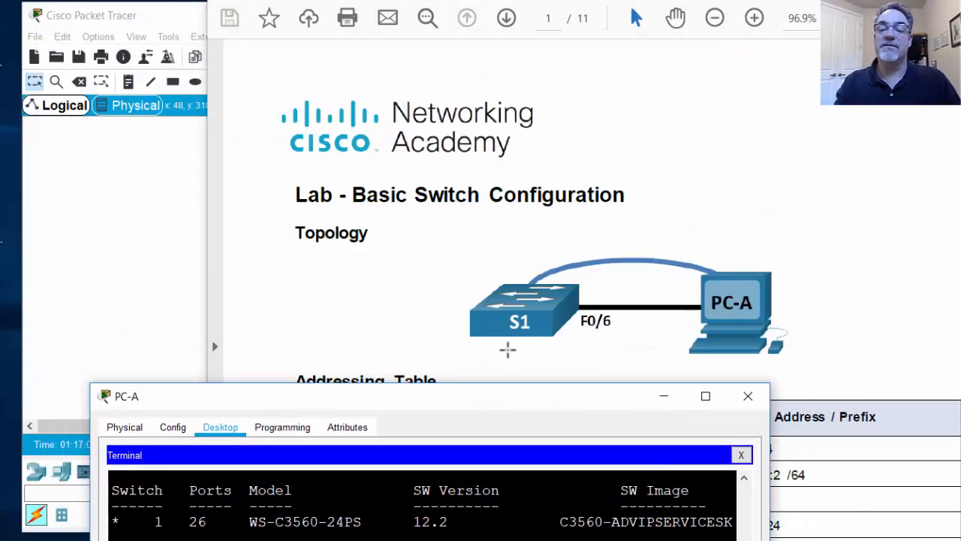
mouse_move(459, 330)
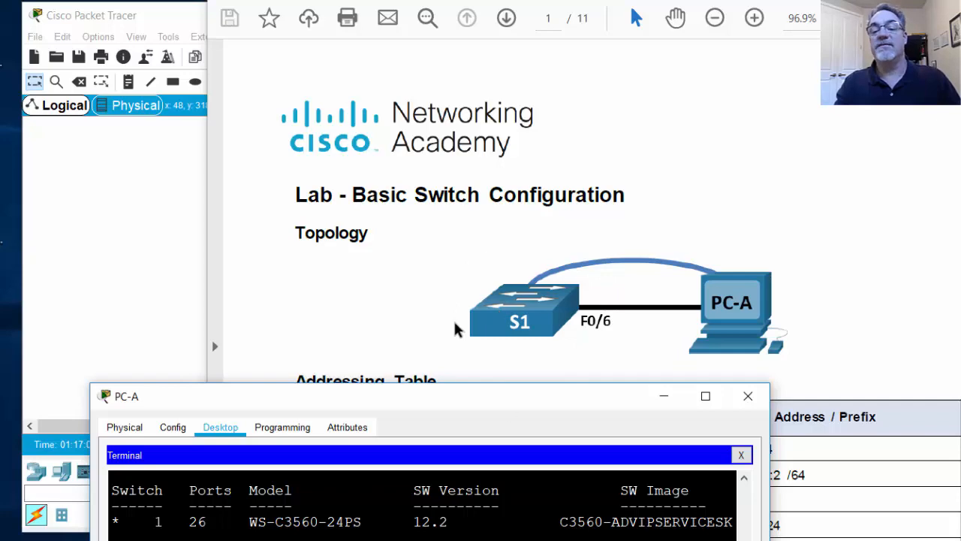
mouse_move(485, 405)
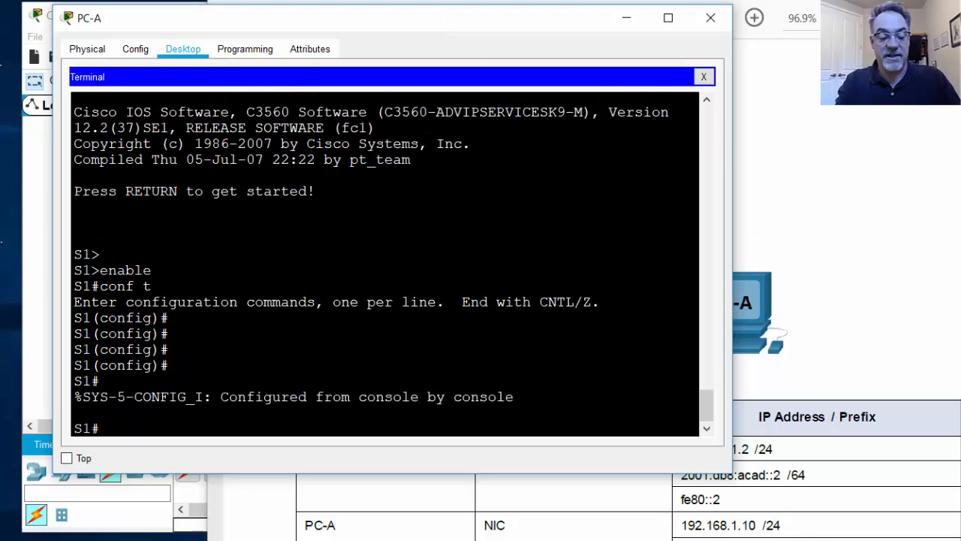
Run show vlan brief to see only default VLAN 1 holding all ports.
text(show vlan brief)
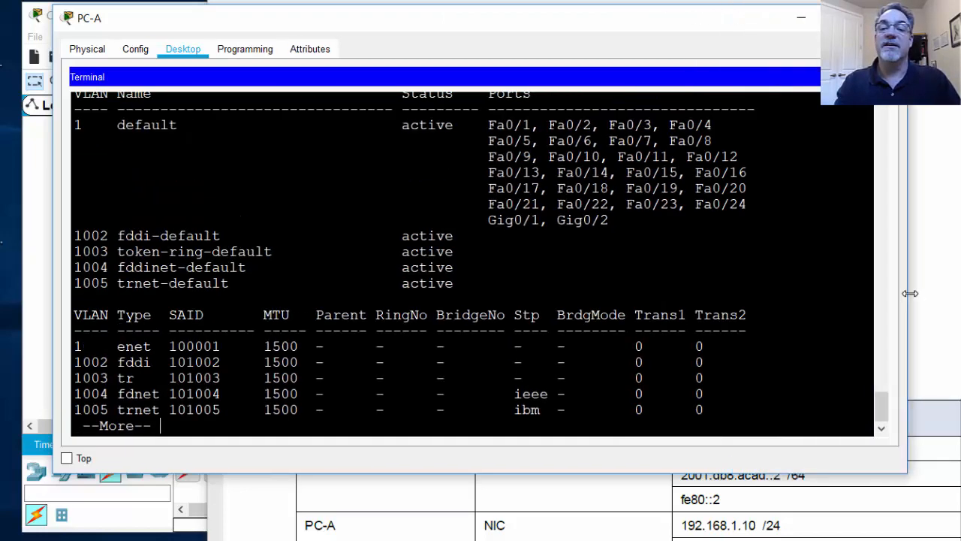
mouse_move(883, 406)
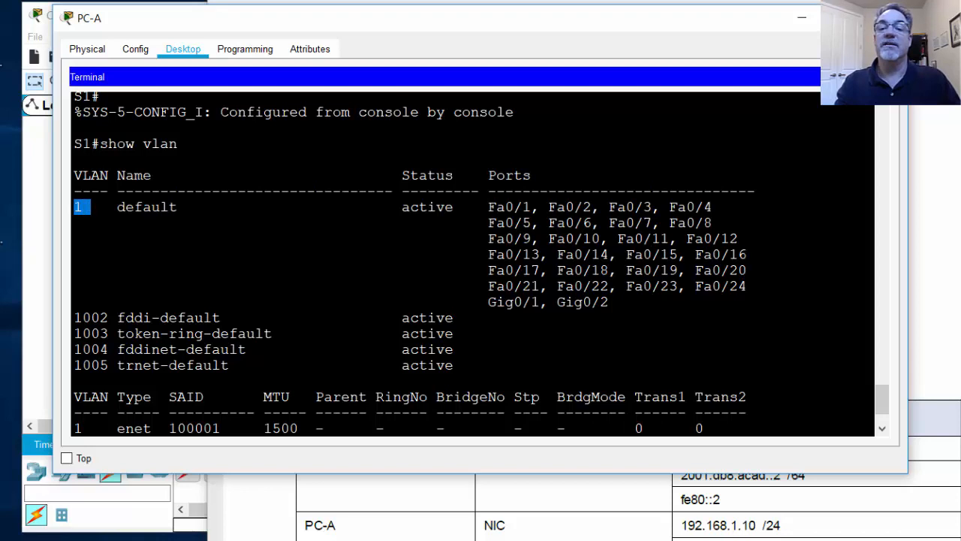
drag(83, 210, 608, 301)
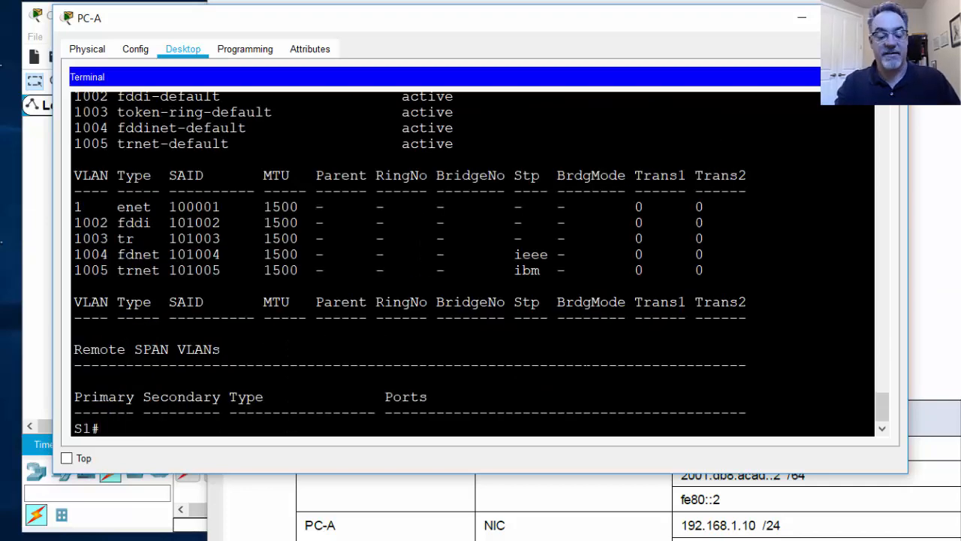
Create VLAN 99 on S1 and enter interface Vlan99 configuration.
text(conf t)
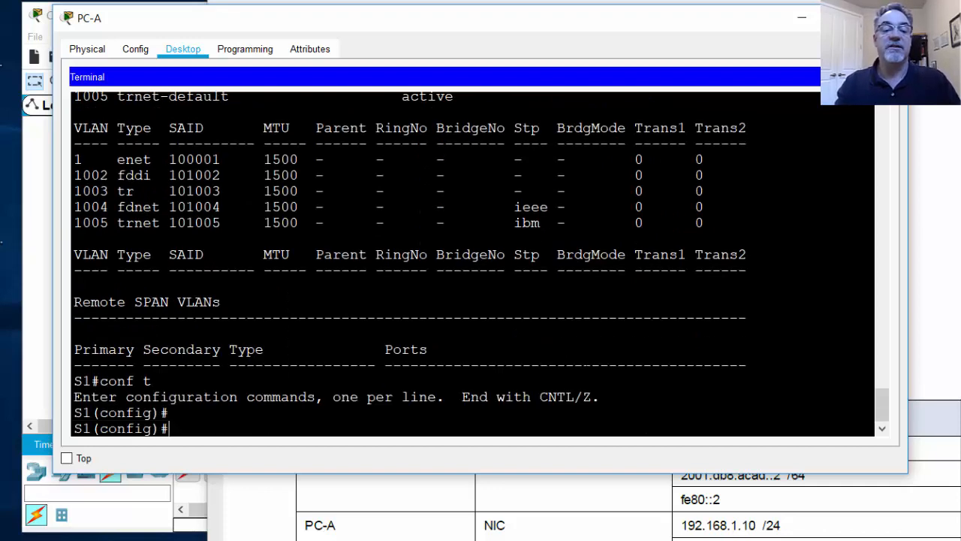
text(vlan)
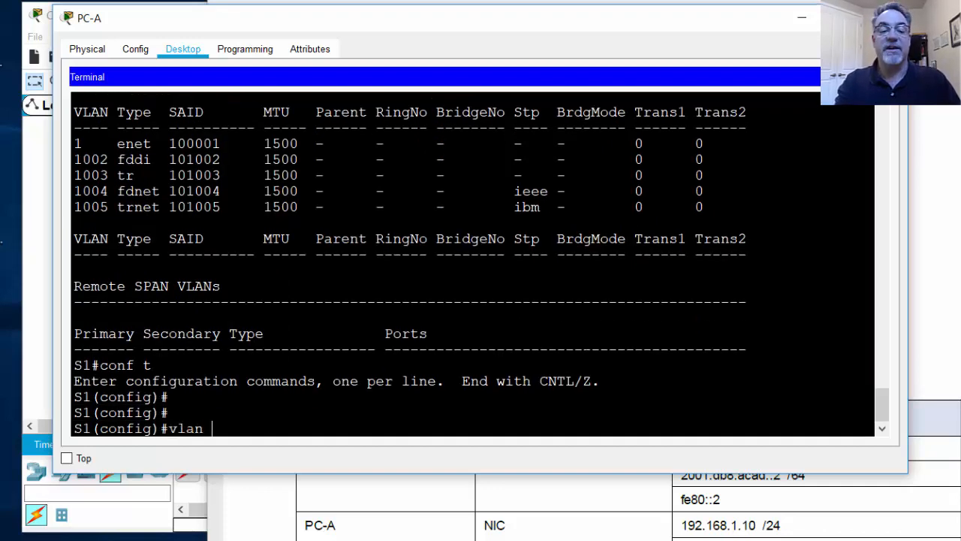
text(99)
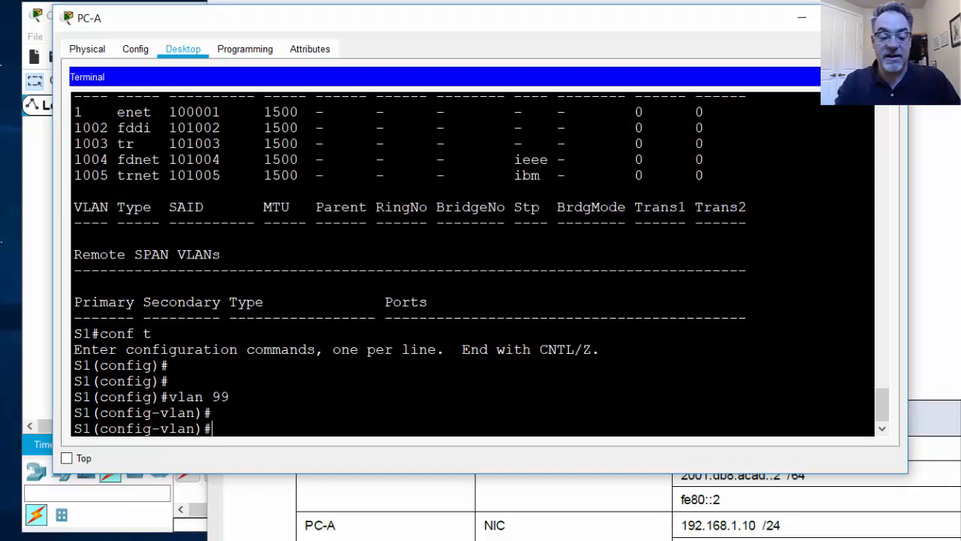
text(int vlan 99)
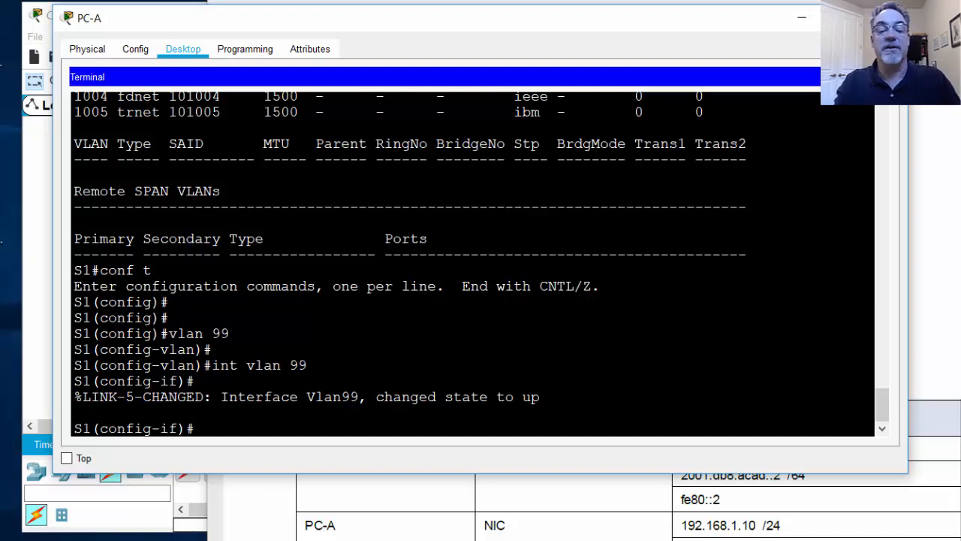
Give Vlan99 the IPv4 address 192.168.1.2 255.255.255.0.
text(ip addre)
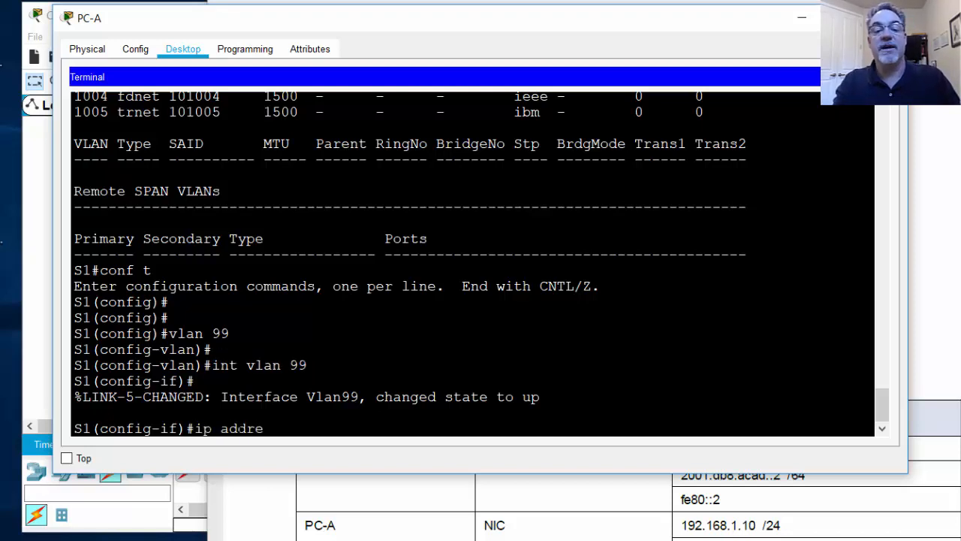
text(ss 192.)
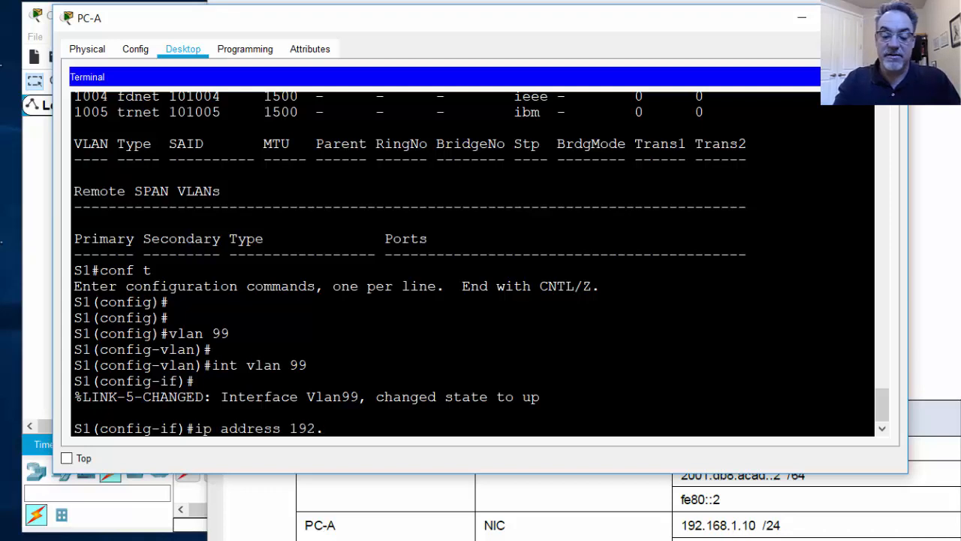
text(168.1.2)
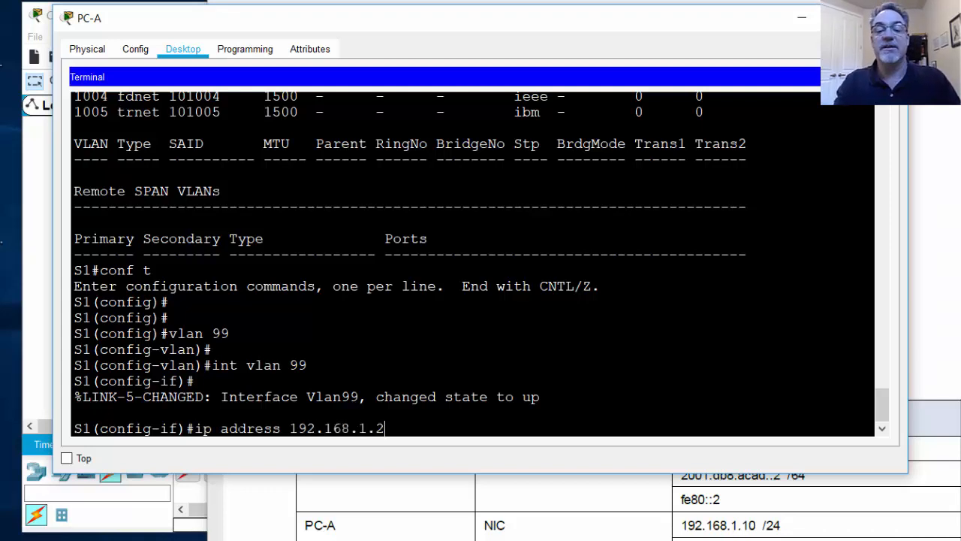
key(space)
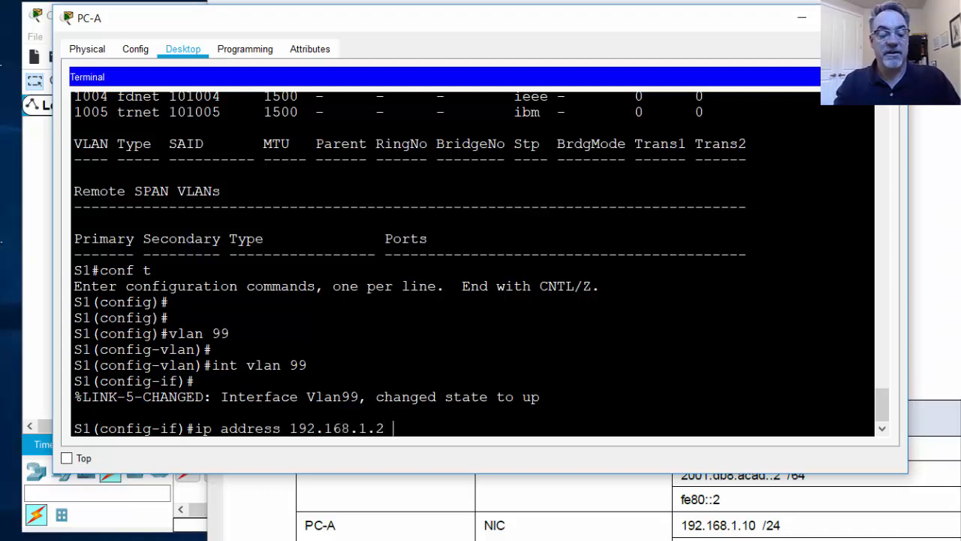
text(255.255.255.0)
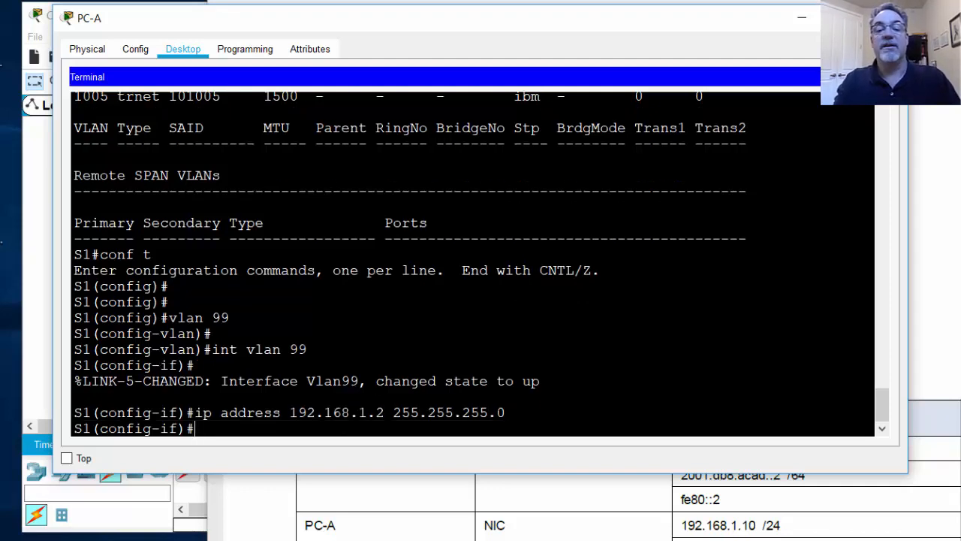
text(ip address 192.168.1.2 255.255.255.0)
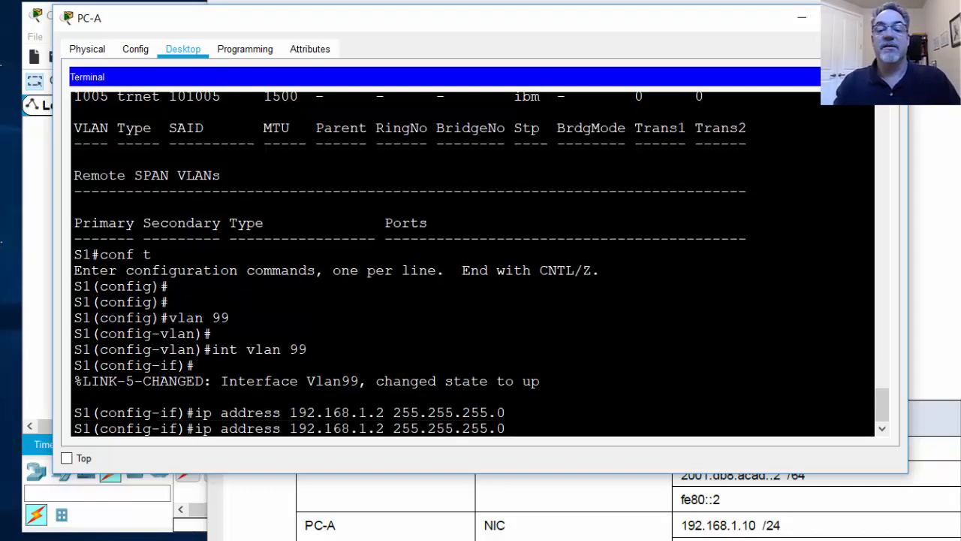
Add the global IPv6 address 2001:db8:acad::2/64 to Vlan99.
text(ip add)
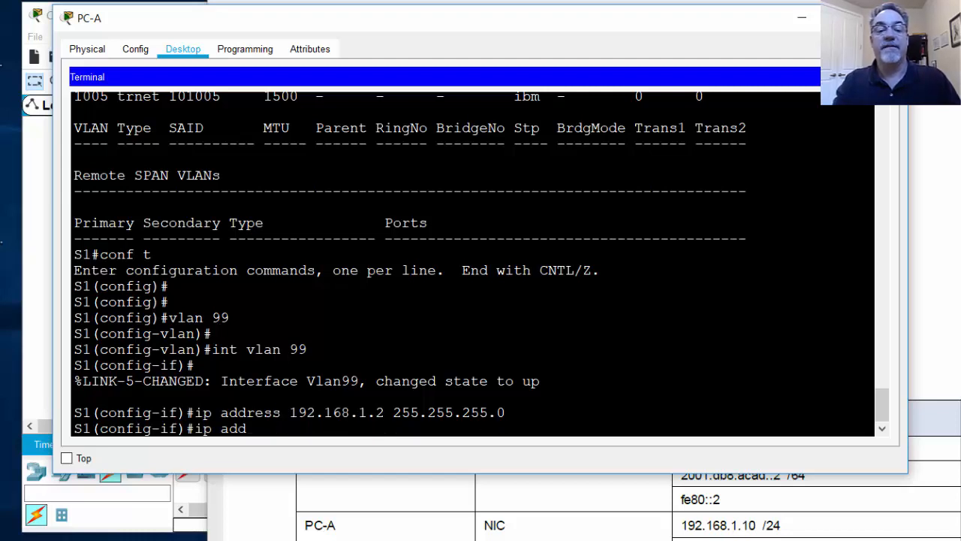
text(ipv6 a)
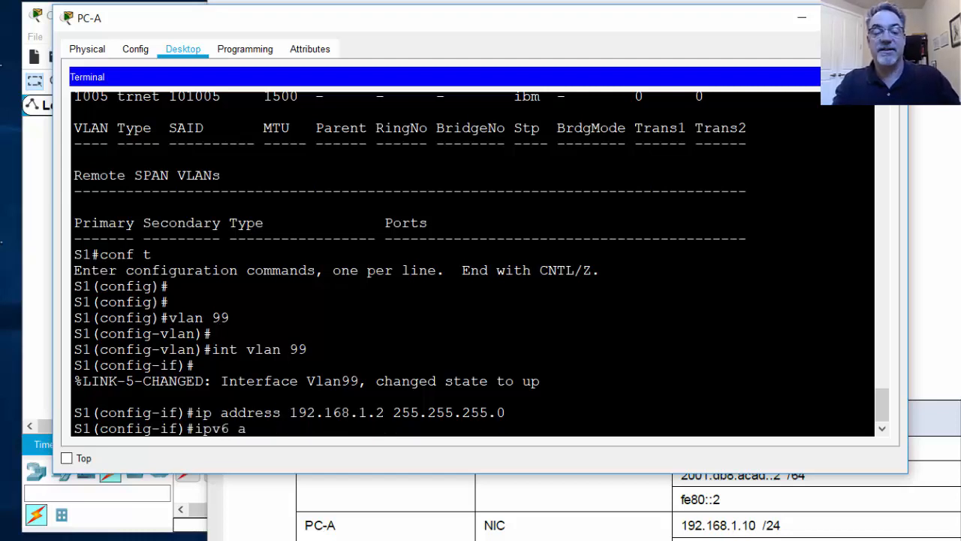
text(ddress)
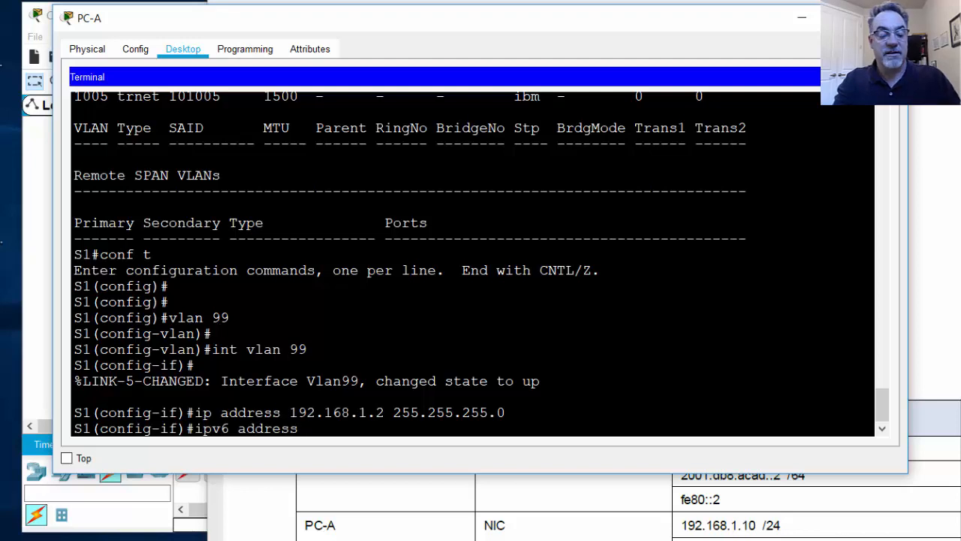
text(2001:db)
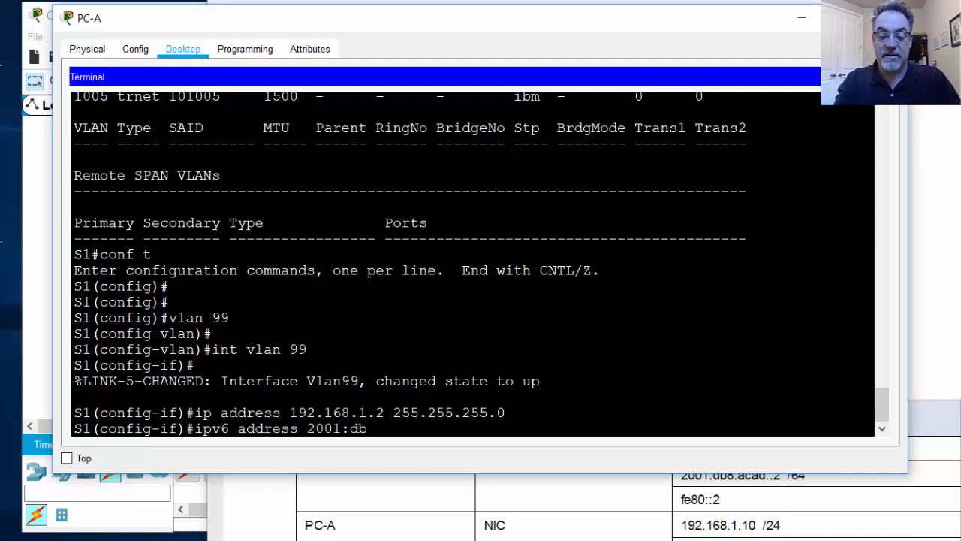
text(8:acad)
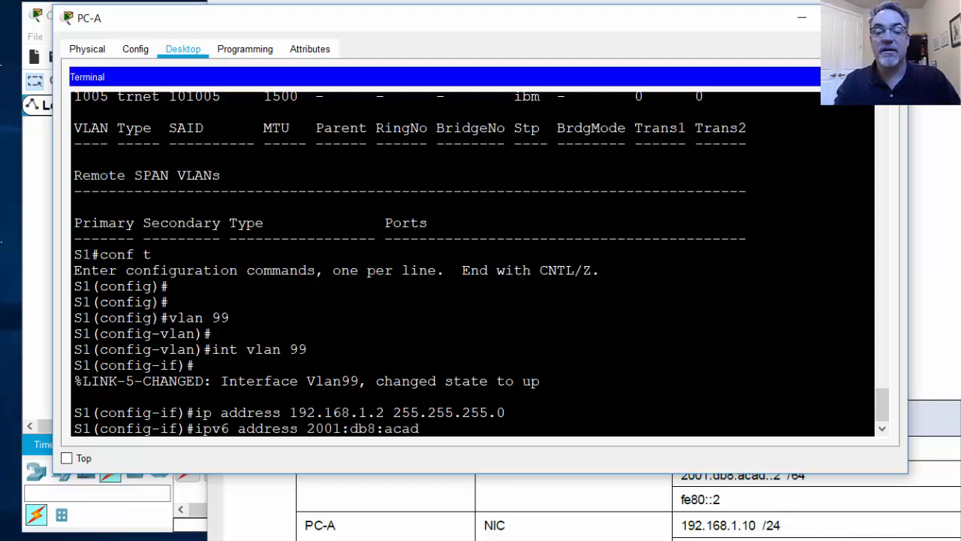
text(::2)
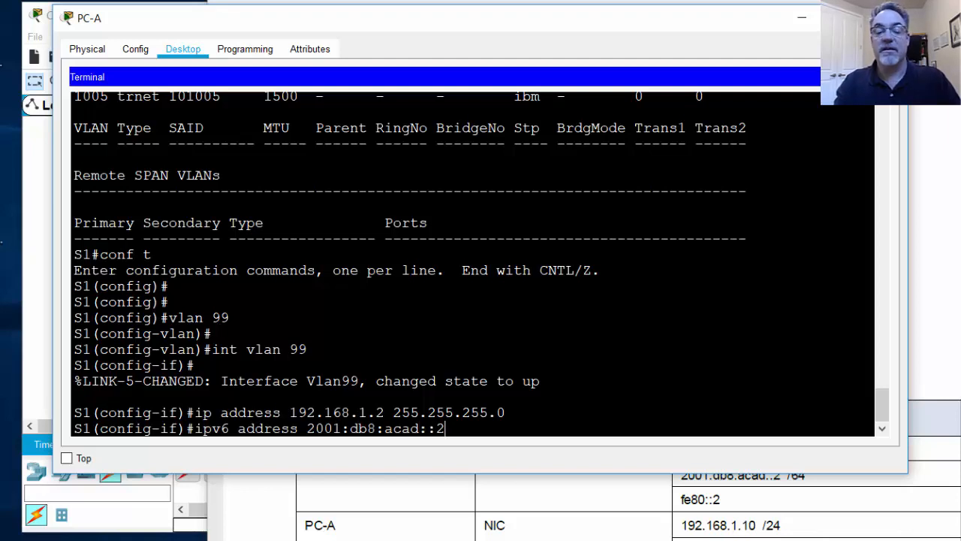
text(/64)
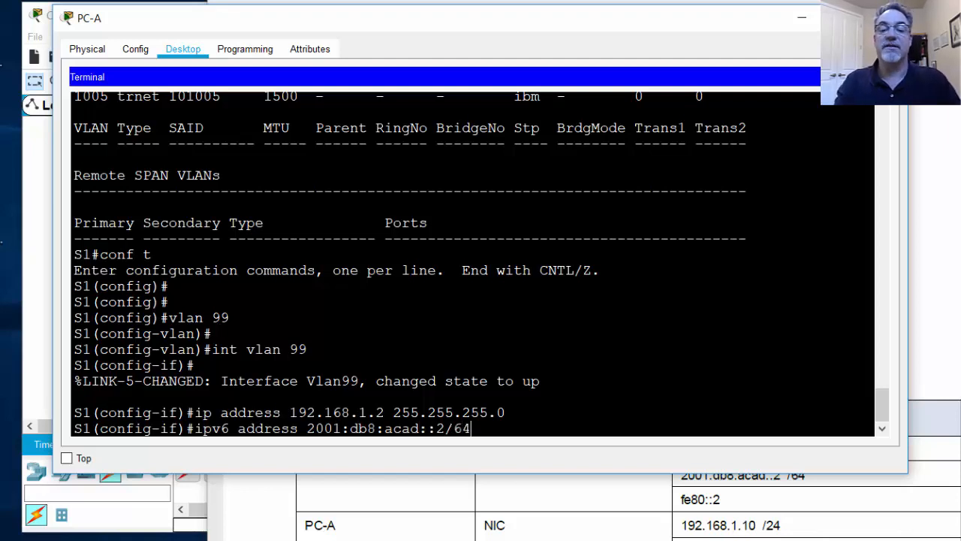
mouse_move(315, 447)
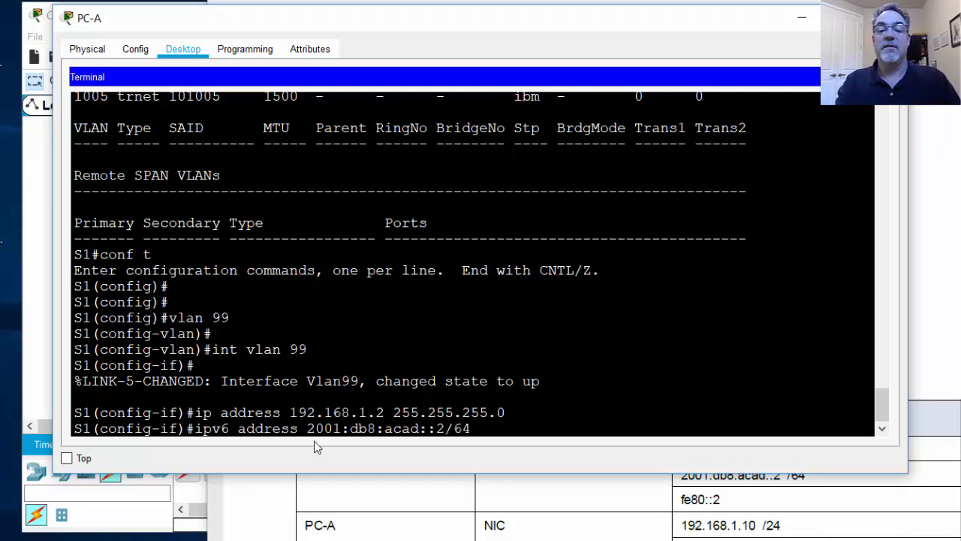
mouse_move(378, 447)
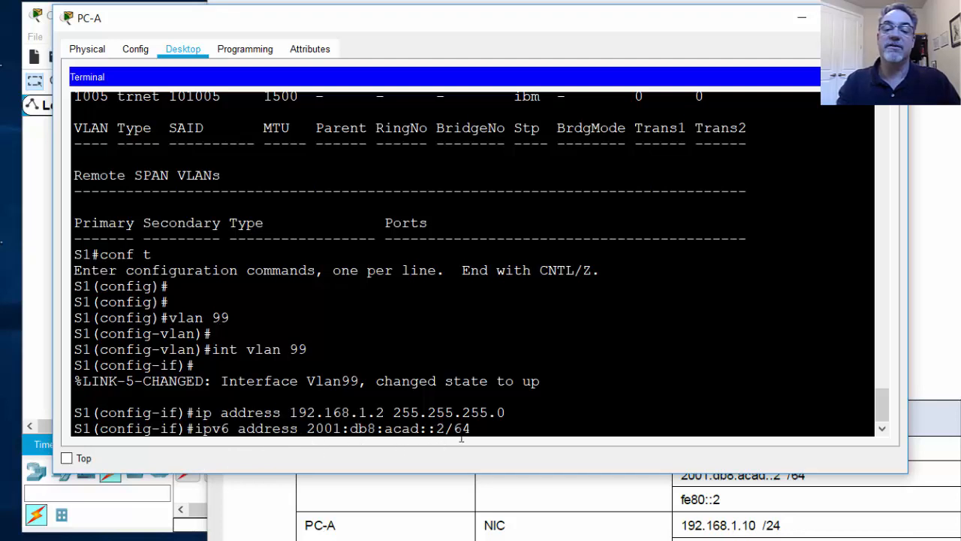
key(enter)
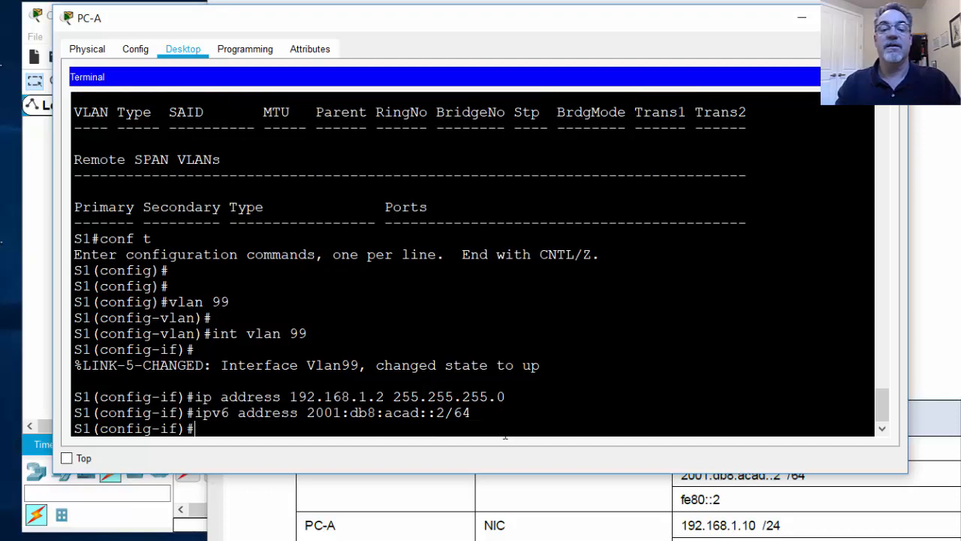
Set fe80::2 as Vlan99's IPv6 link-local address.
text(ipv6 address 20)
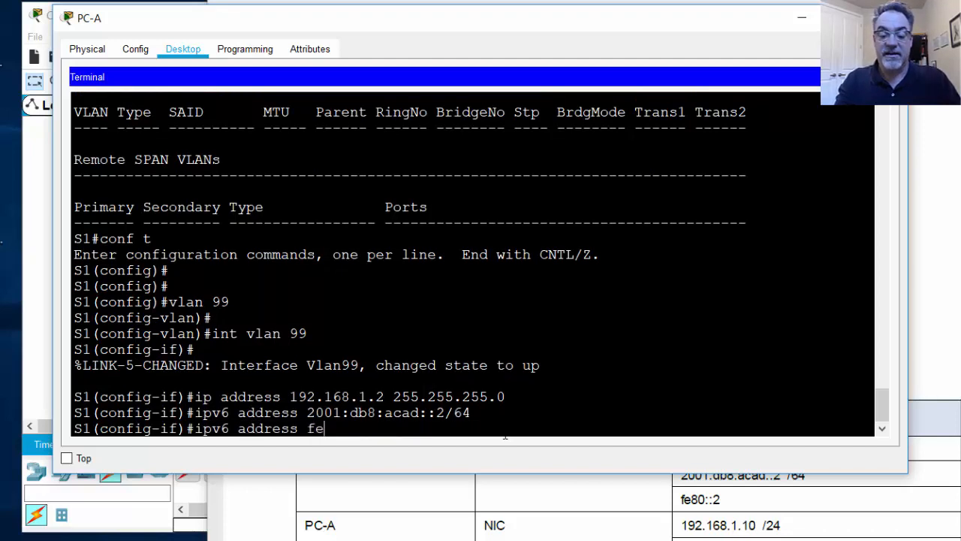
text(80::)
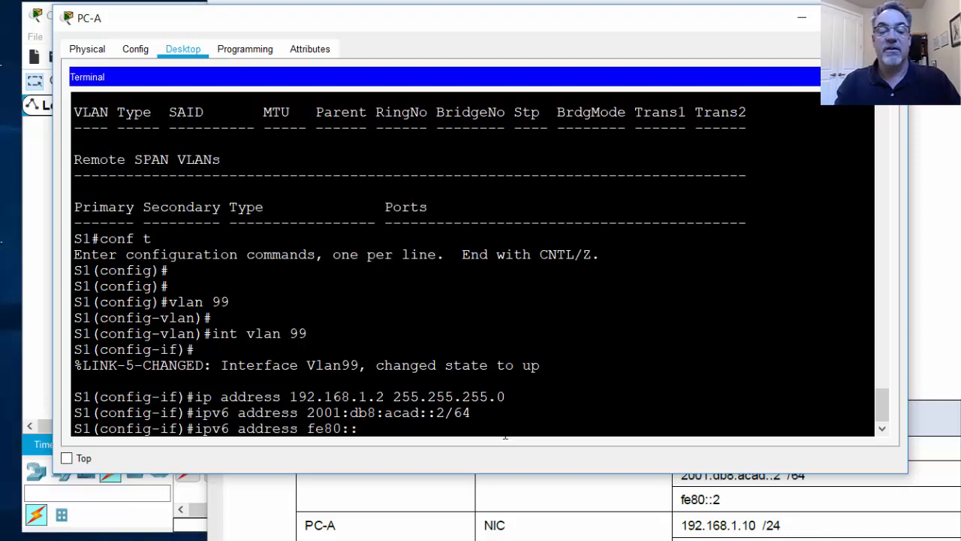
text(2 link-local)
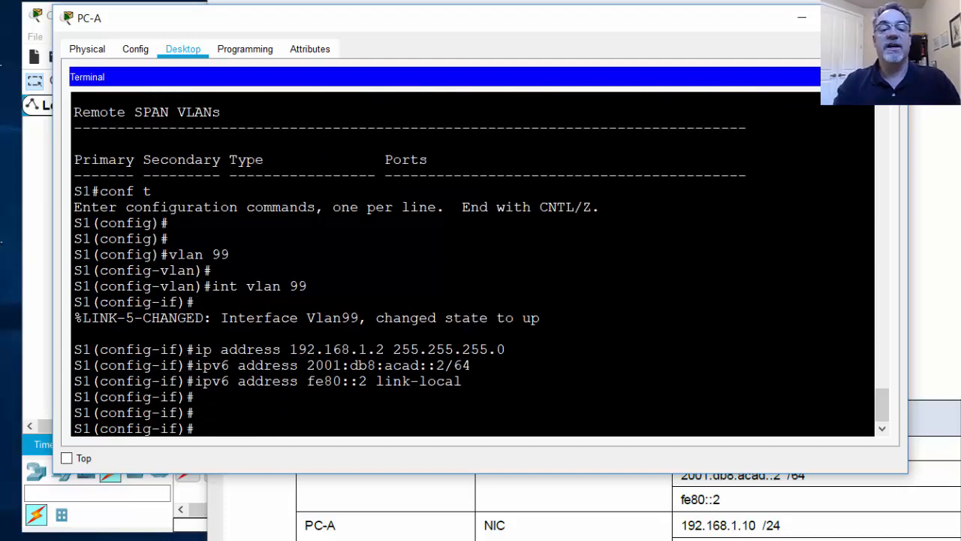
Make ports F0/1–24 and G0/1–2 access ports in VLAN 99, then return to privileged EXEC.
text(int r)
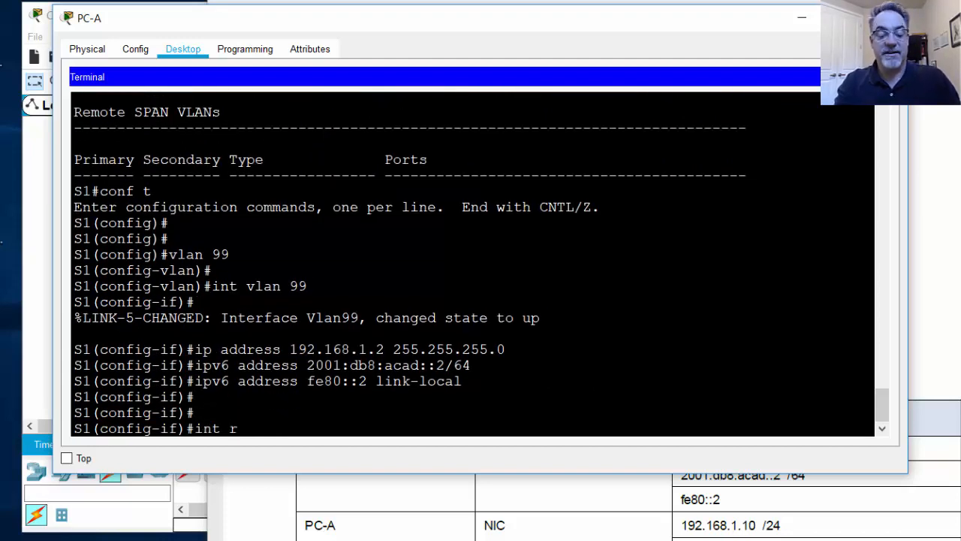
text(ange)
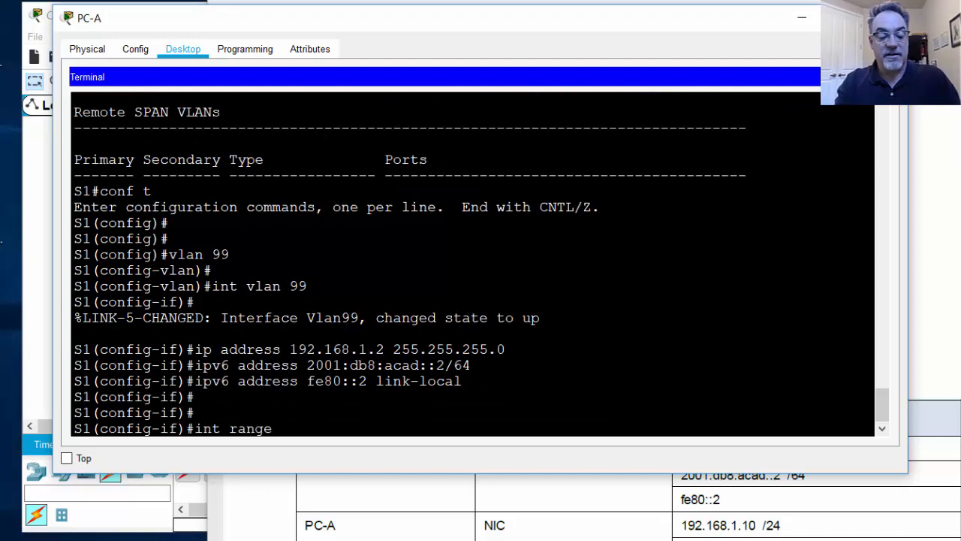
text(f0/1)
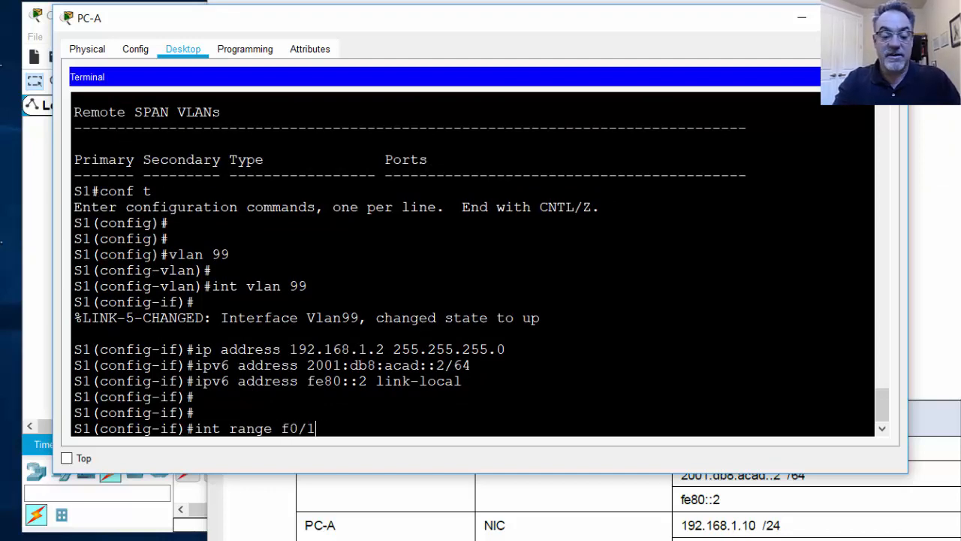
text(-24)
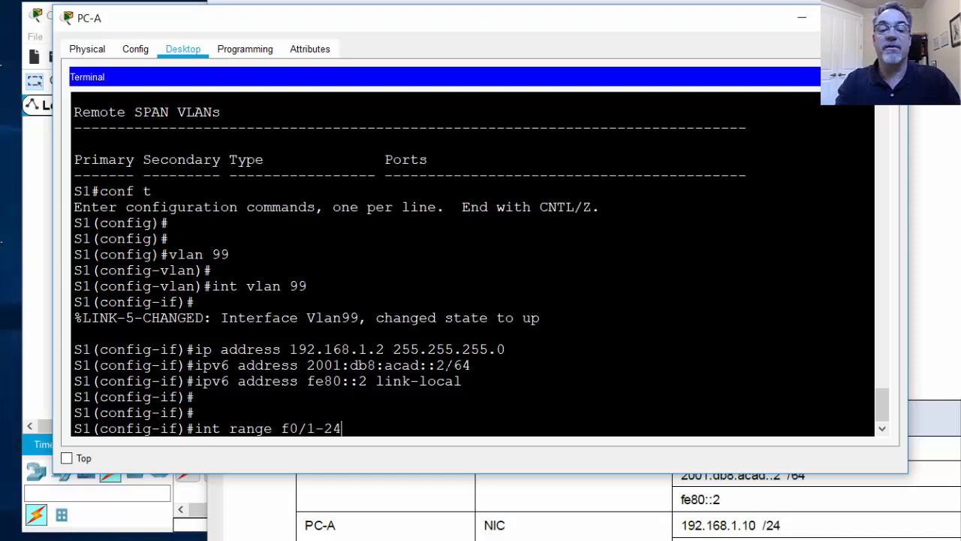
text(, g)
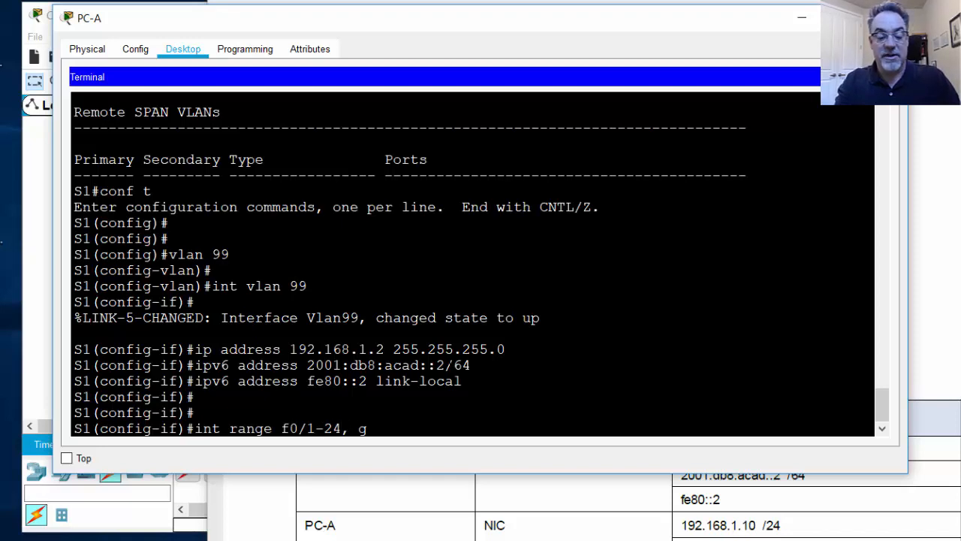
text(0/1-2)
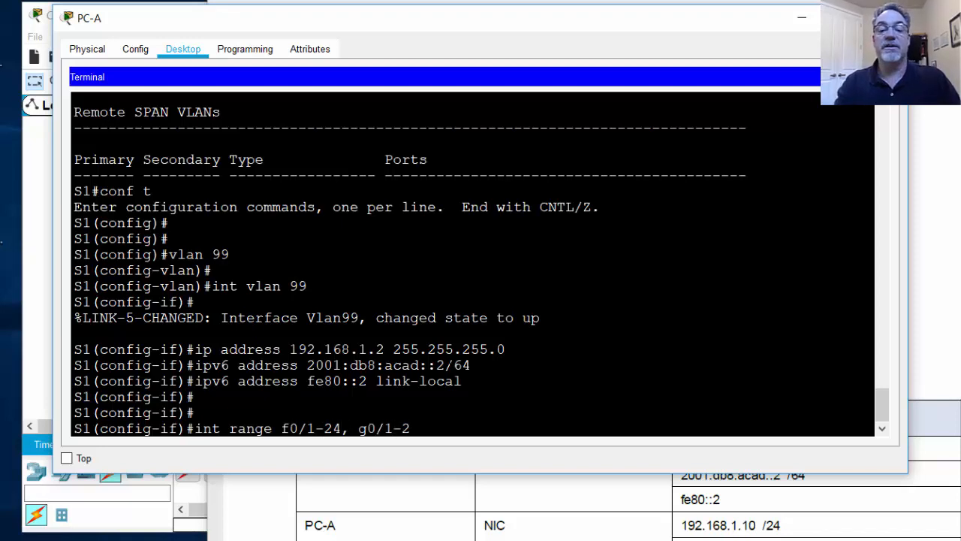
key(enter)
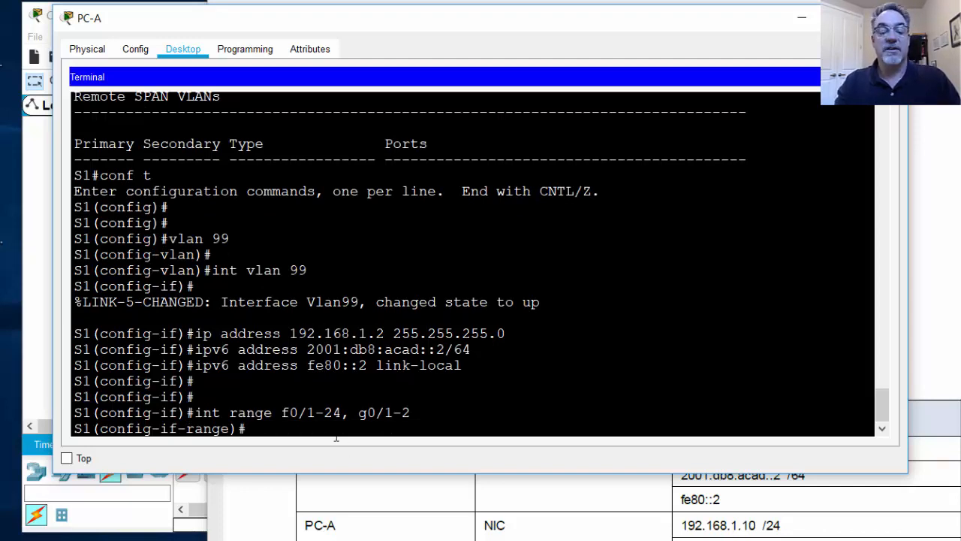
text(switchport acce)
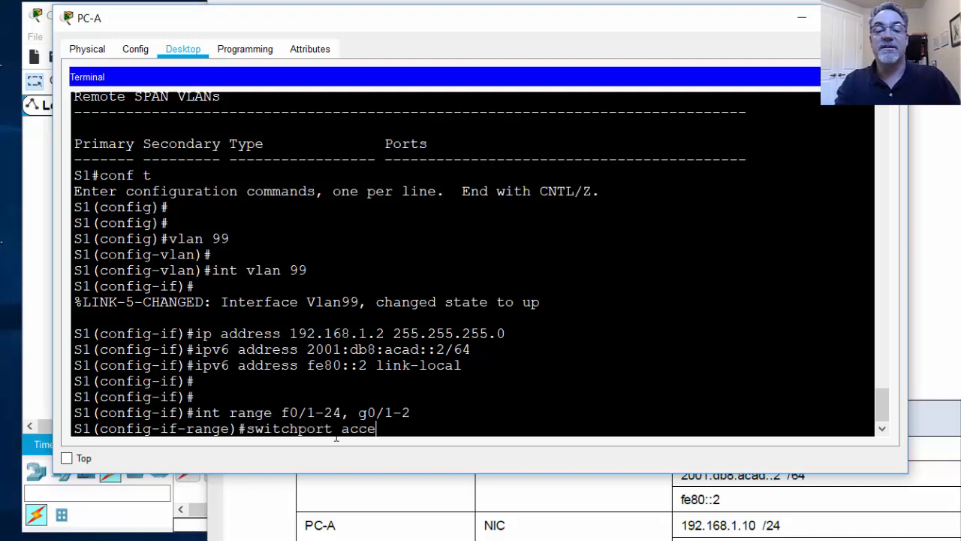
text(ss vlan 99)
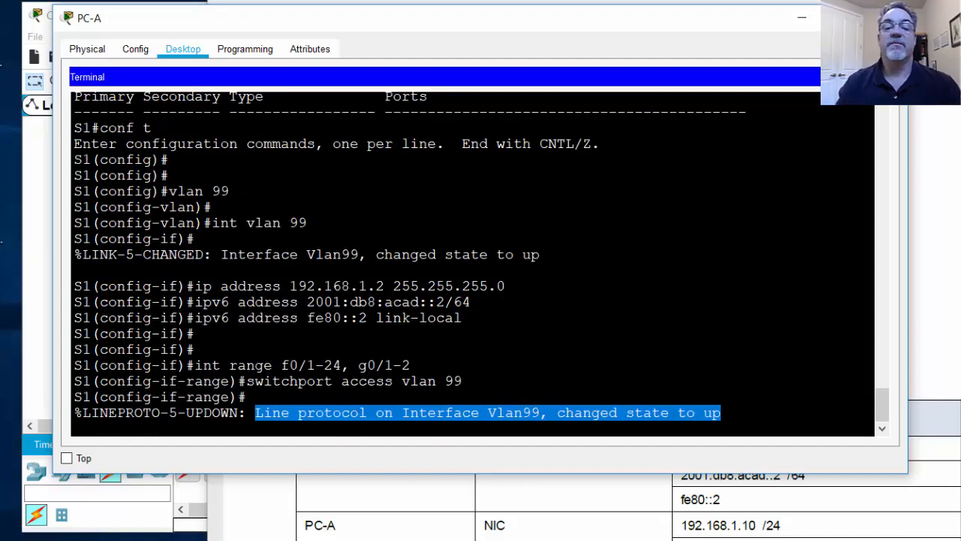
key(enter)
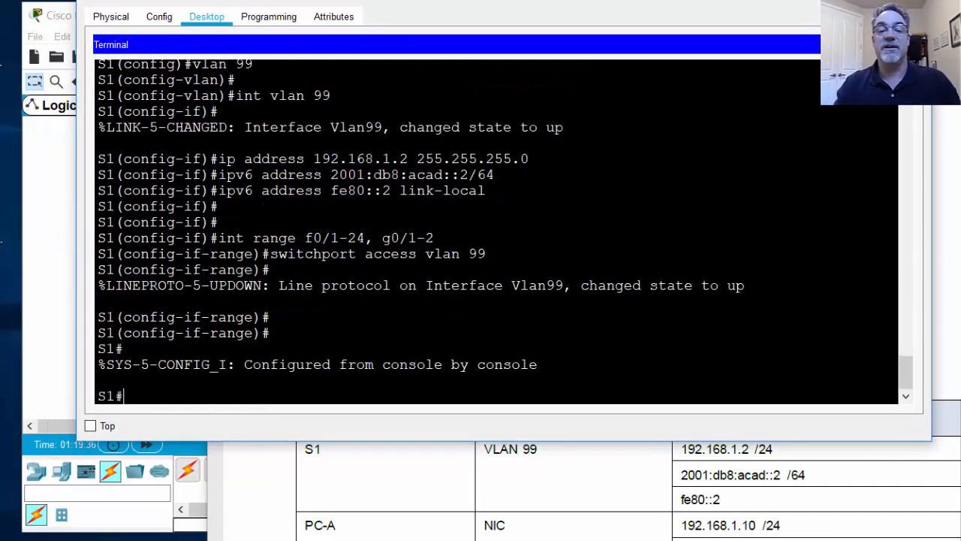
Run show vlan to confirm VLAN 99 holds Fa0/1–24 and Gig0/1–2.
text(show vlan)
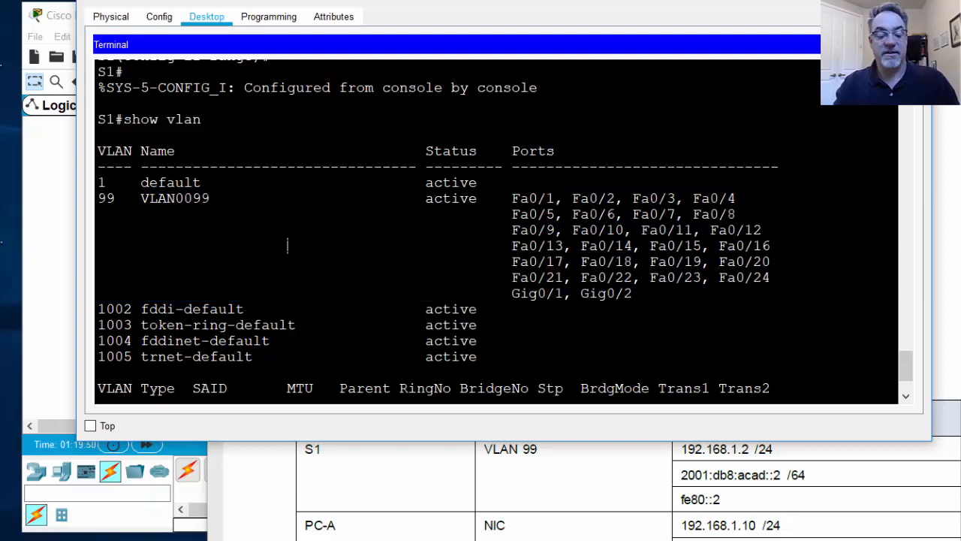
text(show)
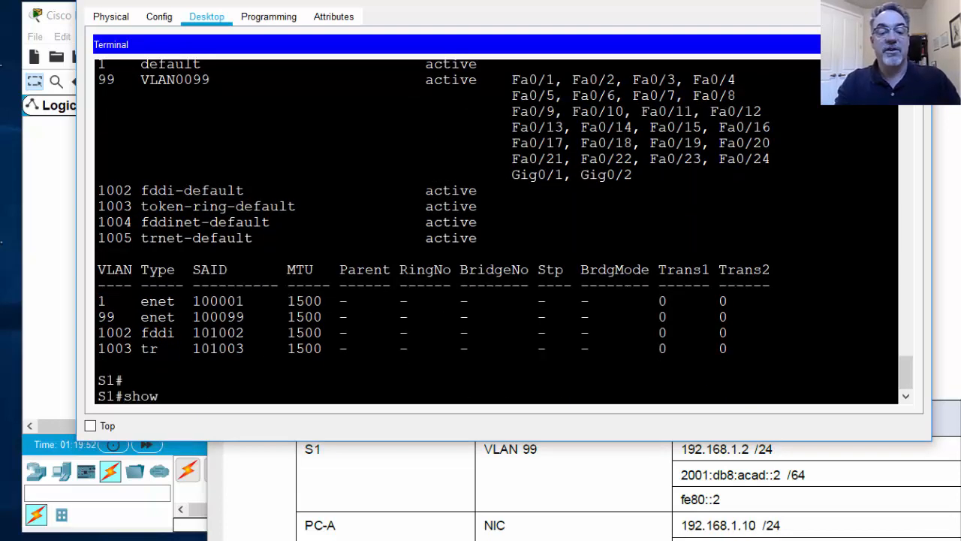
Page through show run and highlight Vlan99's IPv6 address lines.
key(enter)
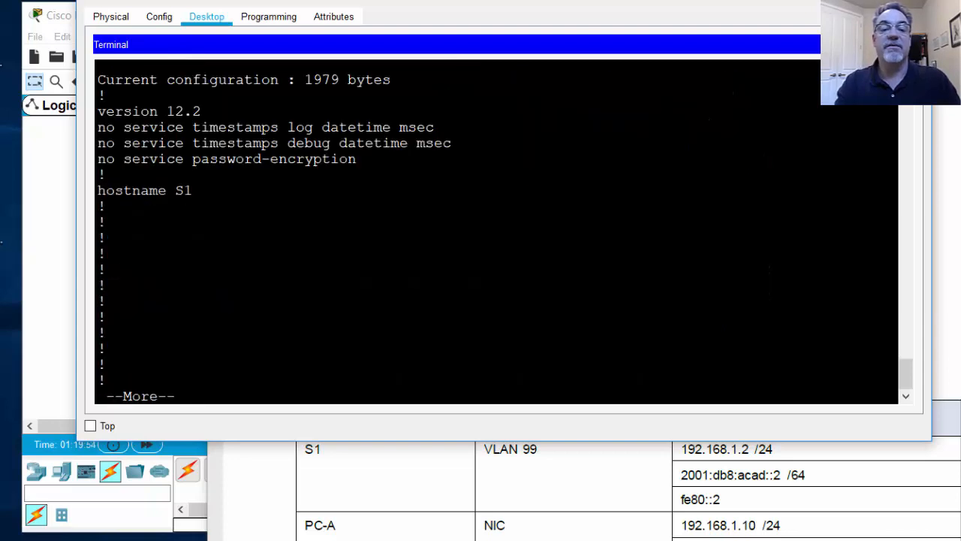
key(space)
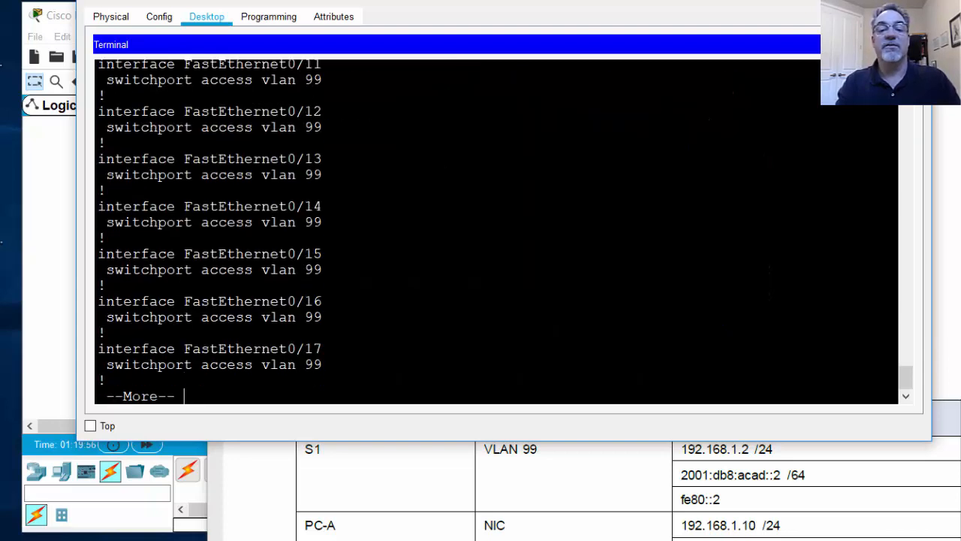
key(space)
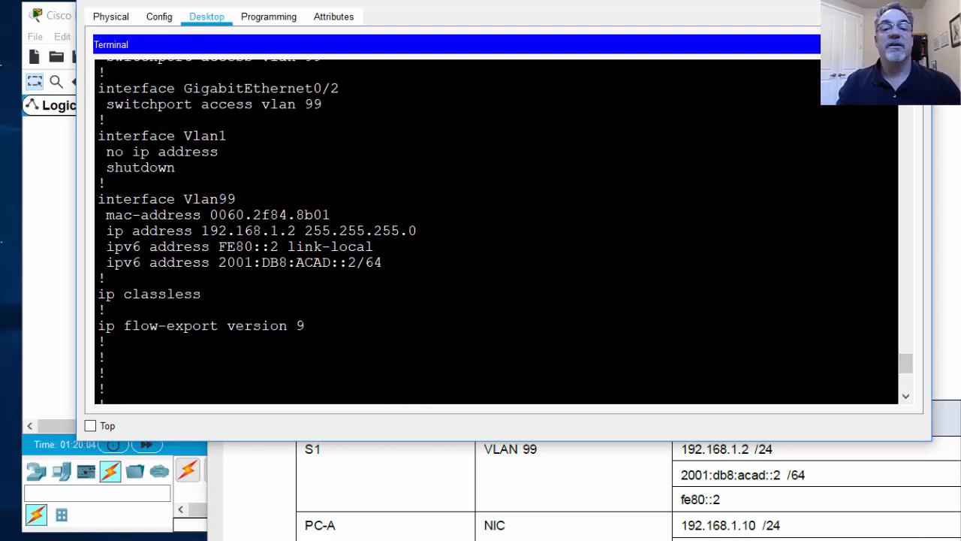
double_click(162, 135)
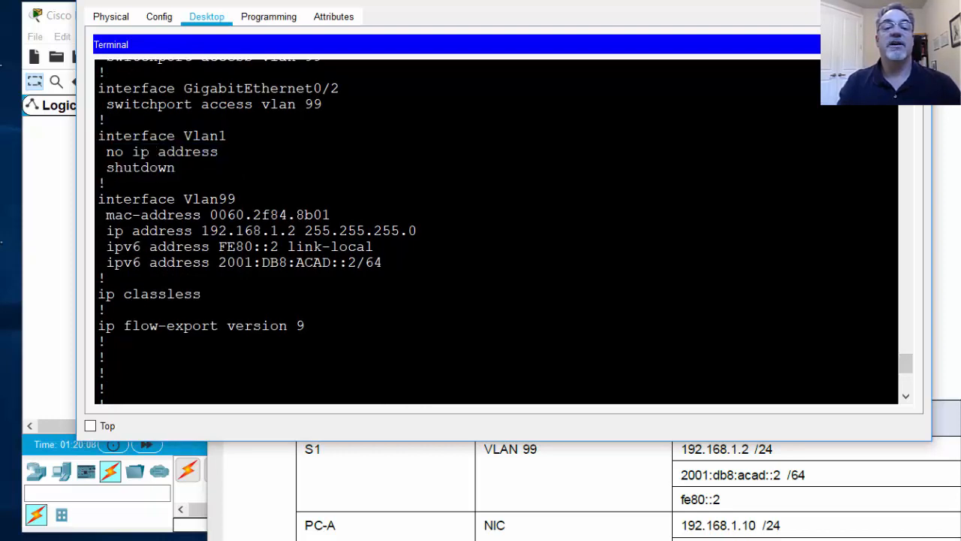
drag(99, 135, 174, 167)
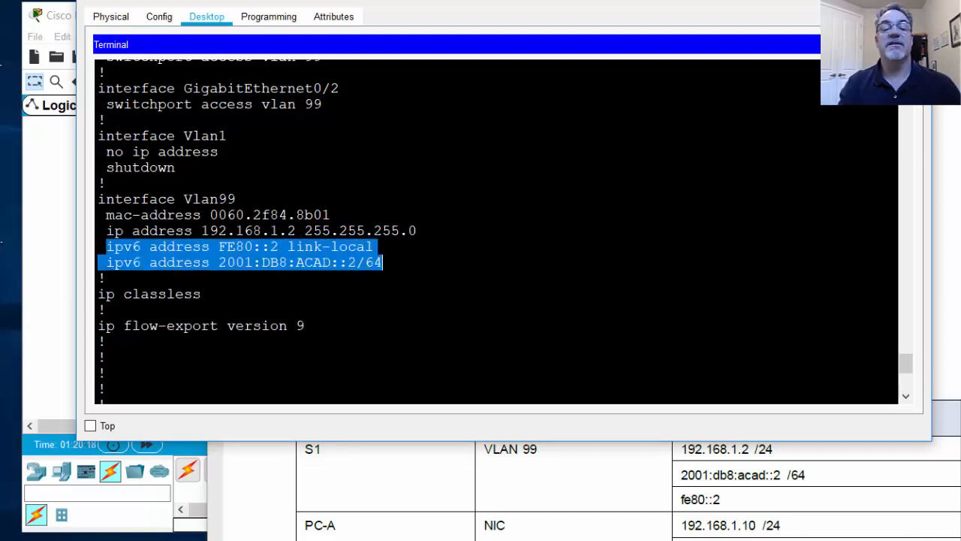
click(384, 262)
text(p)
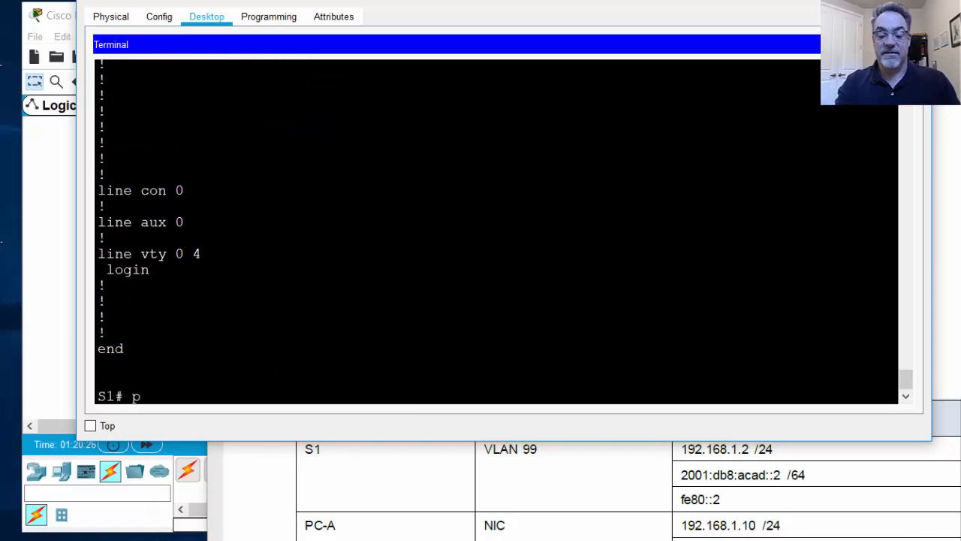
Ping PC-A at 192.168.1.10 from S1.
text(ing 192.1)
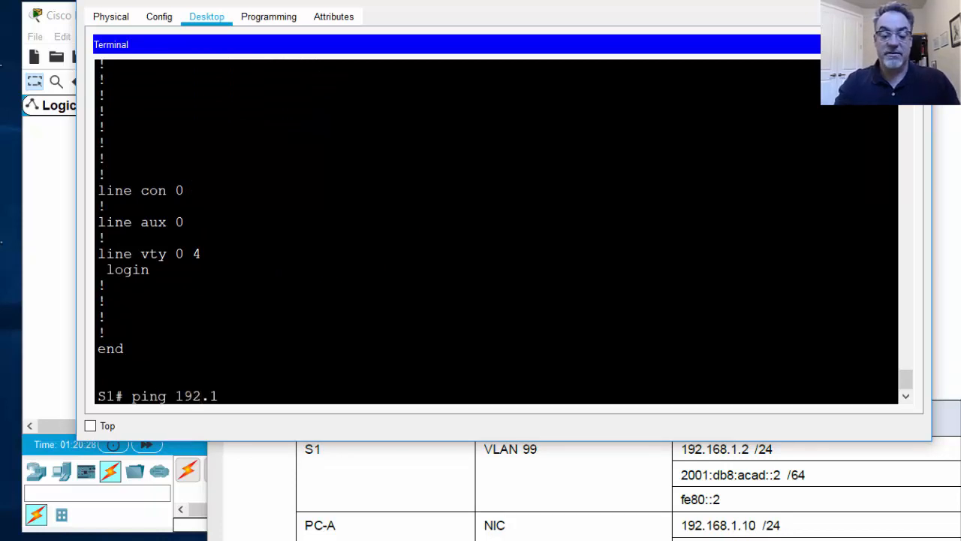
text(68.1.)
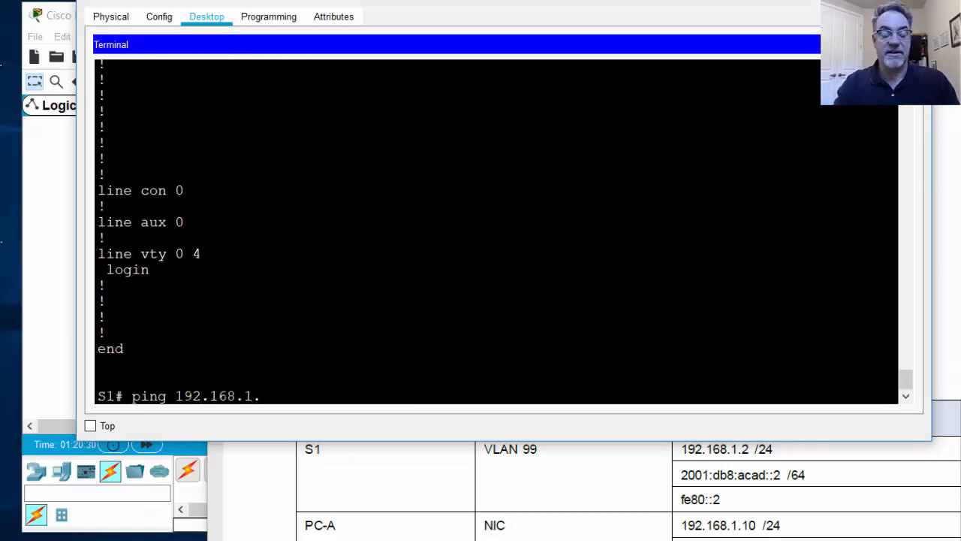
text(10)
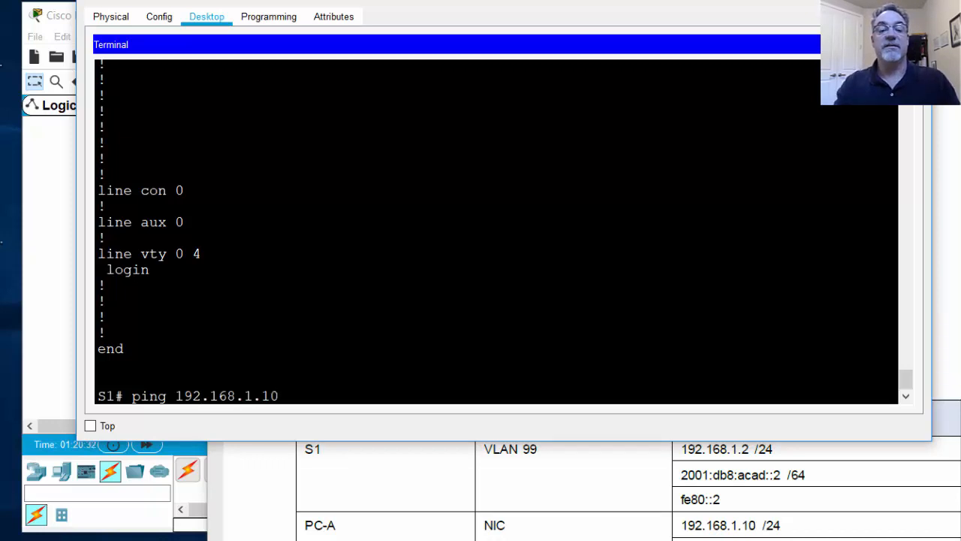
key(enter)
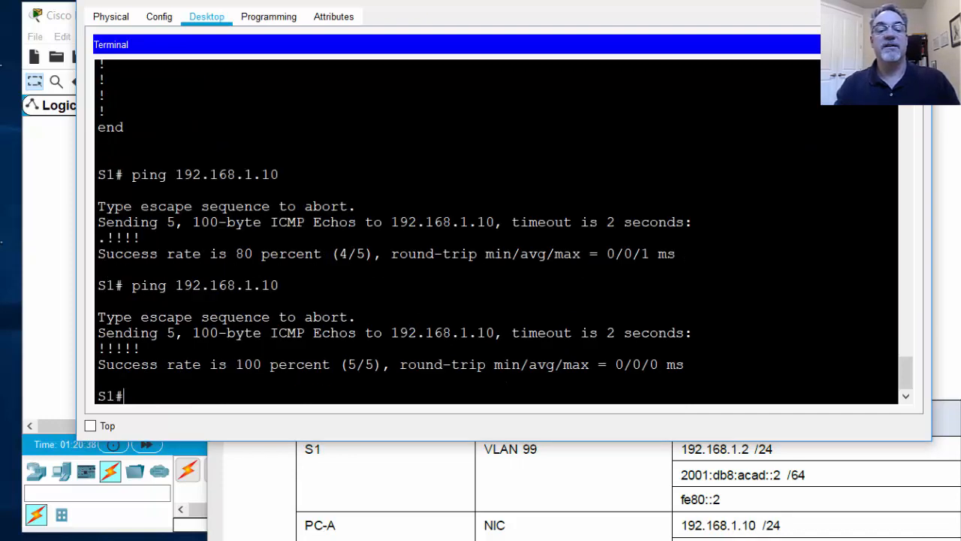
Ping PC-A's IPv6 address 2001:db8:acad::3 from S1.
text(ping 1)
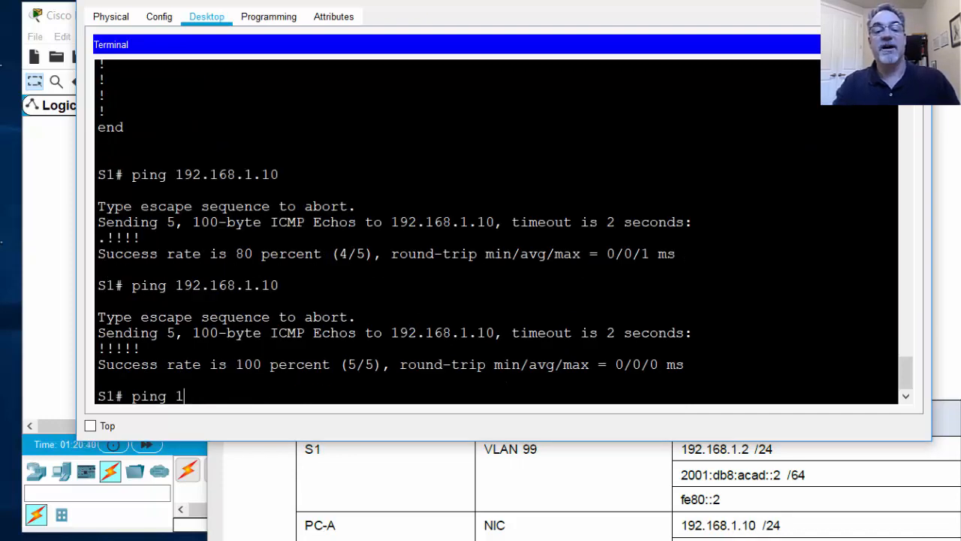
text(2001:d)
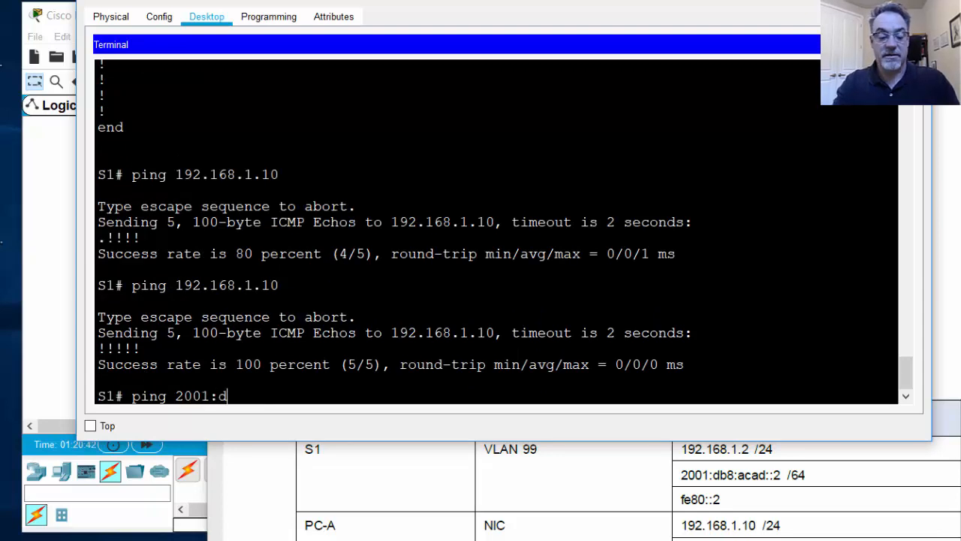
text(b8:ac)
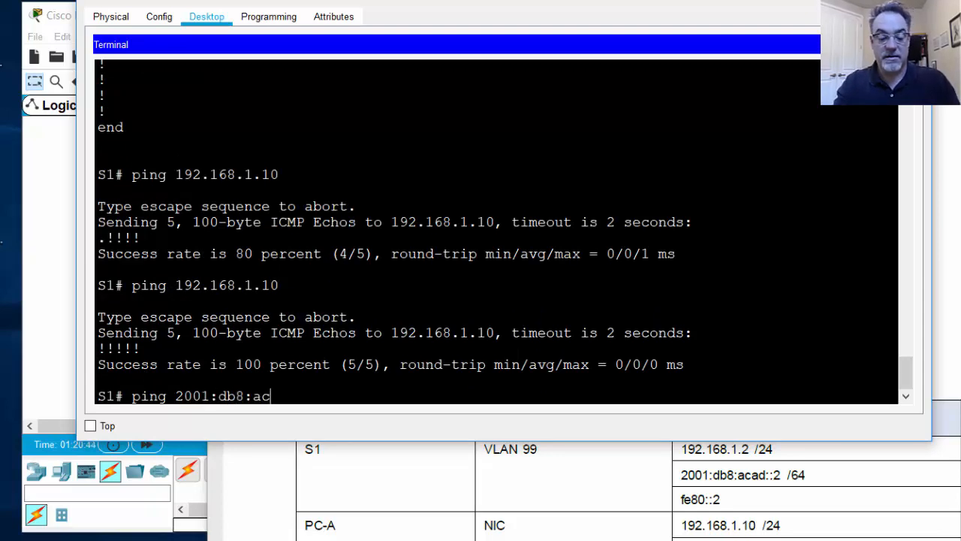
text(ad::3)
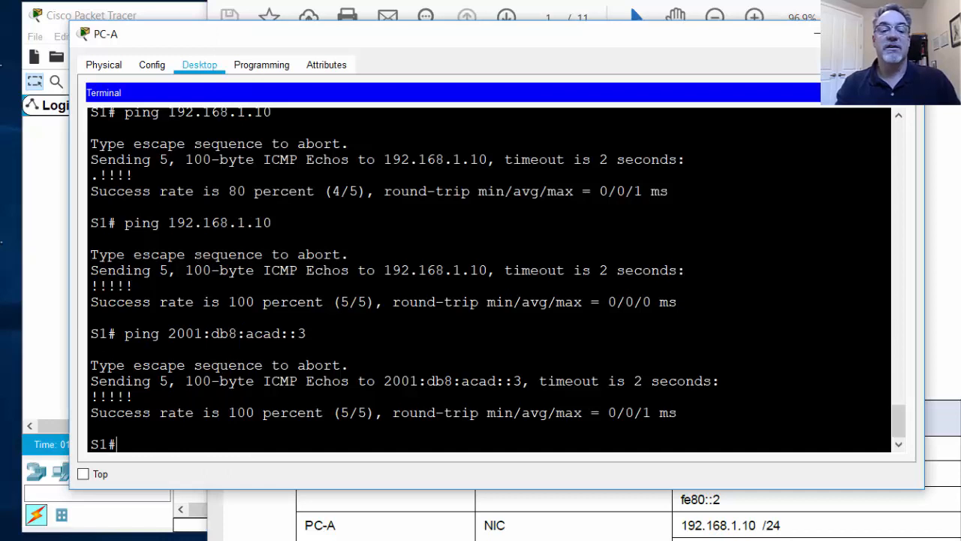
In global configuration, explore the mac address-table static command options.
text(conf t)
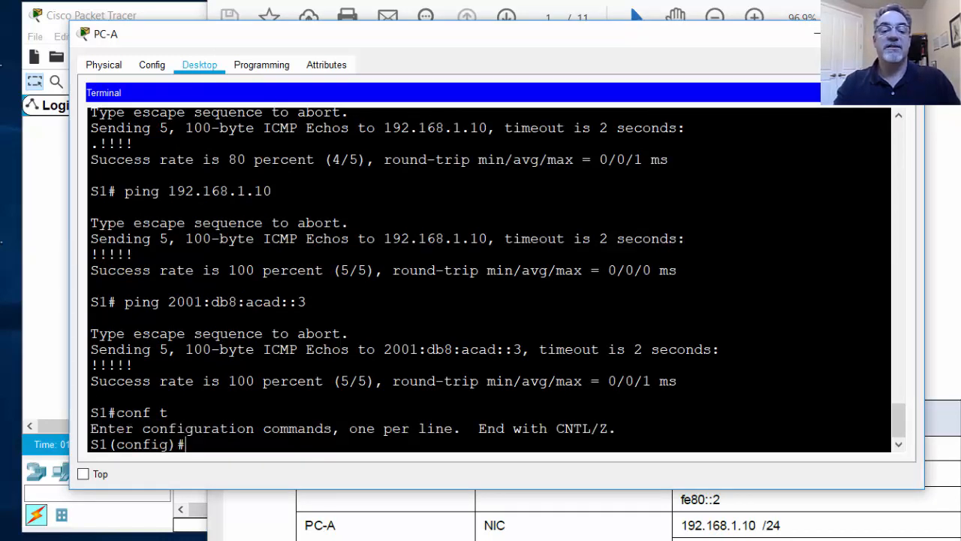
text(mac)
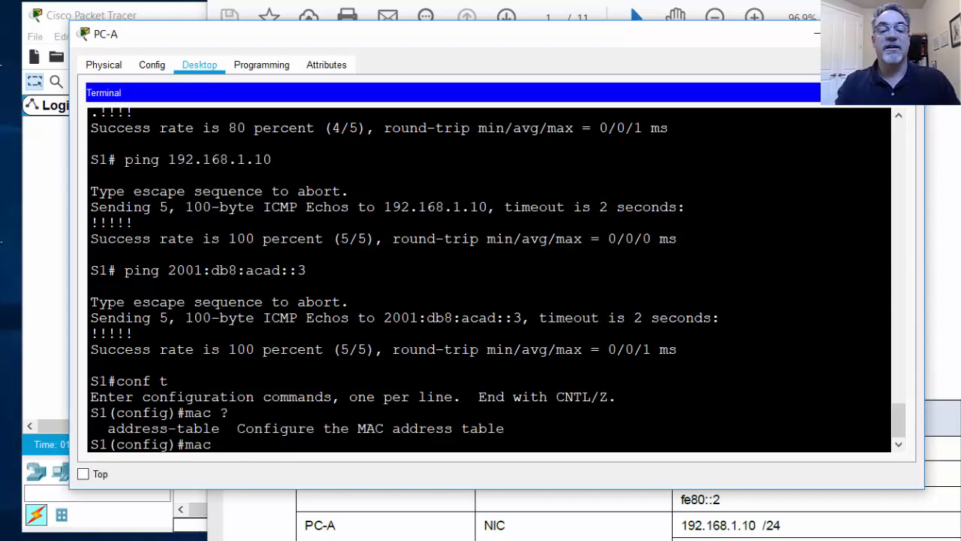
text(address-table)
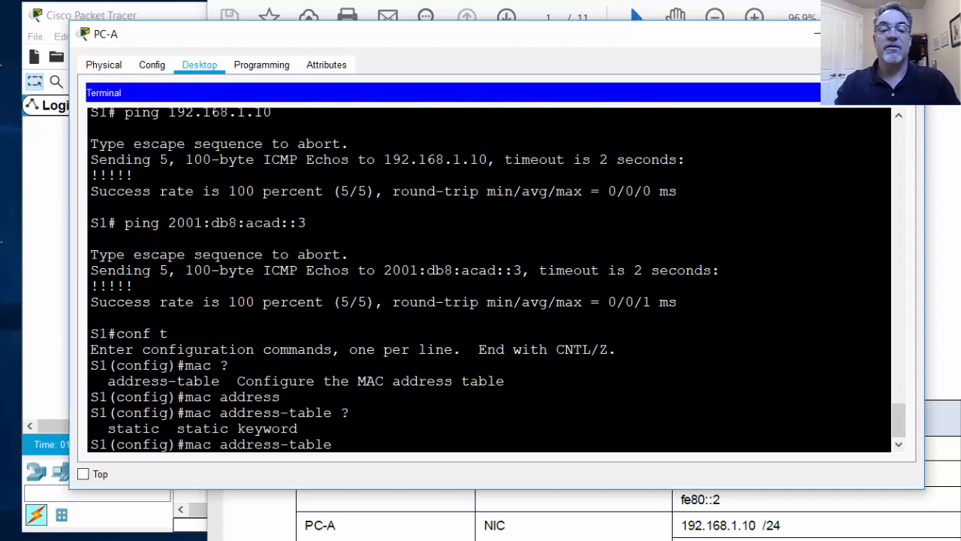
text(static)
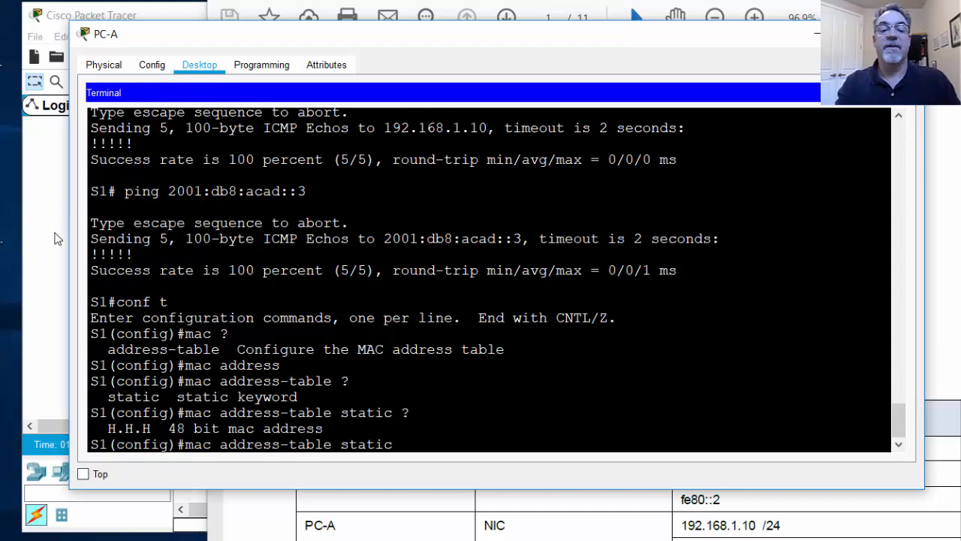
double_click(231, 443)
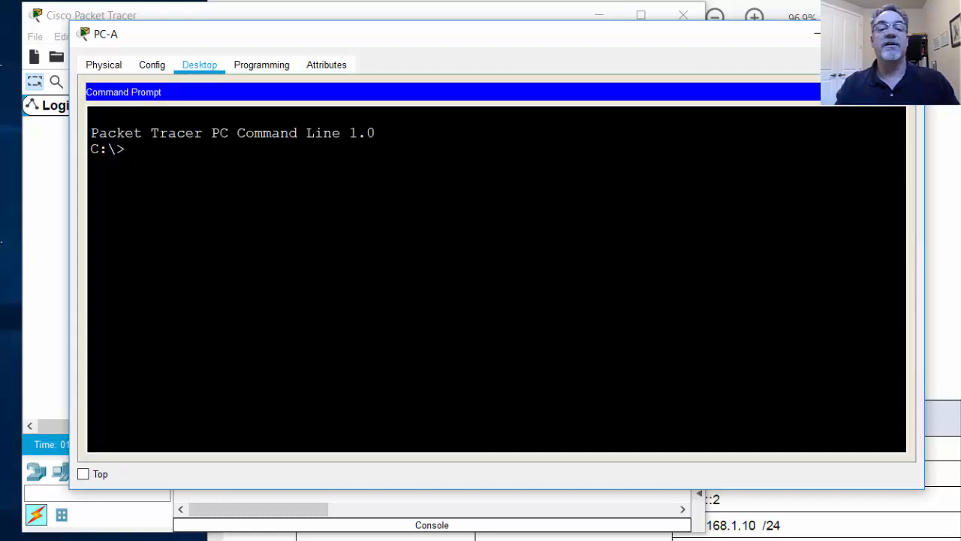
Run ifconfig /all on PC-A to read its MAC address 0001.639C.00CC.
text(ifc)
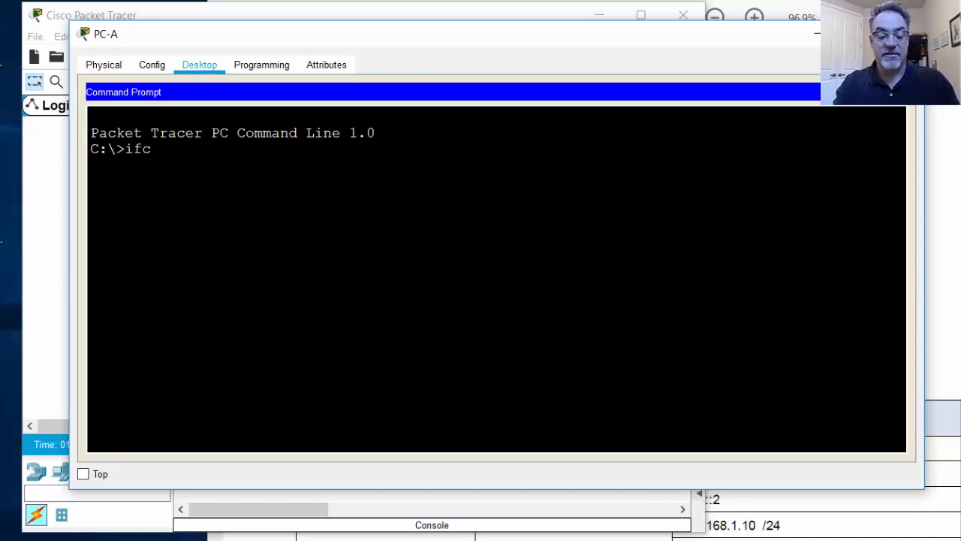
text(o)
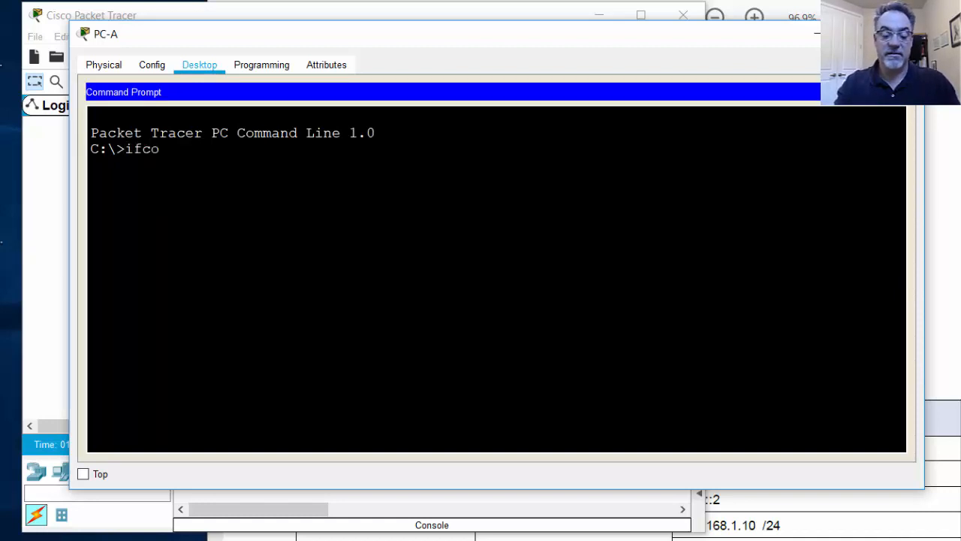
text(nfig /all)
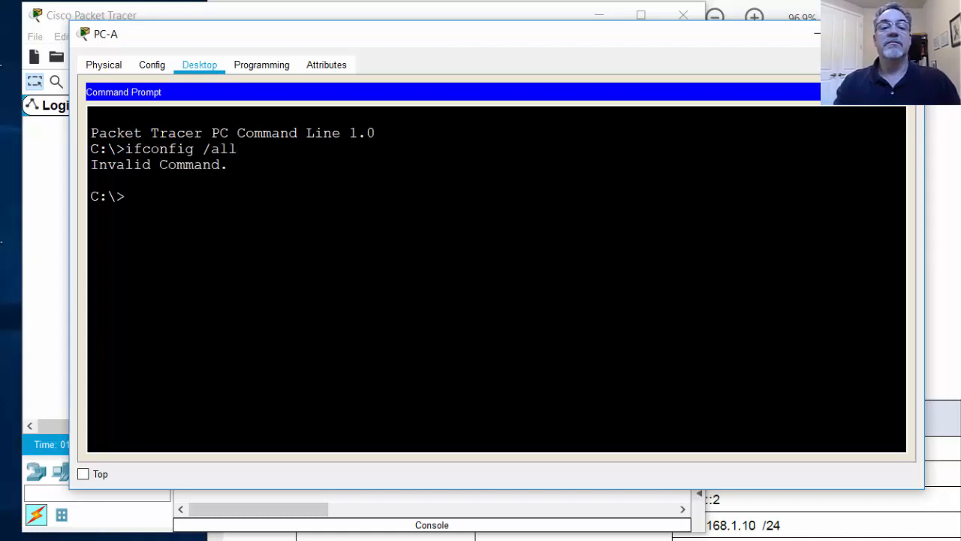
text(ifconfig /all)
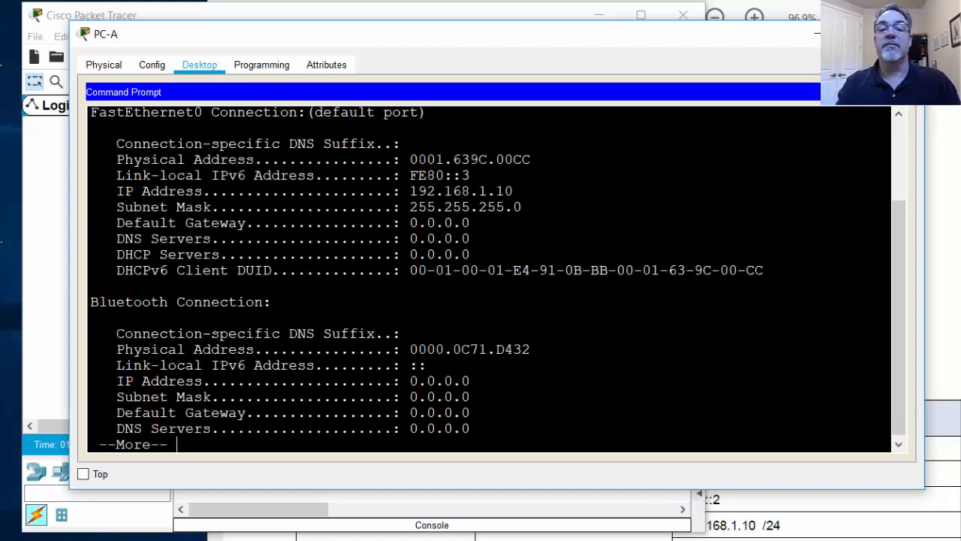
drag(410, 159, 470, 159)
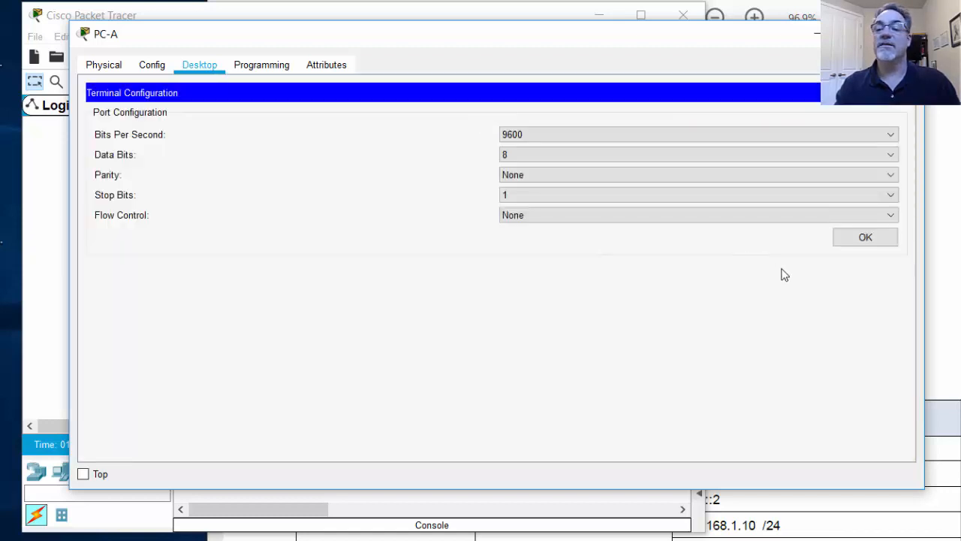
Reconnect to S1 and add a static MAC entry 0001.639C.00CC for VLAN 99 on F0/6.
click(865, 236)
text(mac a)
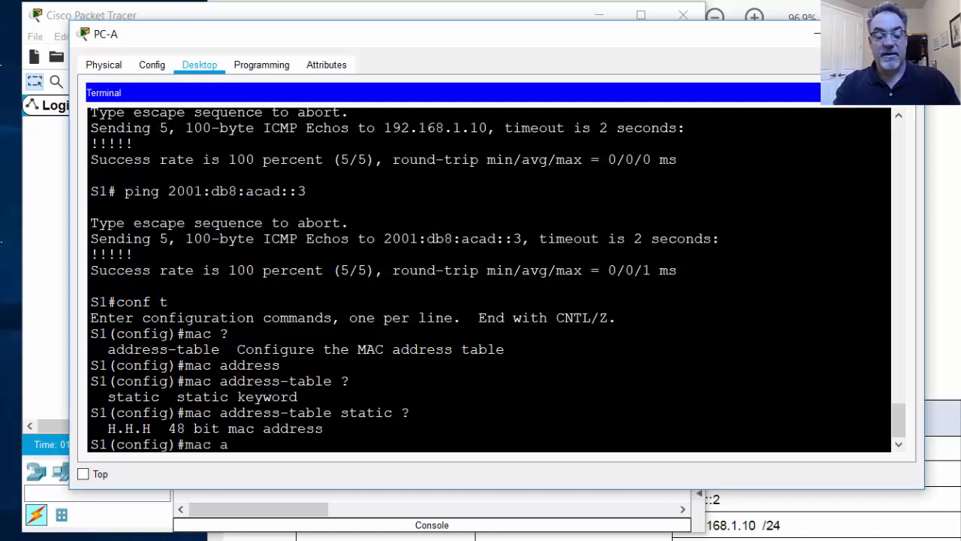
text(ddress-table stat)
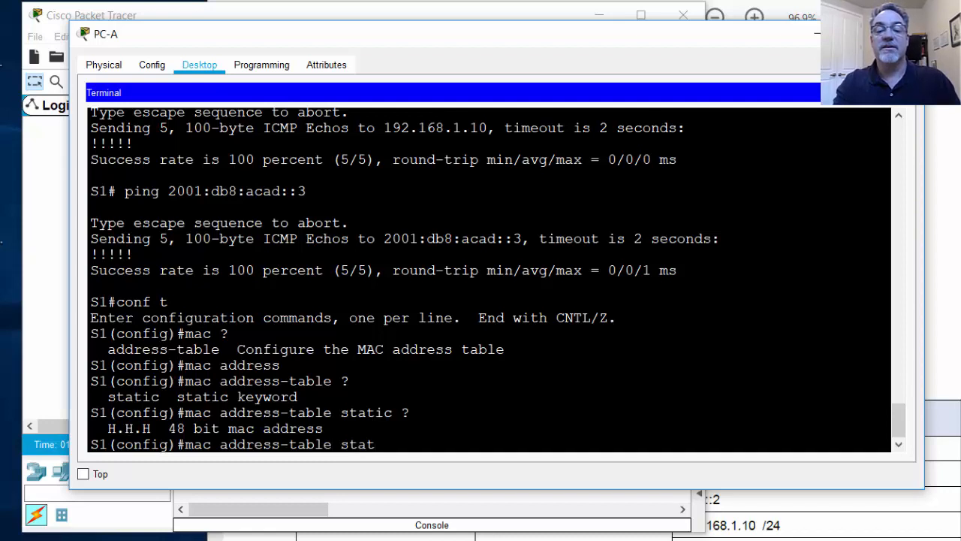
text(ic)
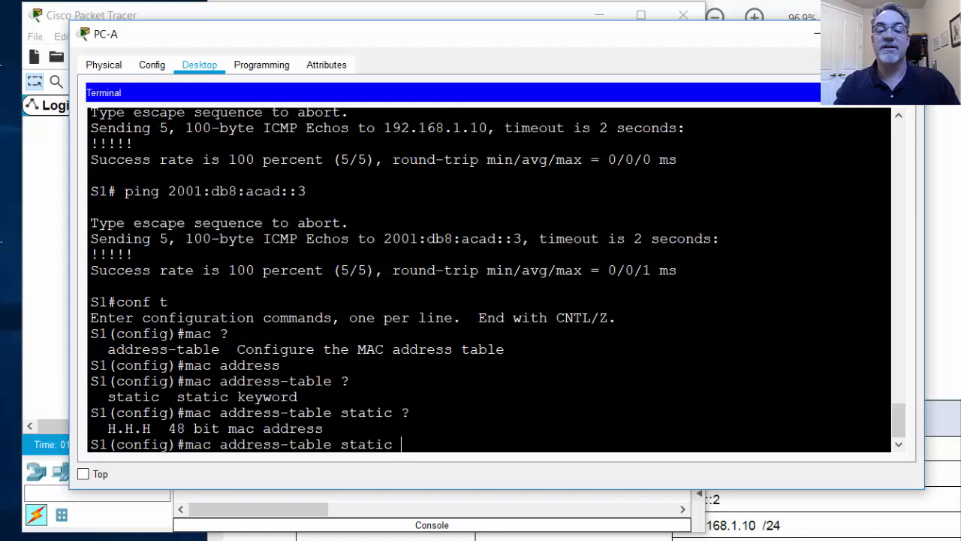
text(0001.639C.00CC)
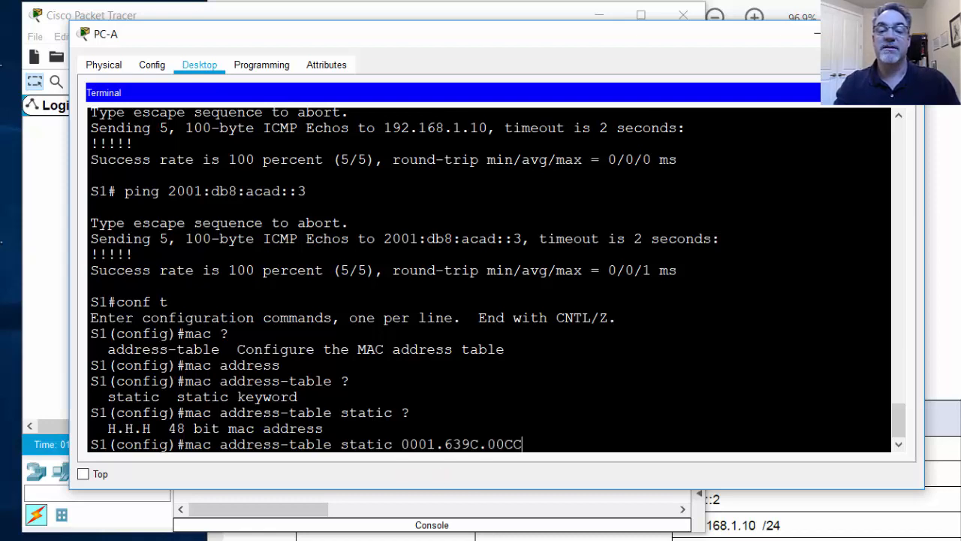
text(?)
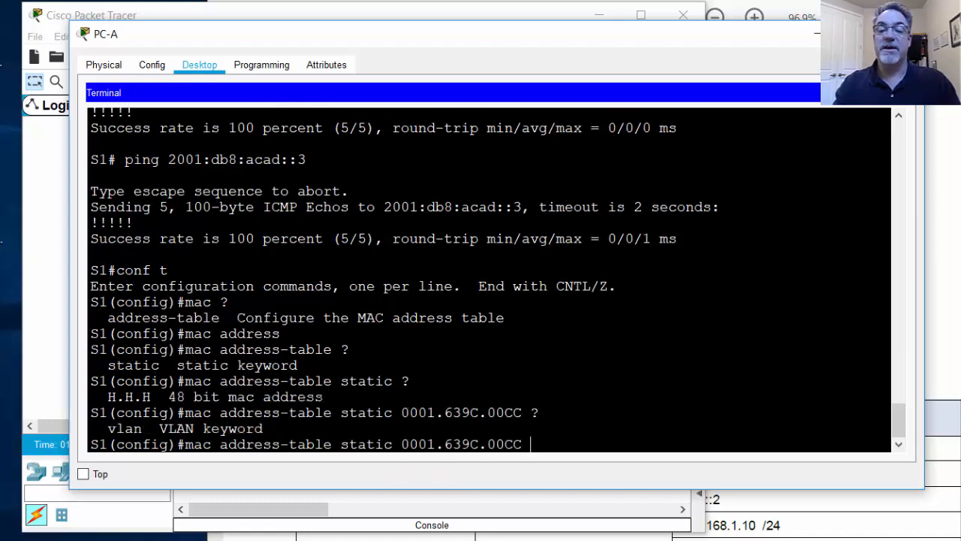
text(vlan 99)
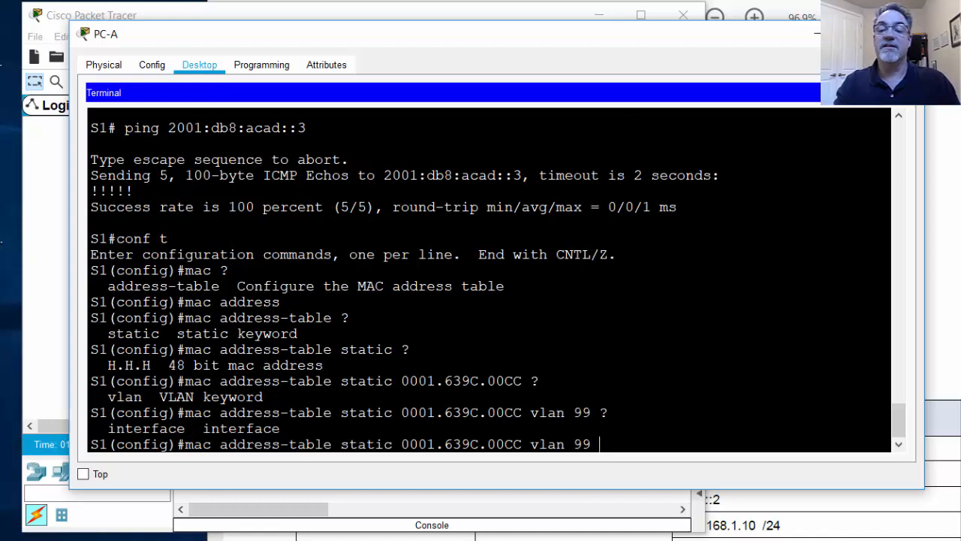
text(int f)
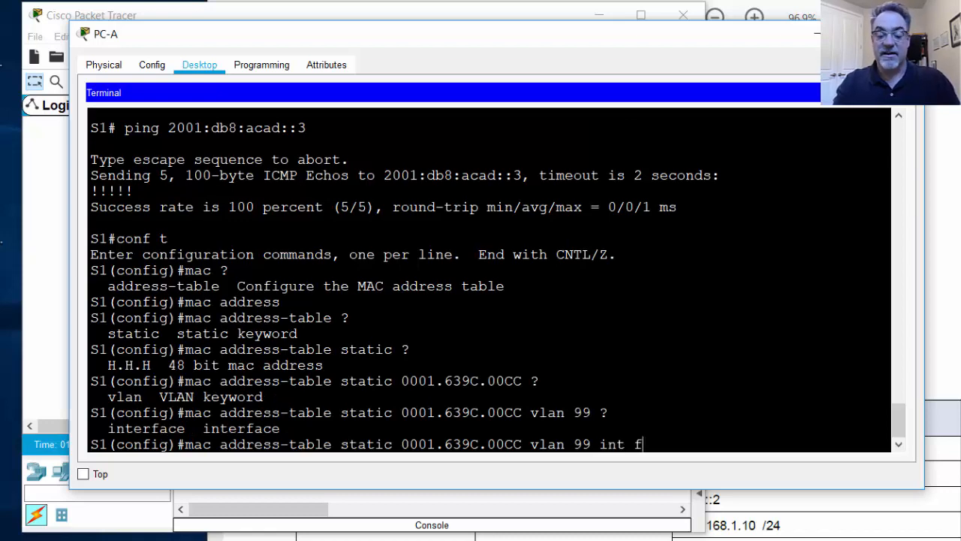
text(0/6)
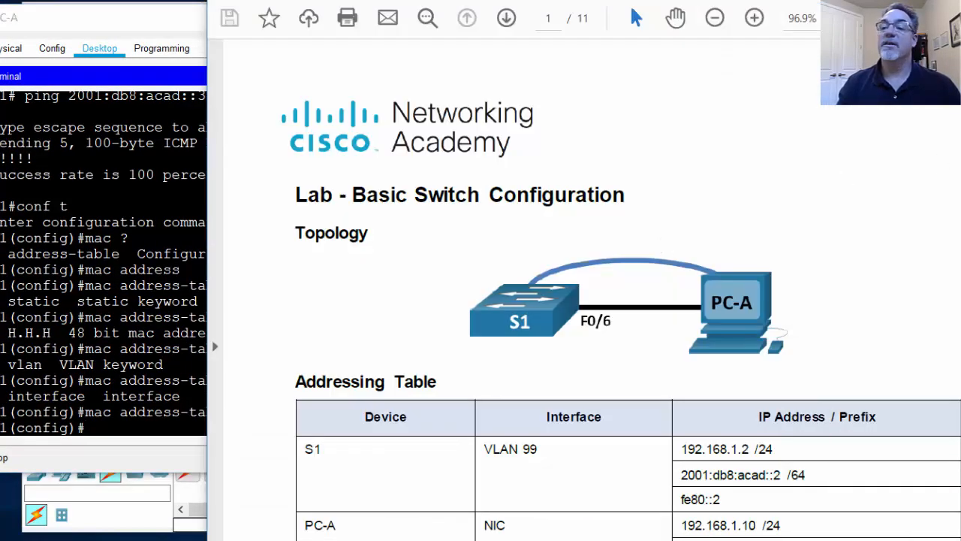
Scroll the lab PDF past the Objectives to page 3, then close PC-A's window.
scroll(down, 3)
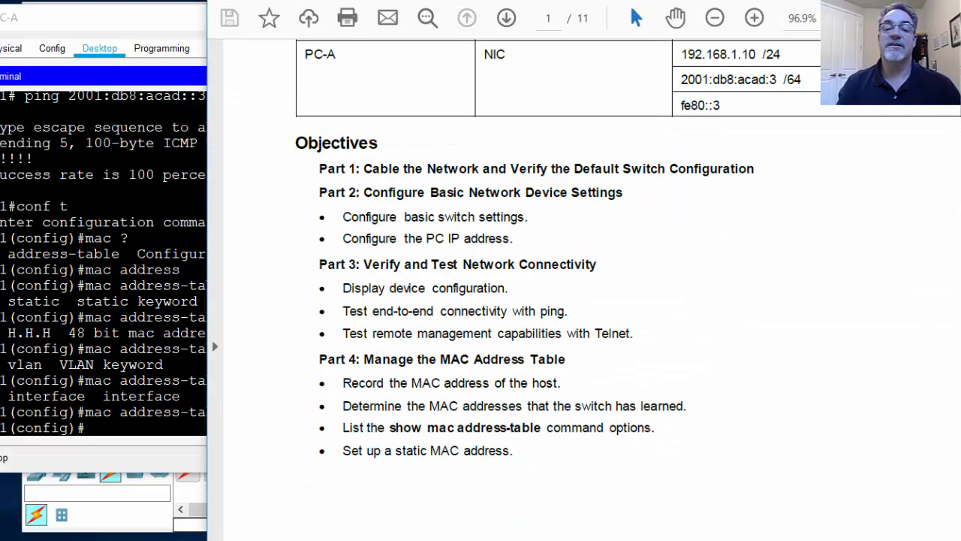
scroll(down, 3)
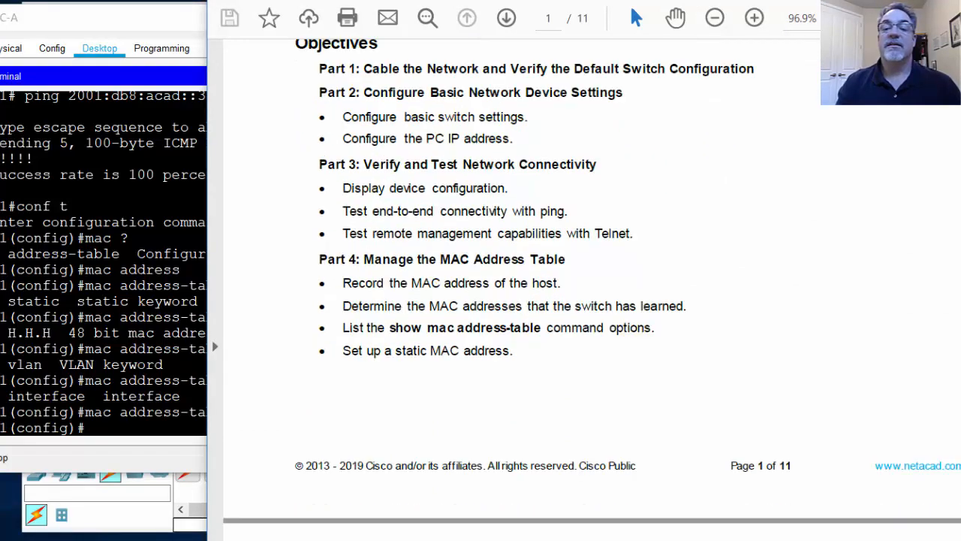
click(506, 17)
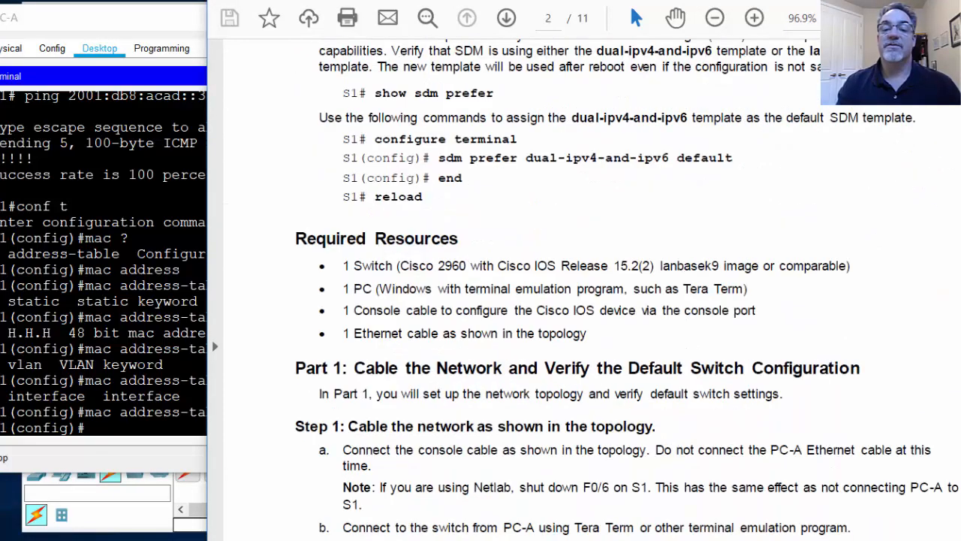
click(506, 17)
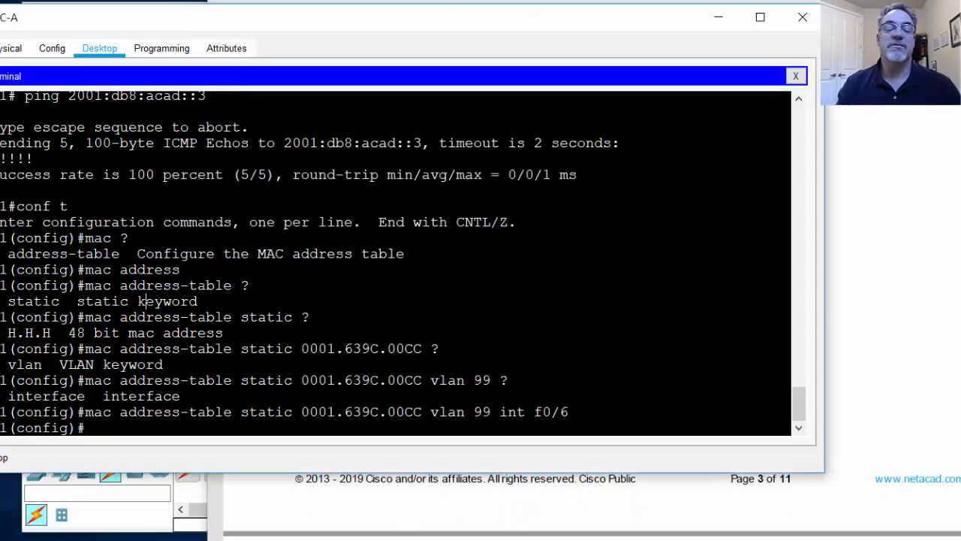
click(795, 75)
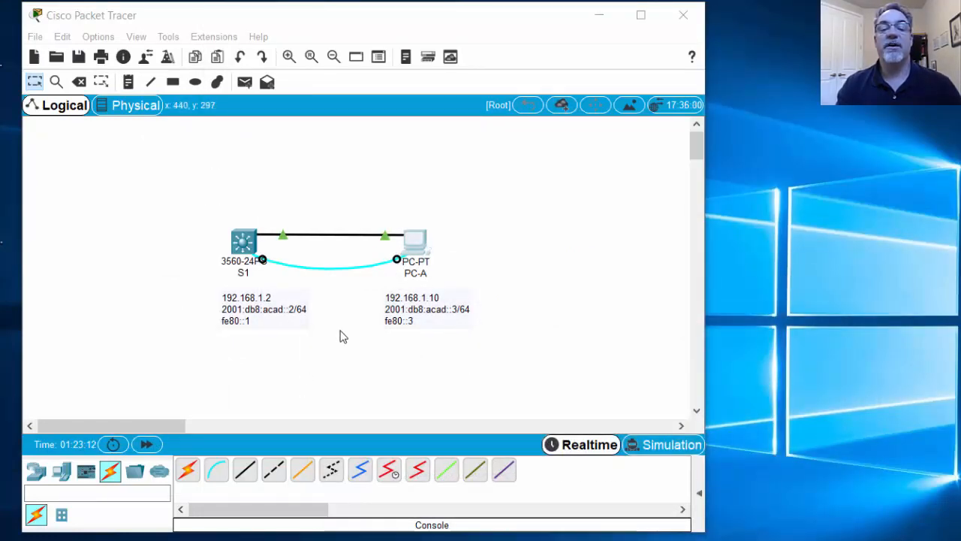
mouse_move(299, 226)
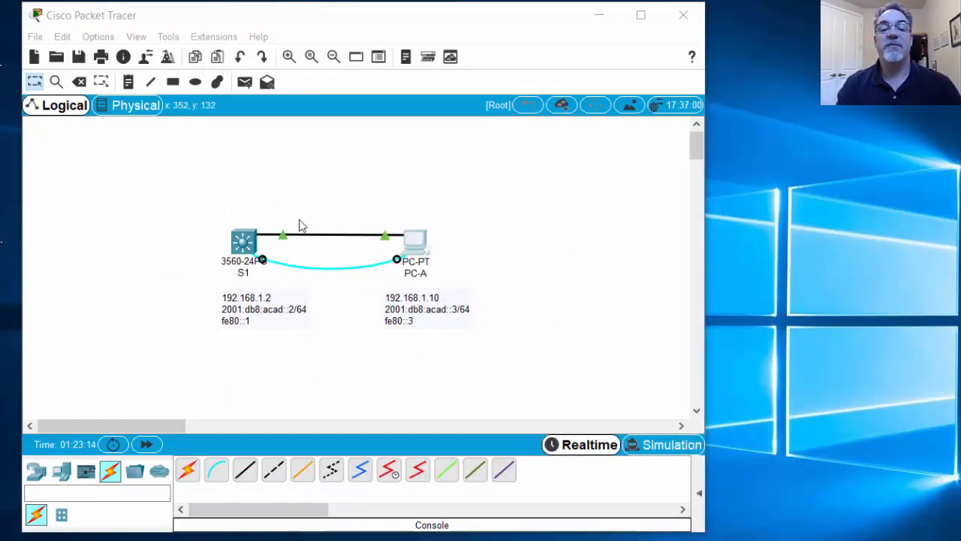
mouse_move(214, 284)
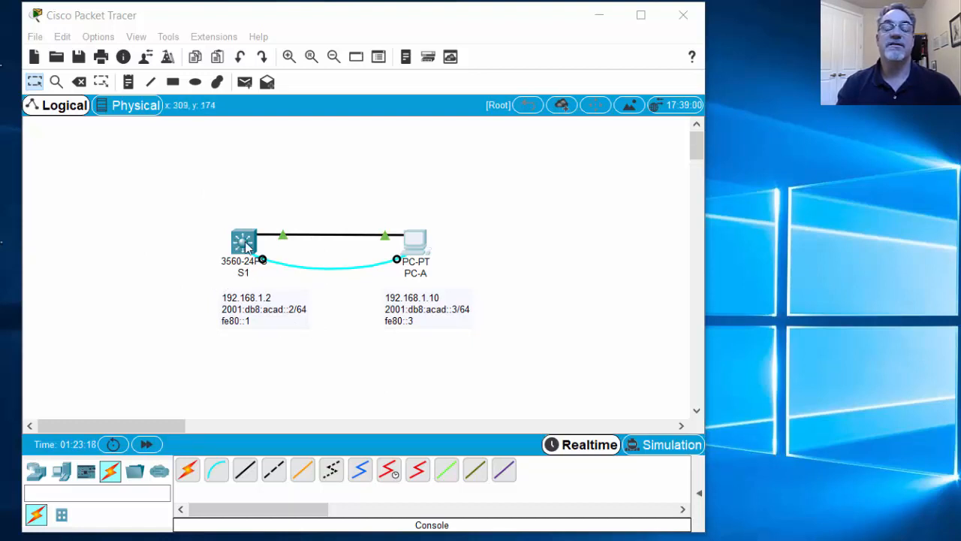
mouse_move(230, 301)
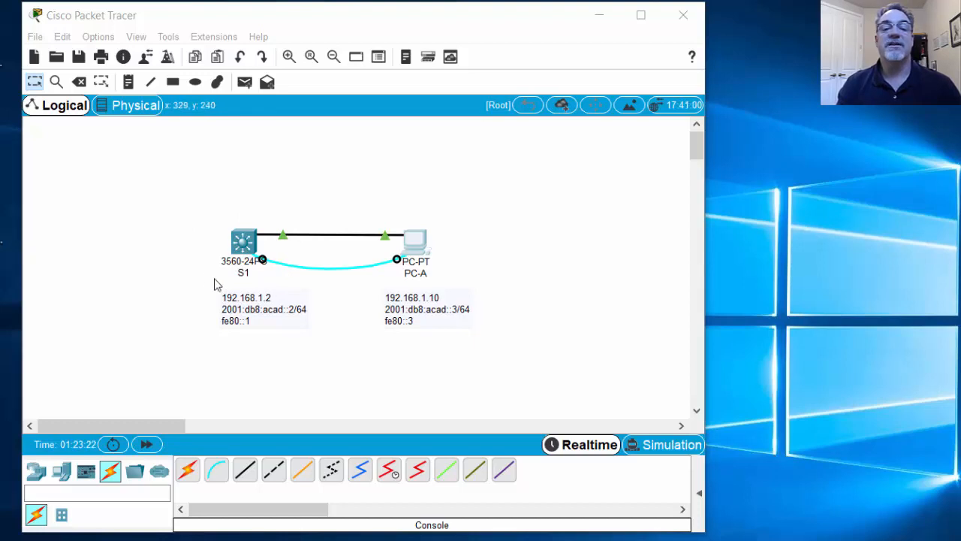
mouse_move(330, 208)
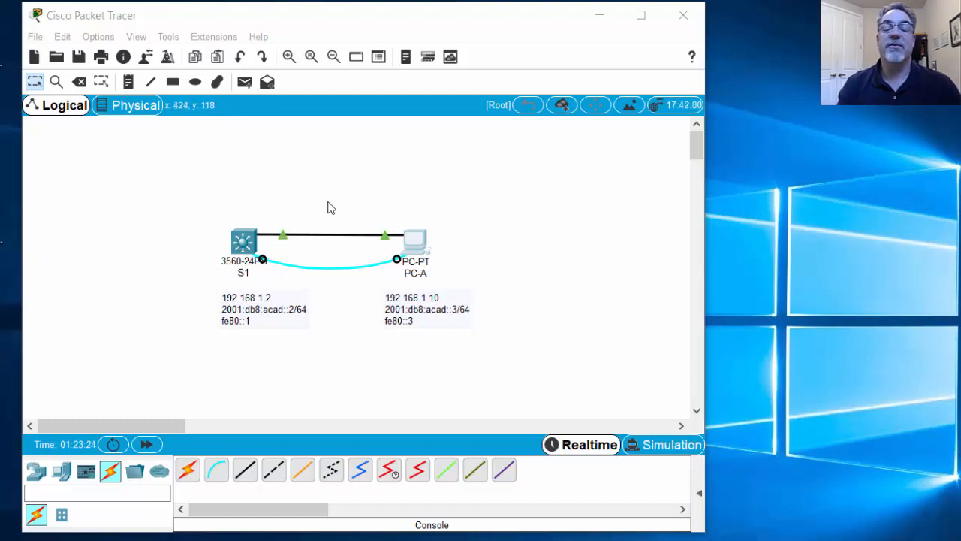
mouse_move(299, 266)
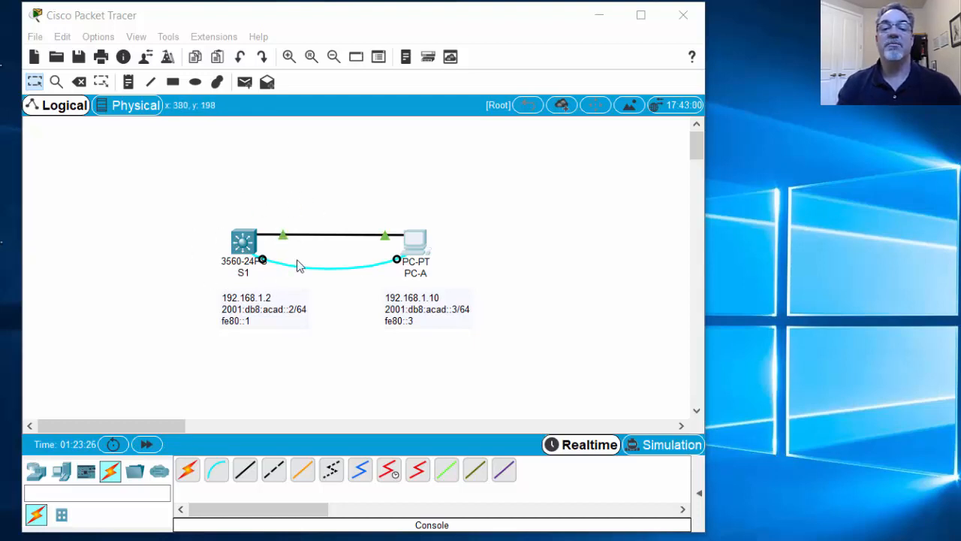
mouse_move(330, 170)
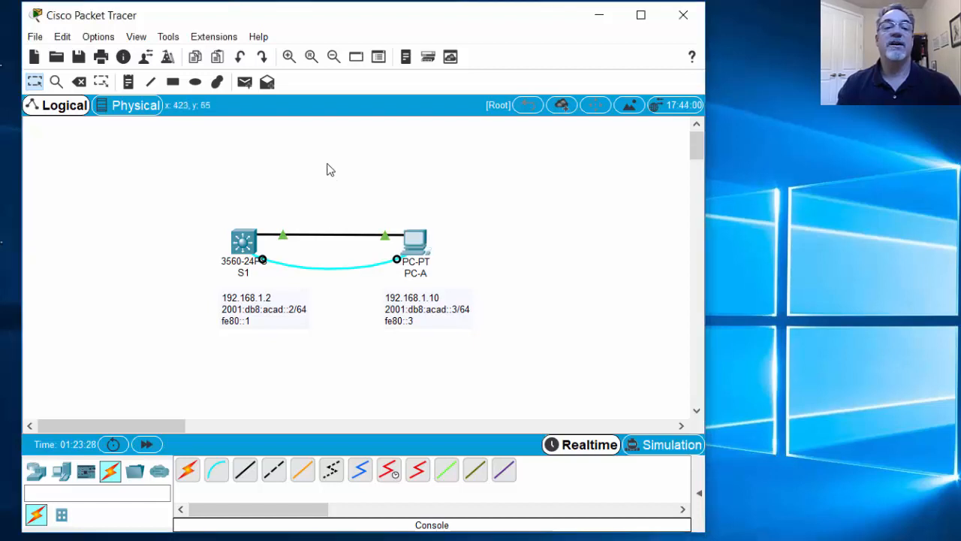
mouse_move(168, 41)
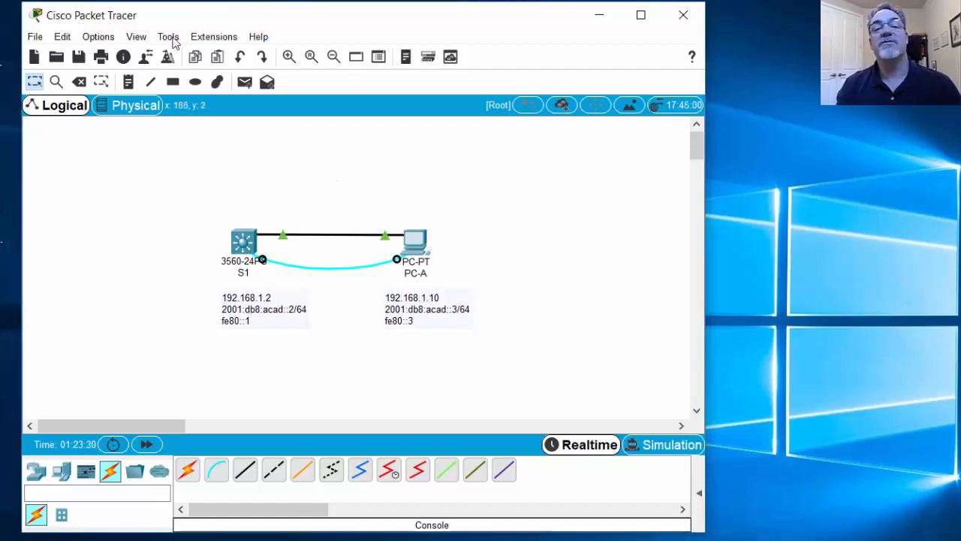